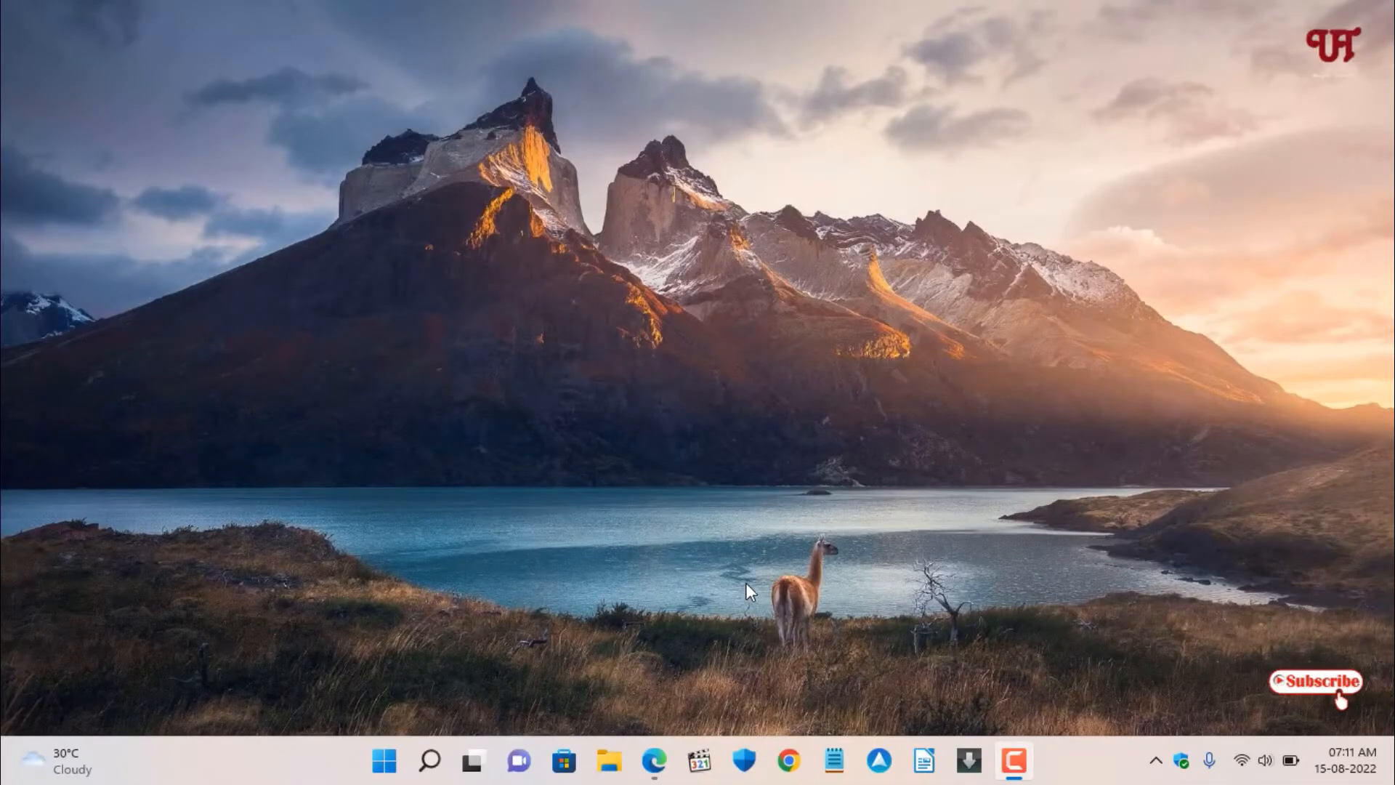
mouse_move(750, 572)
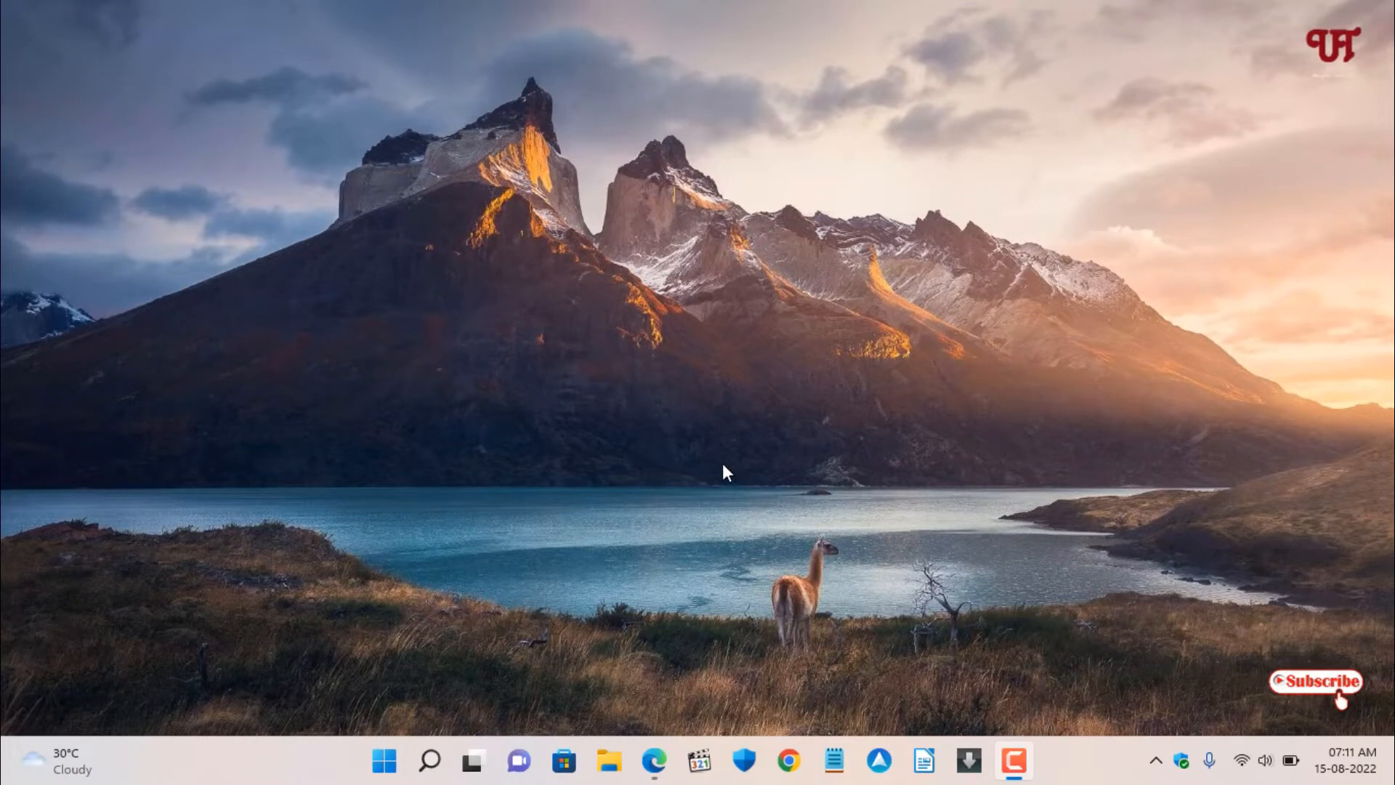
mouse_move(675, 463)
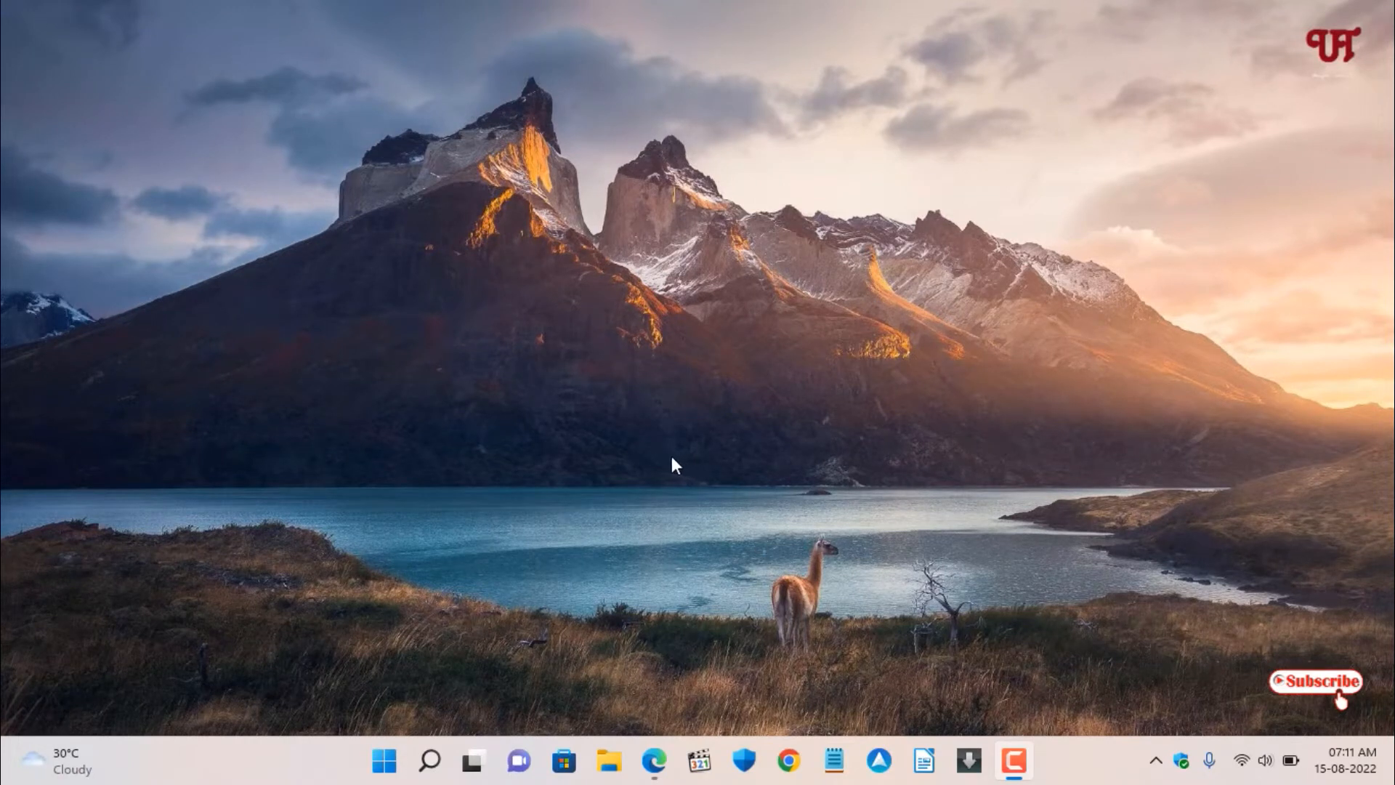
mouse_move(666, 481)
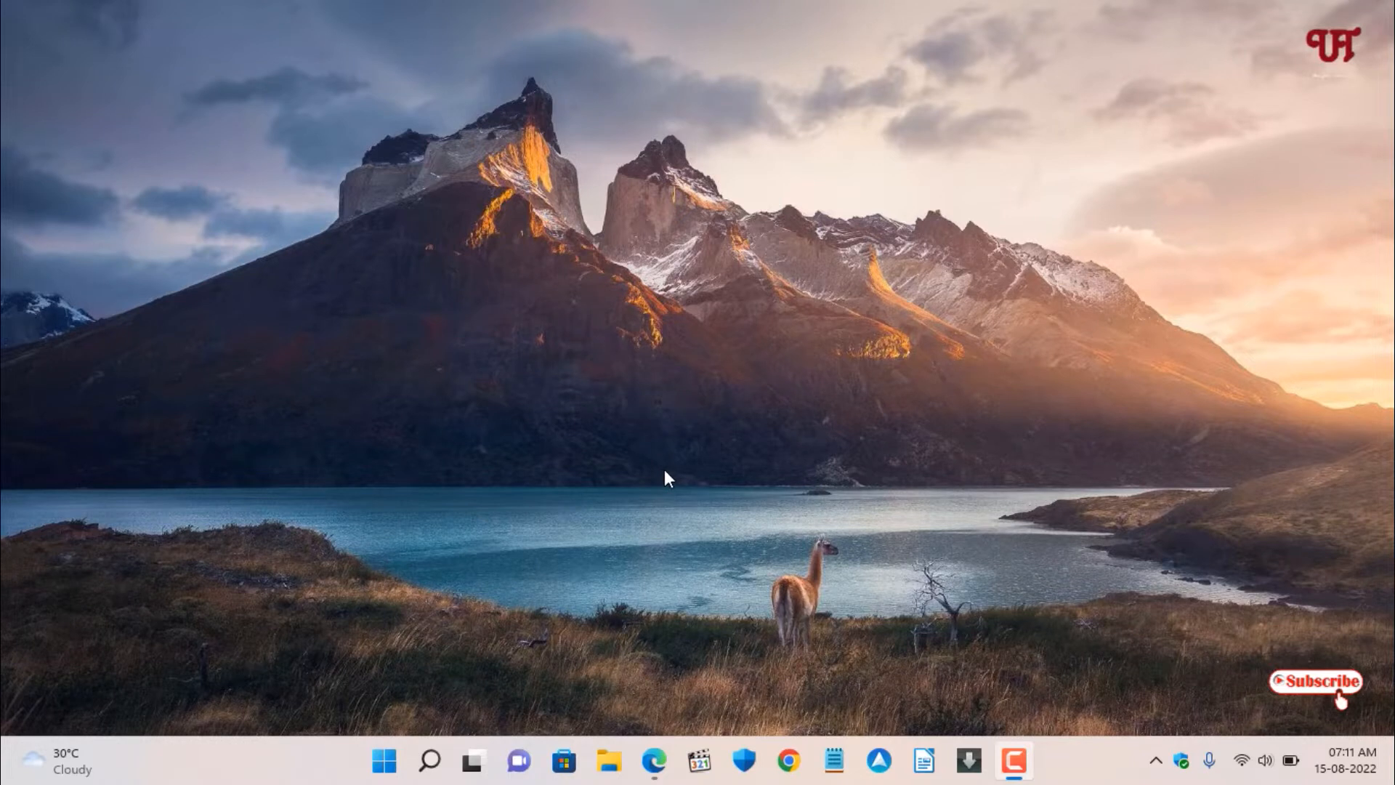
mouse_move(662, 500)
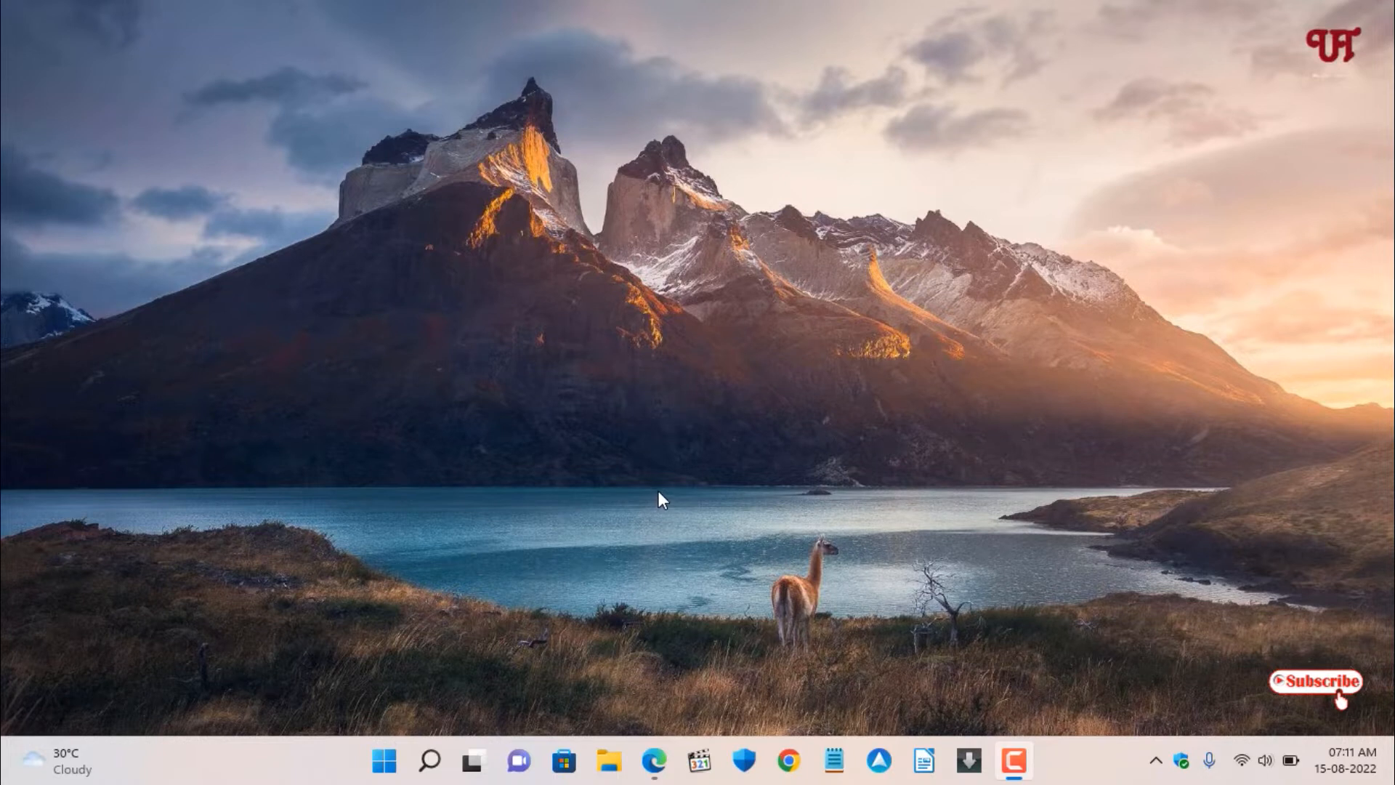
mouse_move(808, 420)
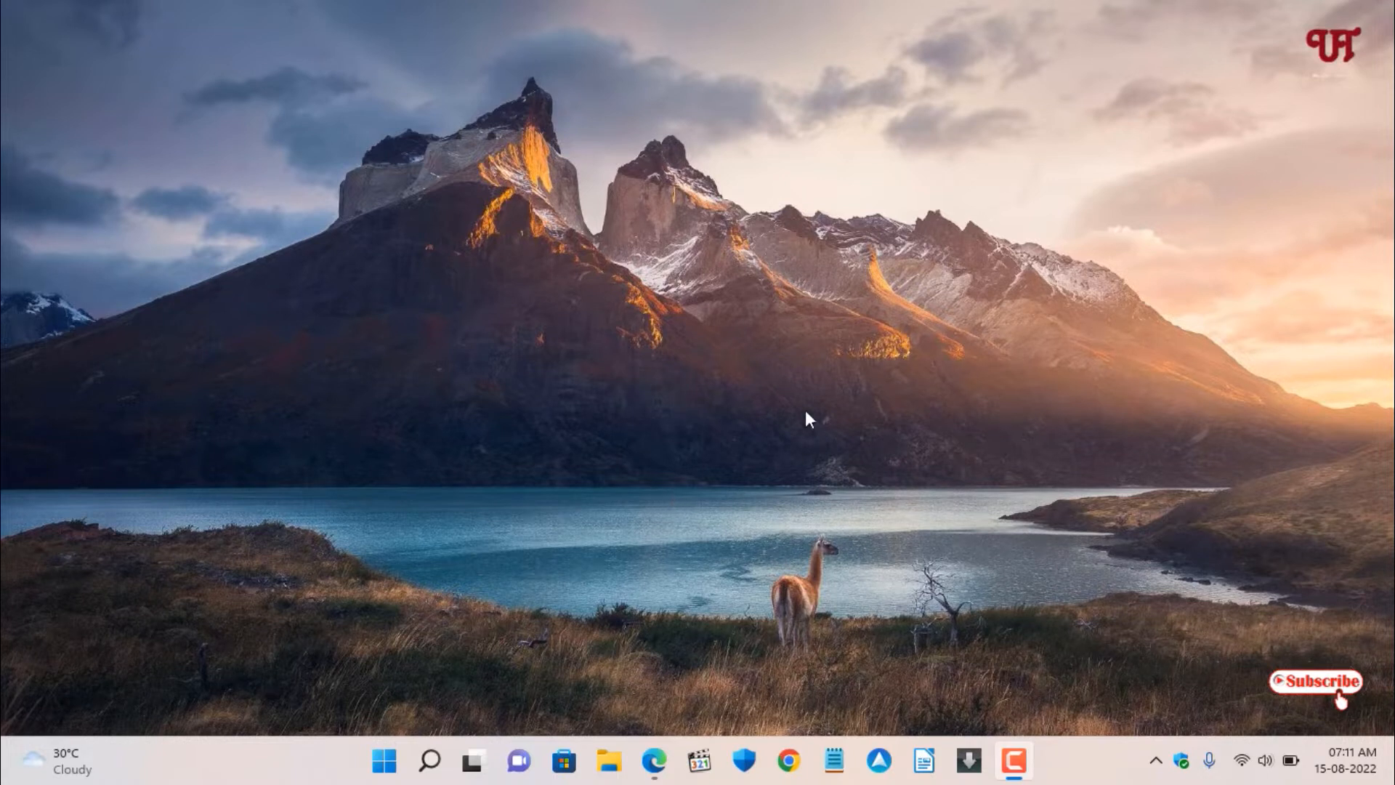
mouse_move(698, 401)
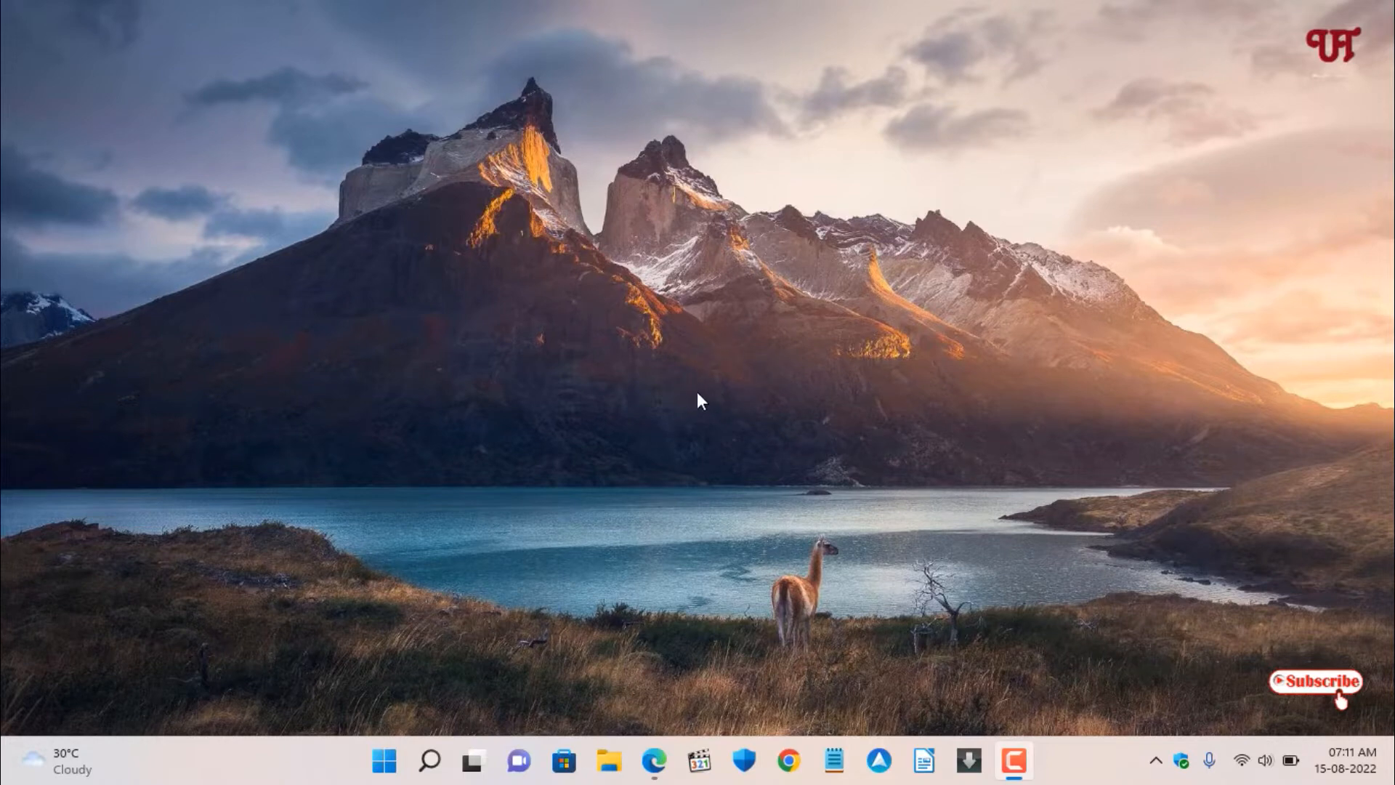
mouse_move(692, 408)
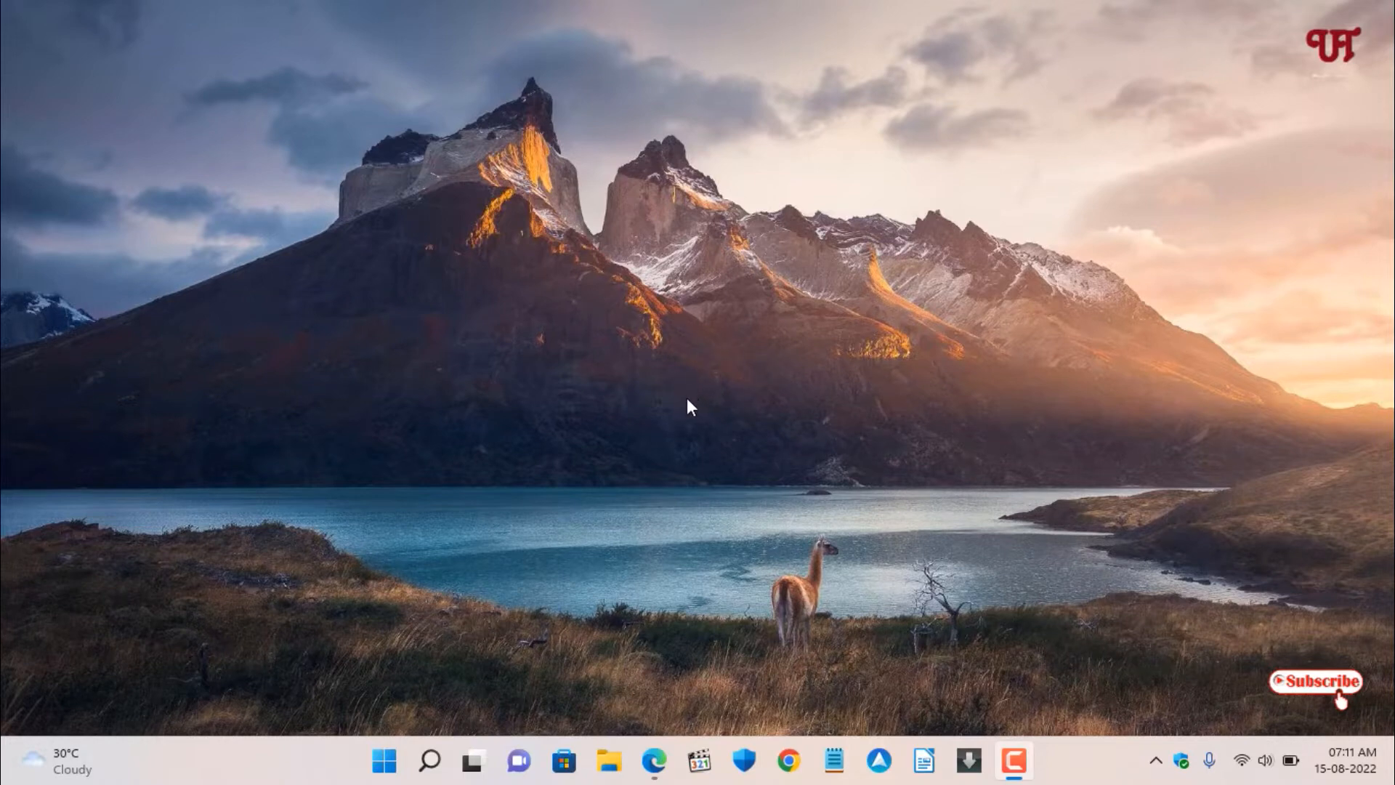
Open Display settings and review the resolution list, keeping 1366 × 768 (Recommended).
right_click(690, 408)
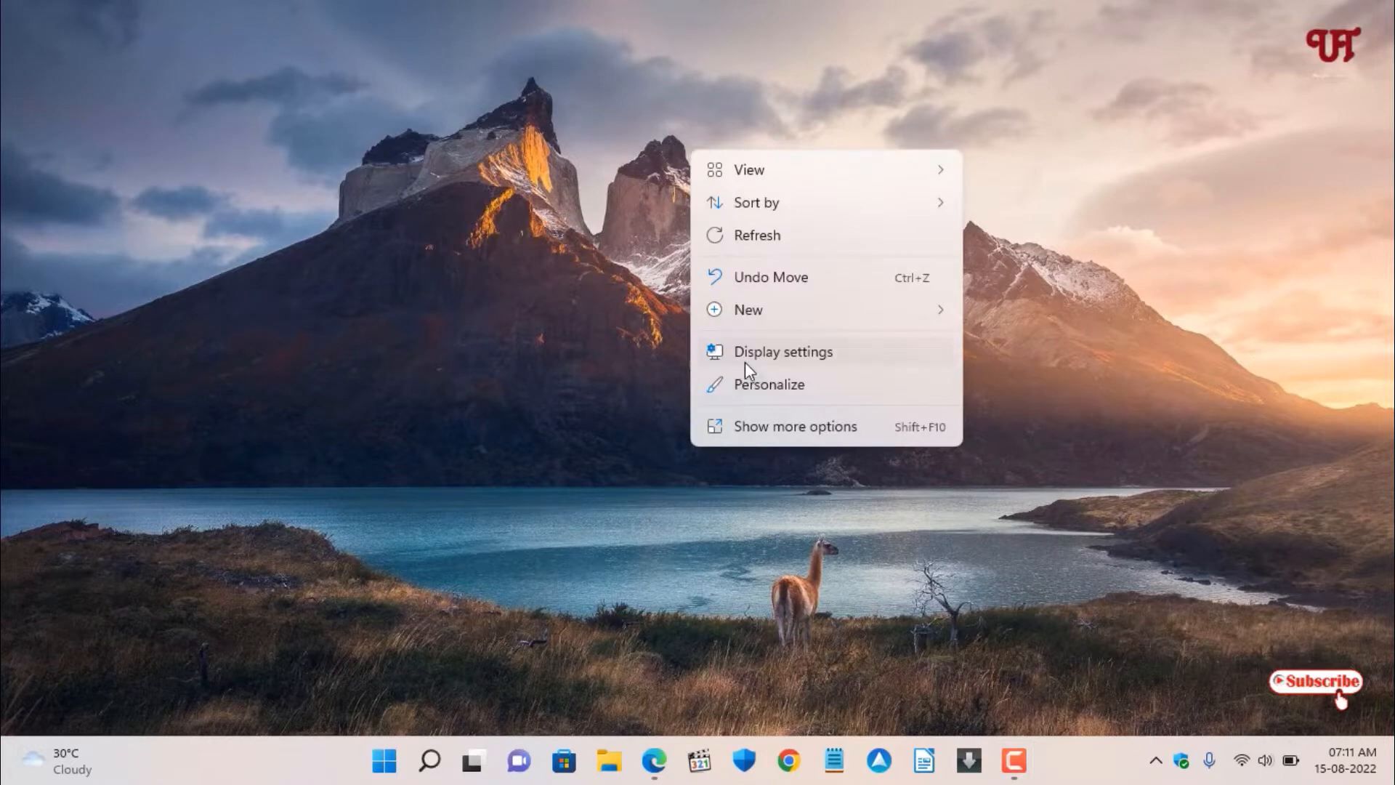
click(780, 350)
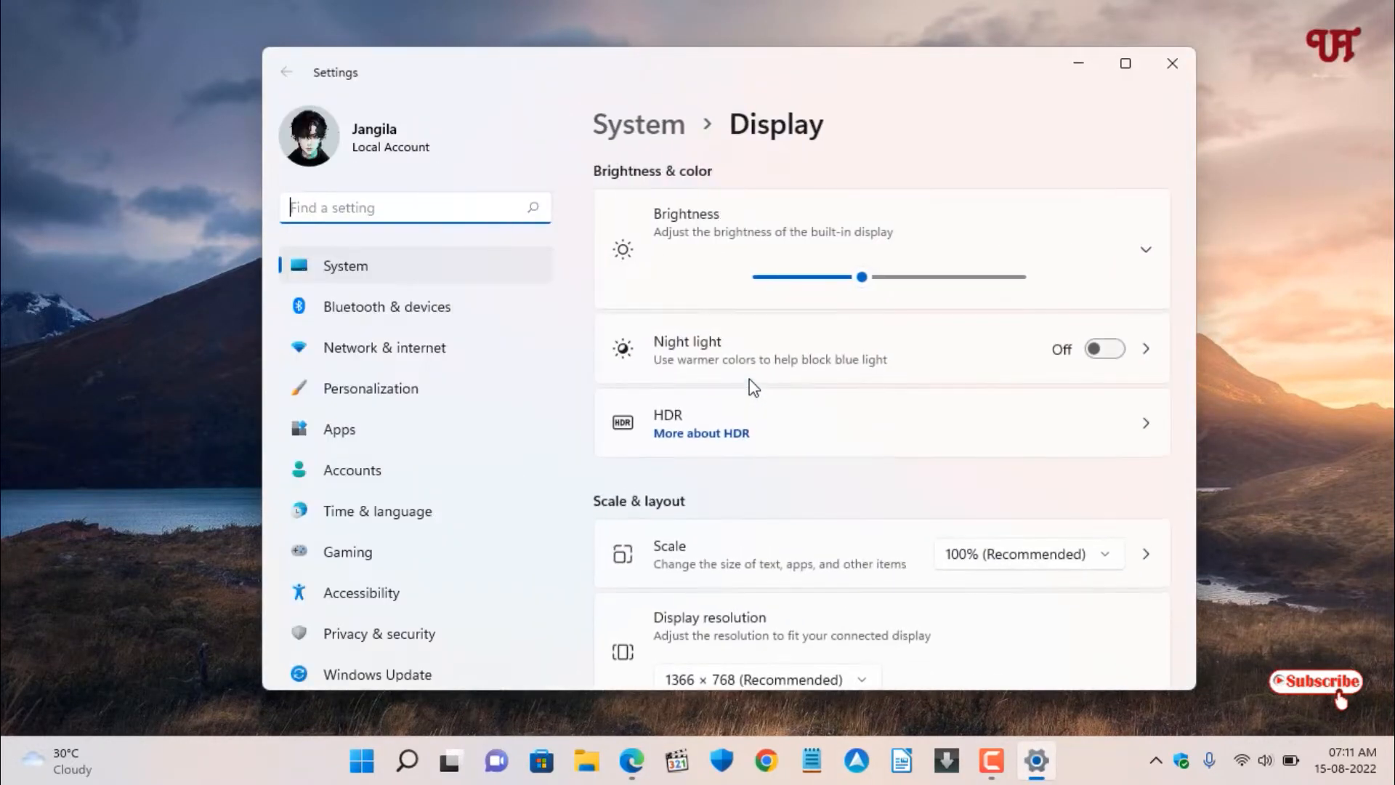
scroll(down, 3)
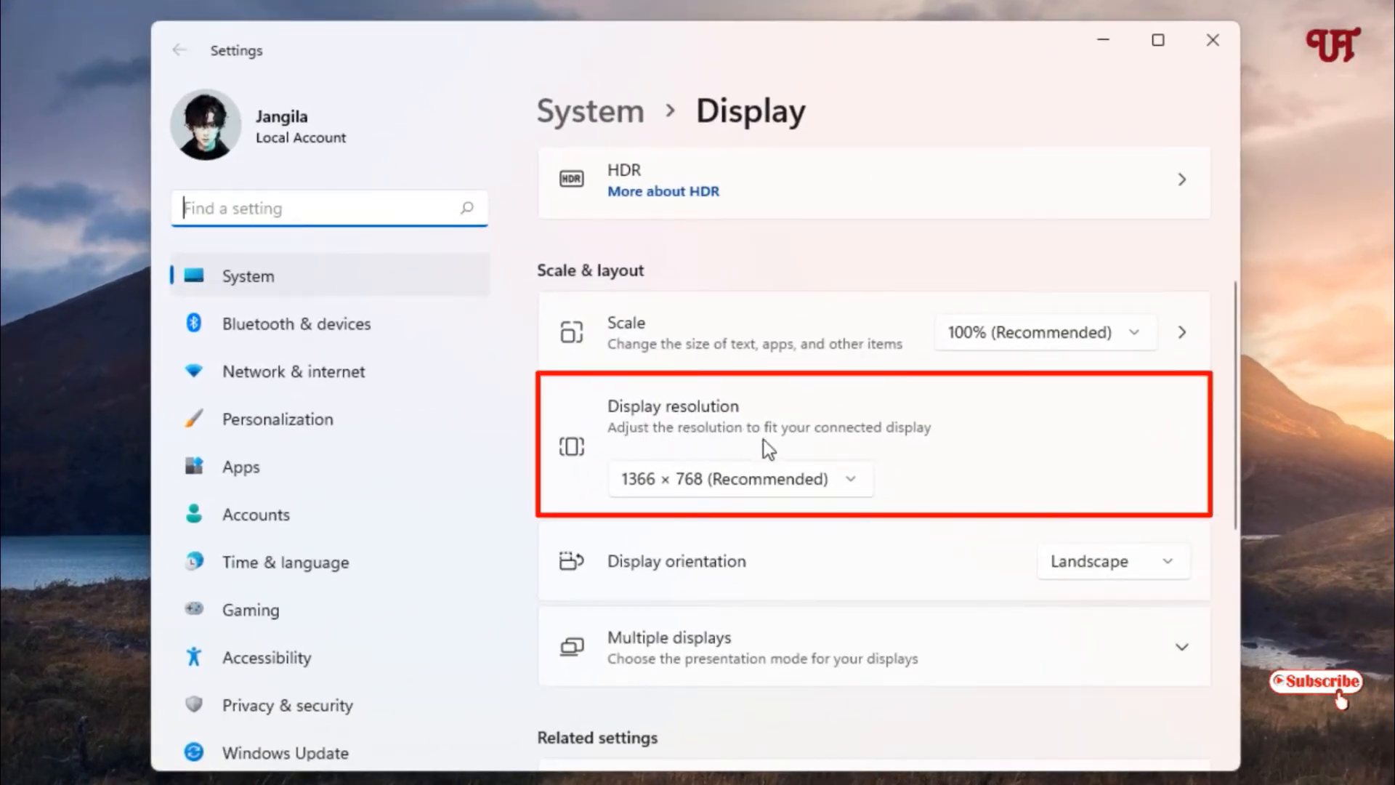
mouse_move(681, 481)
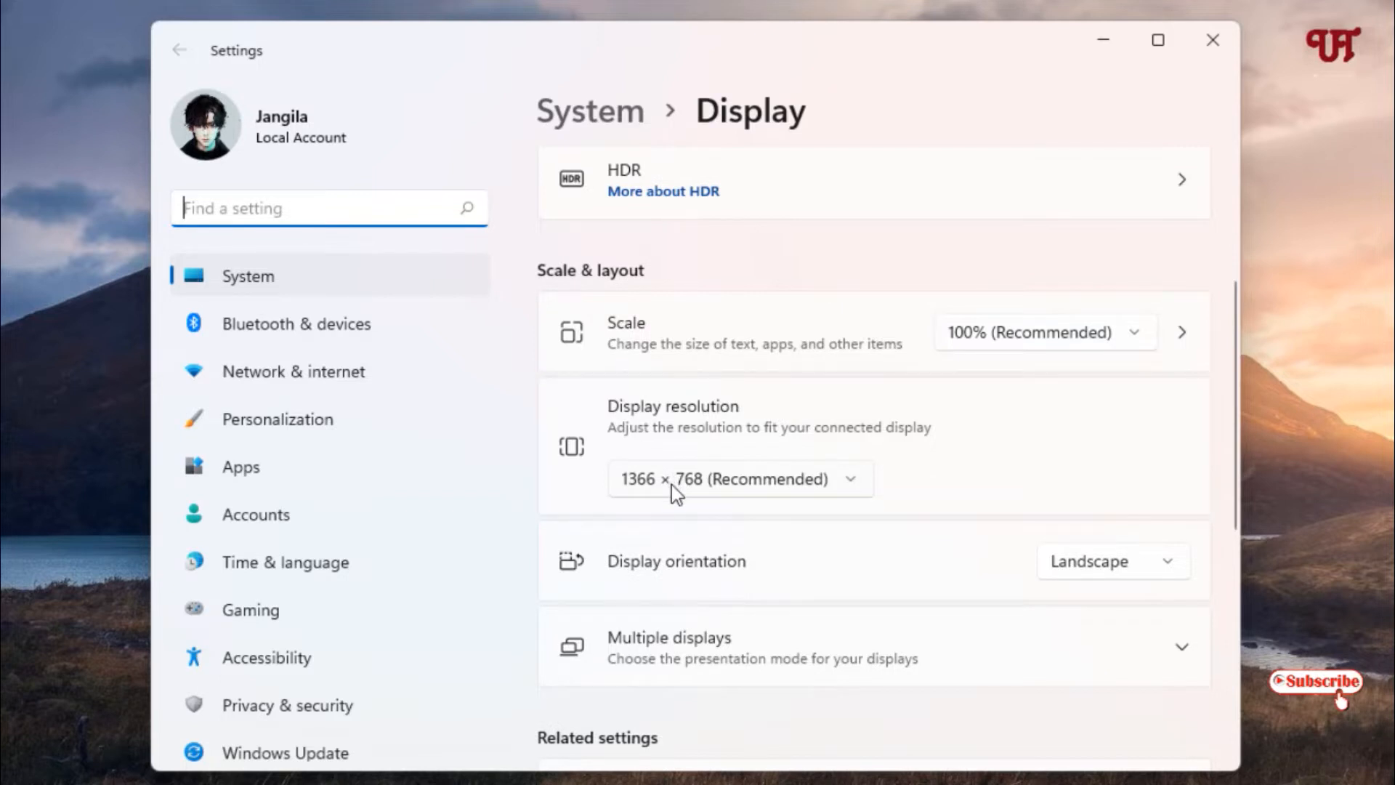
click(737, 479)
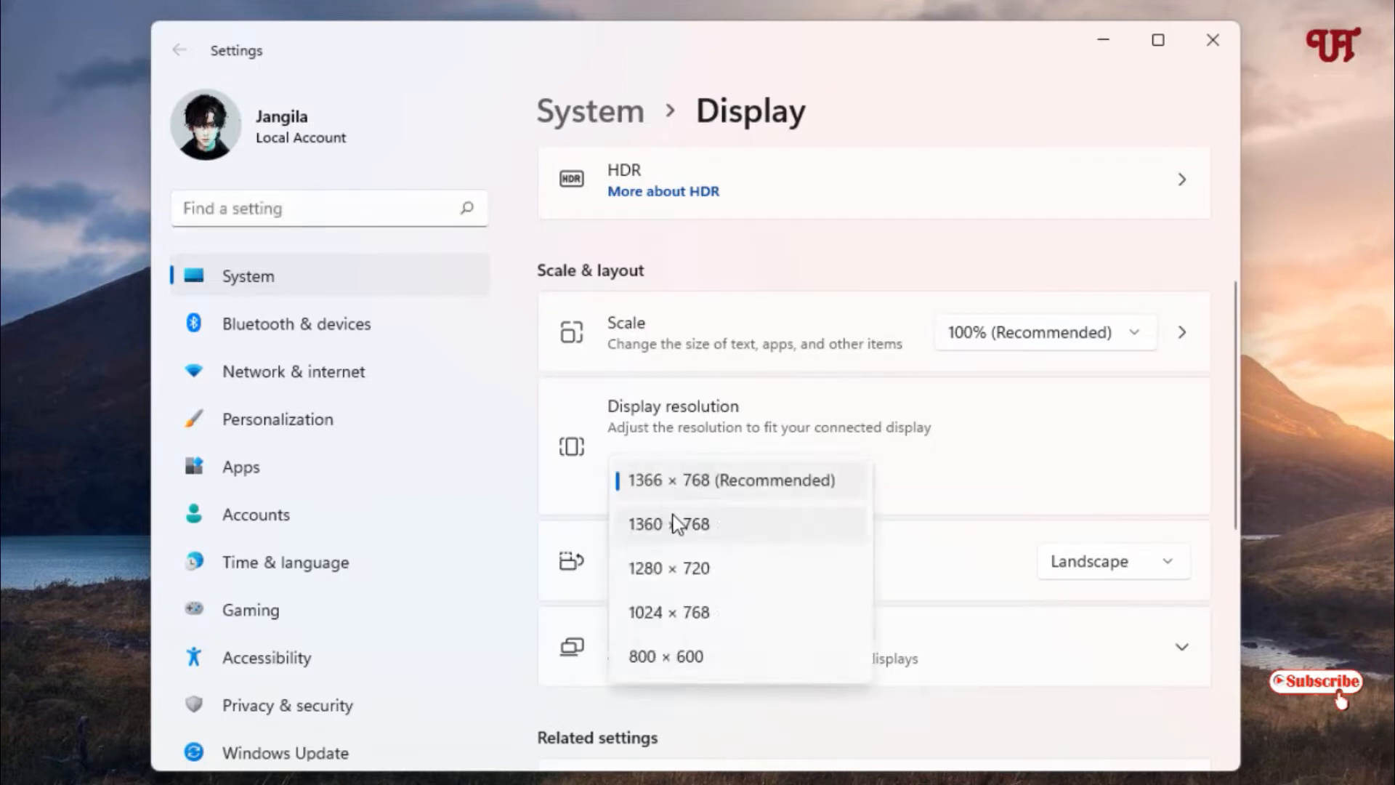
mouse_move(712, 494)
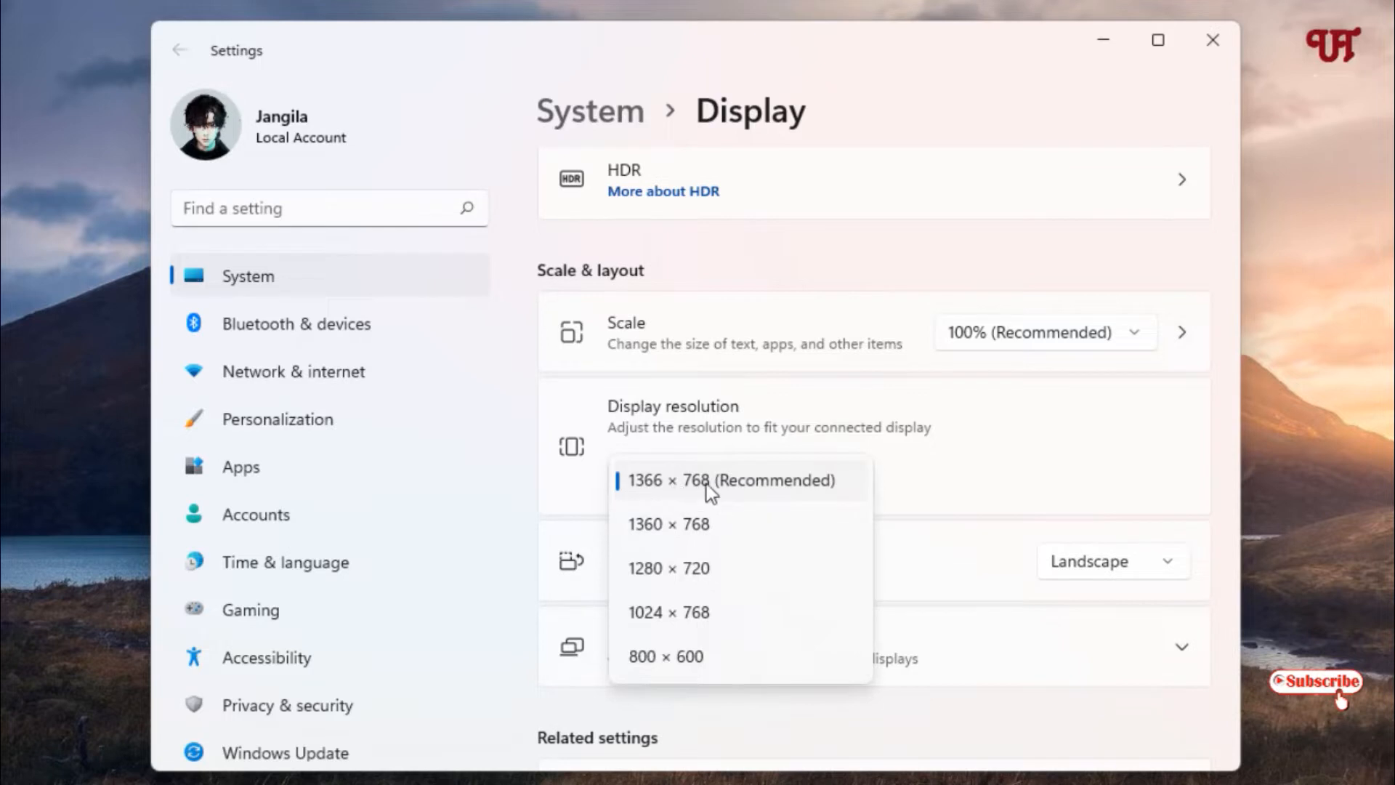
mouse_move(742, 503)
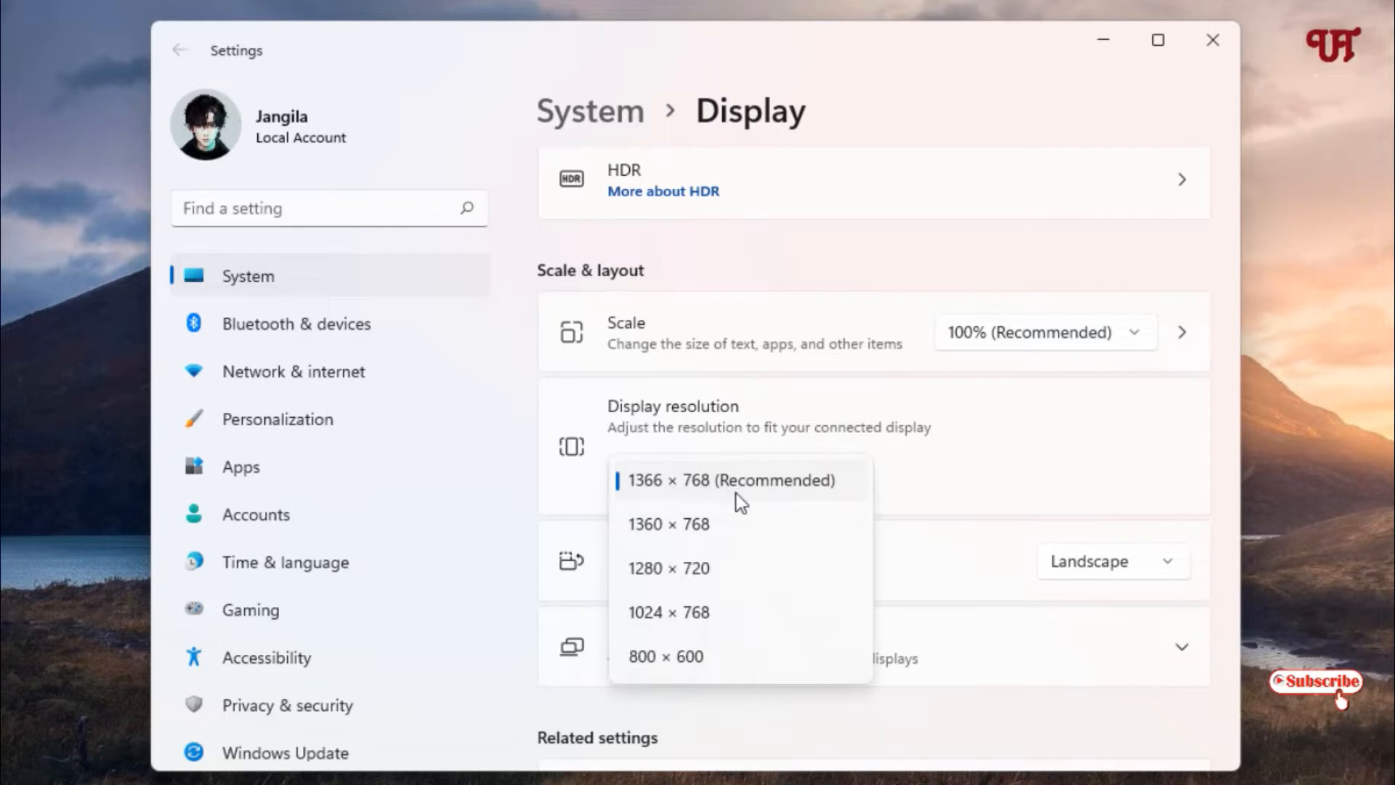
mouse_move(711, 570)
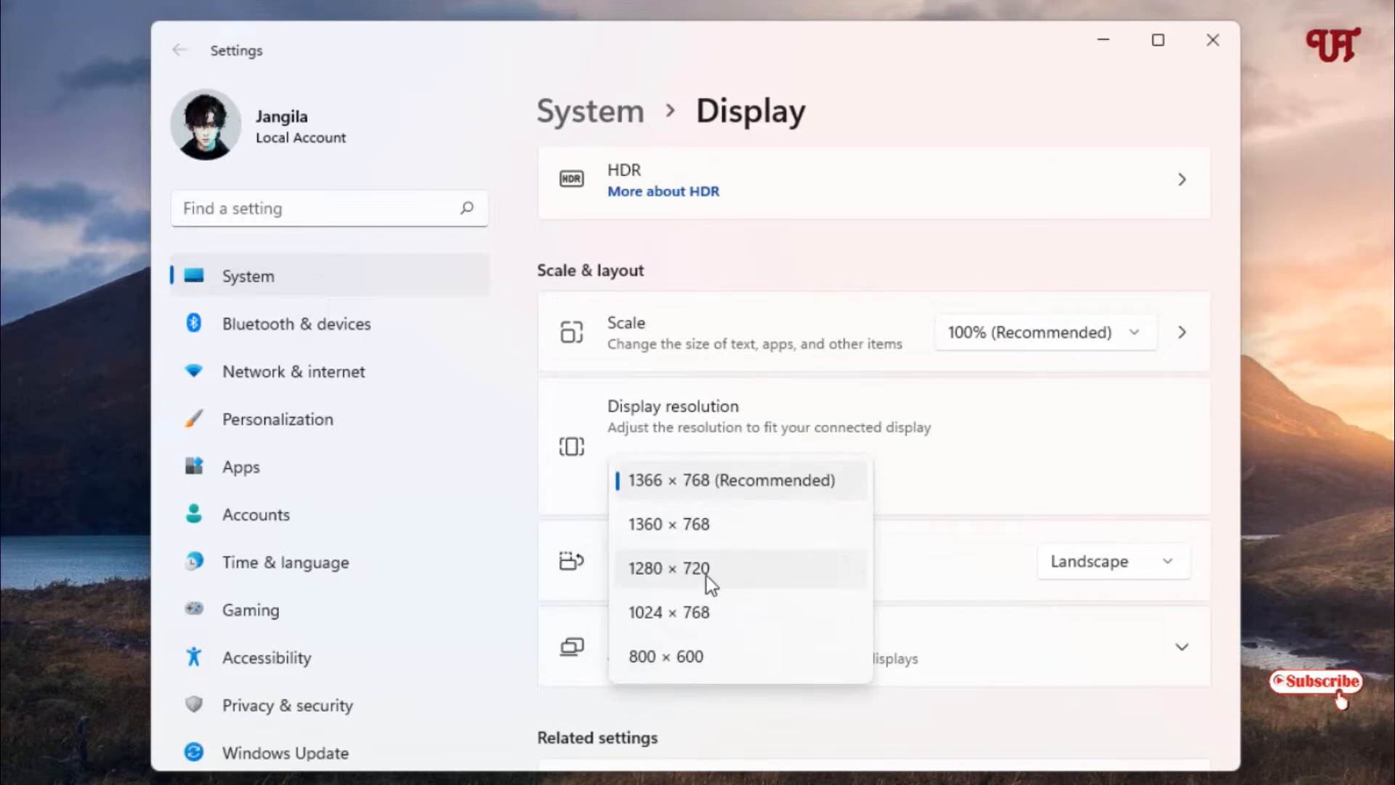
mouse_move(707, 480)
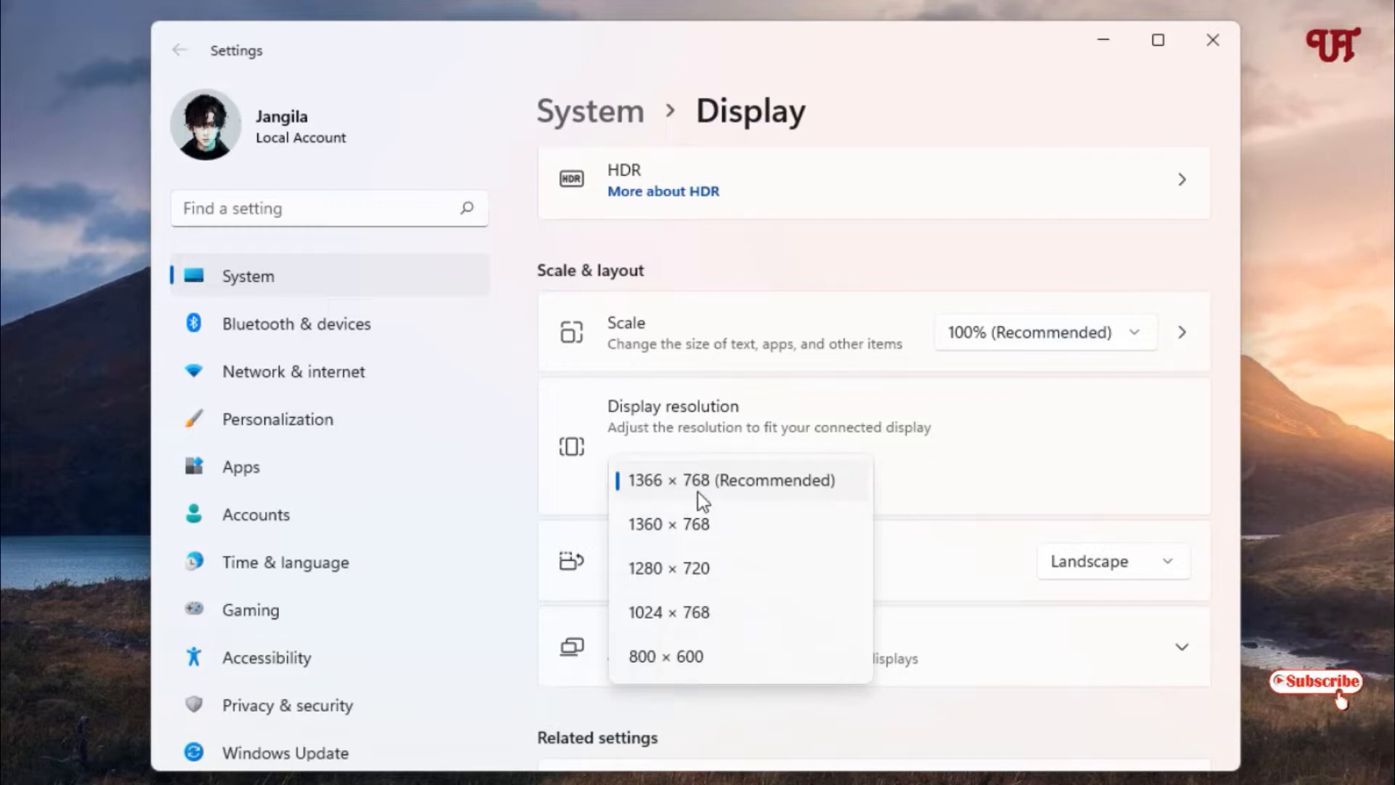
mouse_move(899, 500)
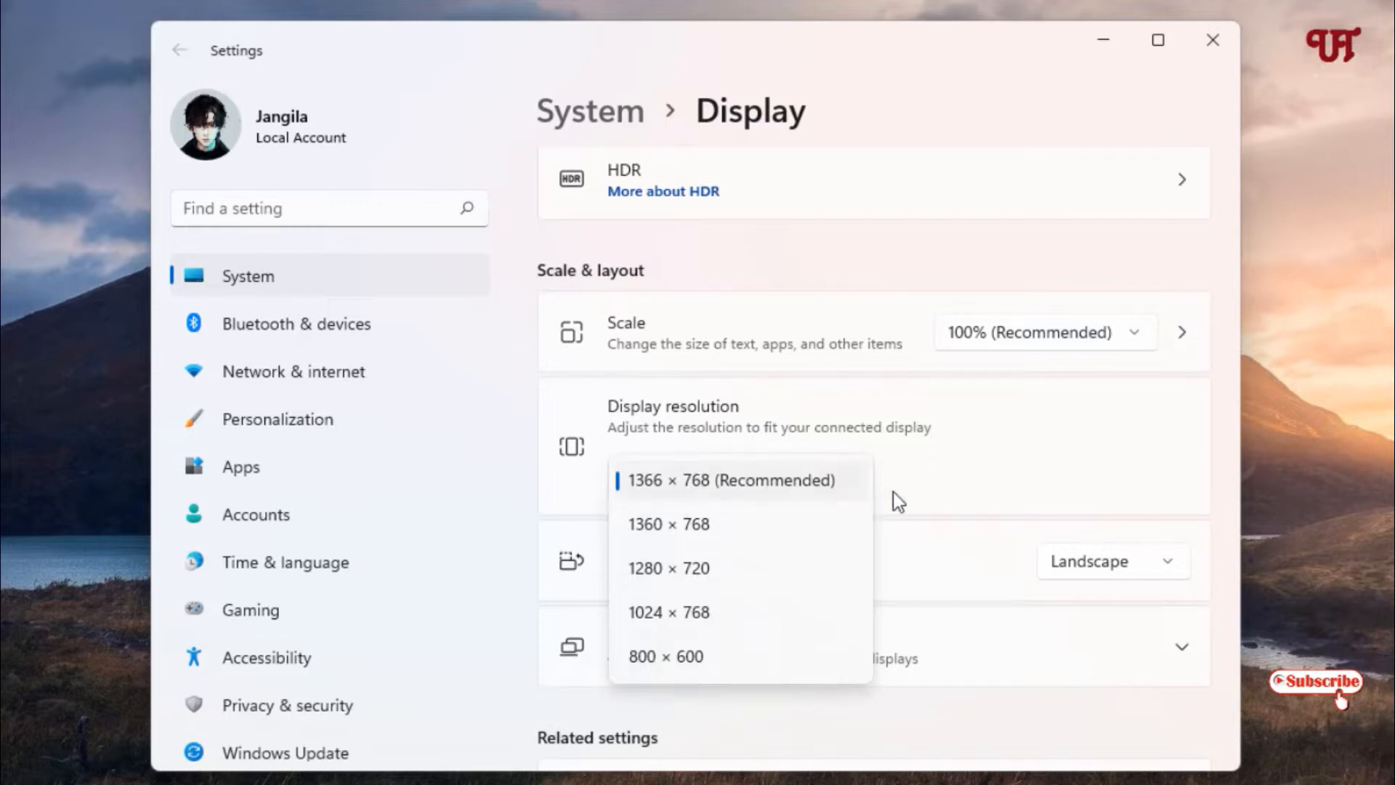
mouse_move(916, 475)
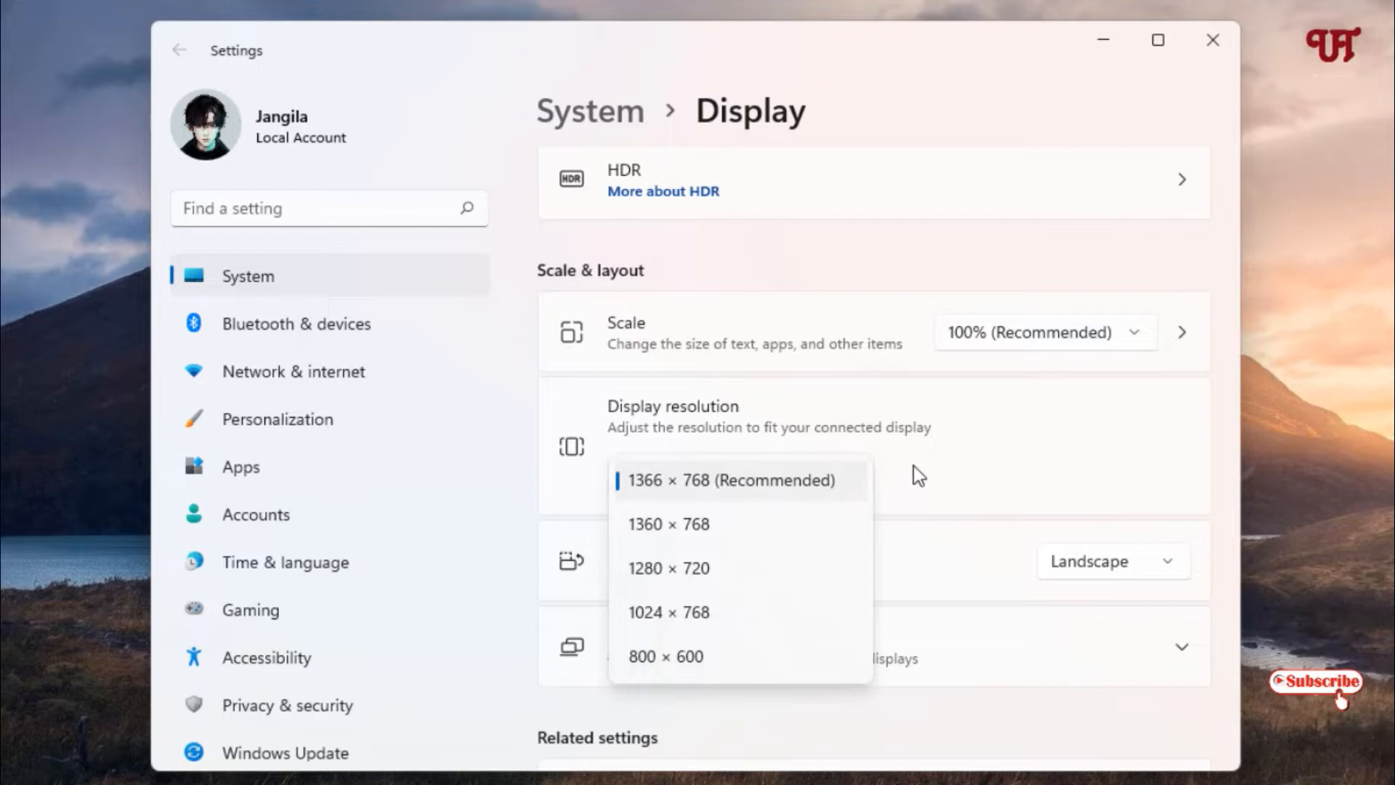
mouse_move(914, 473)
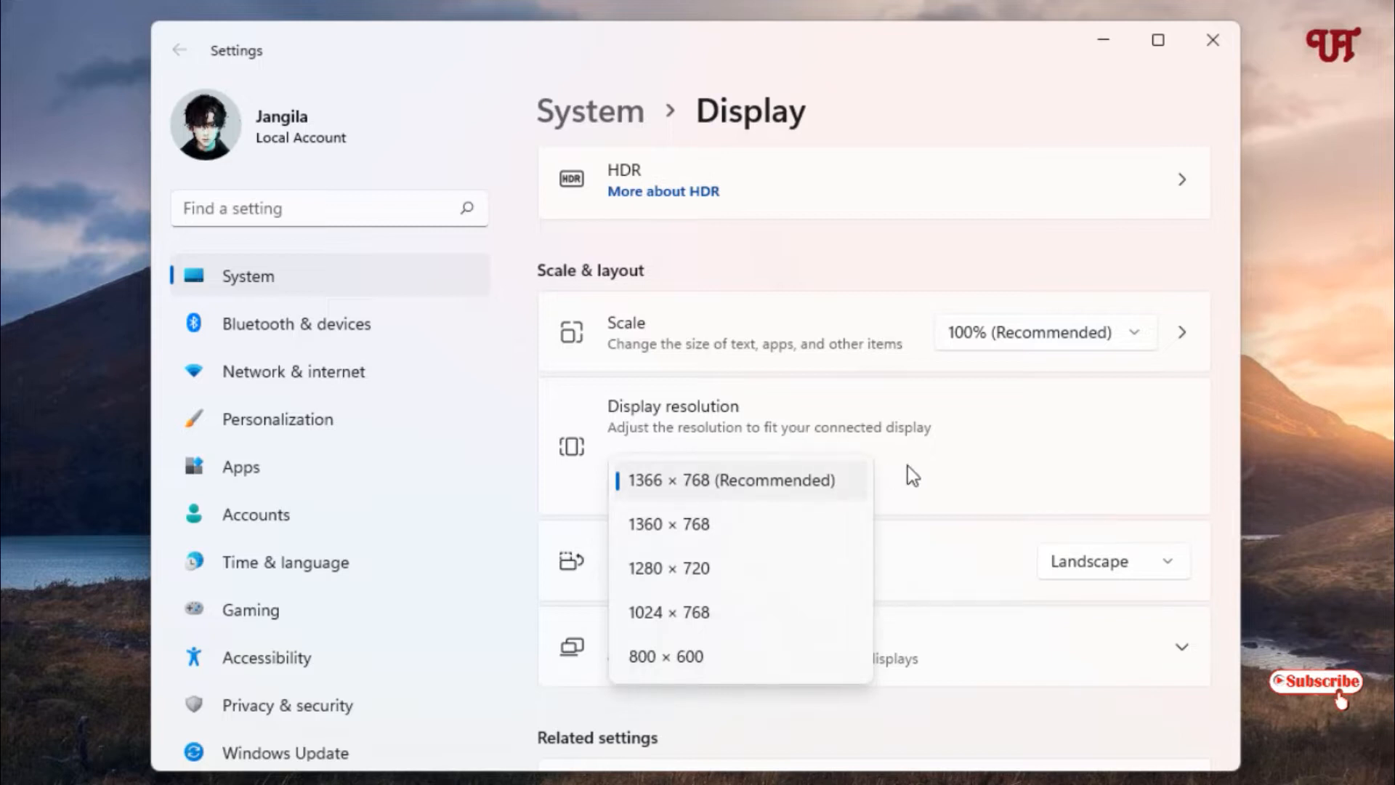
click(730, 480)
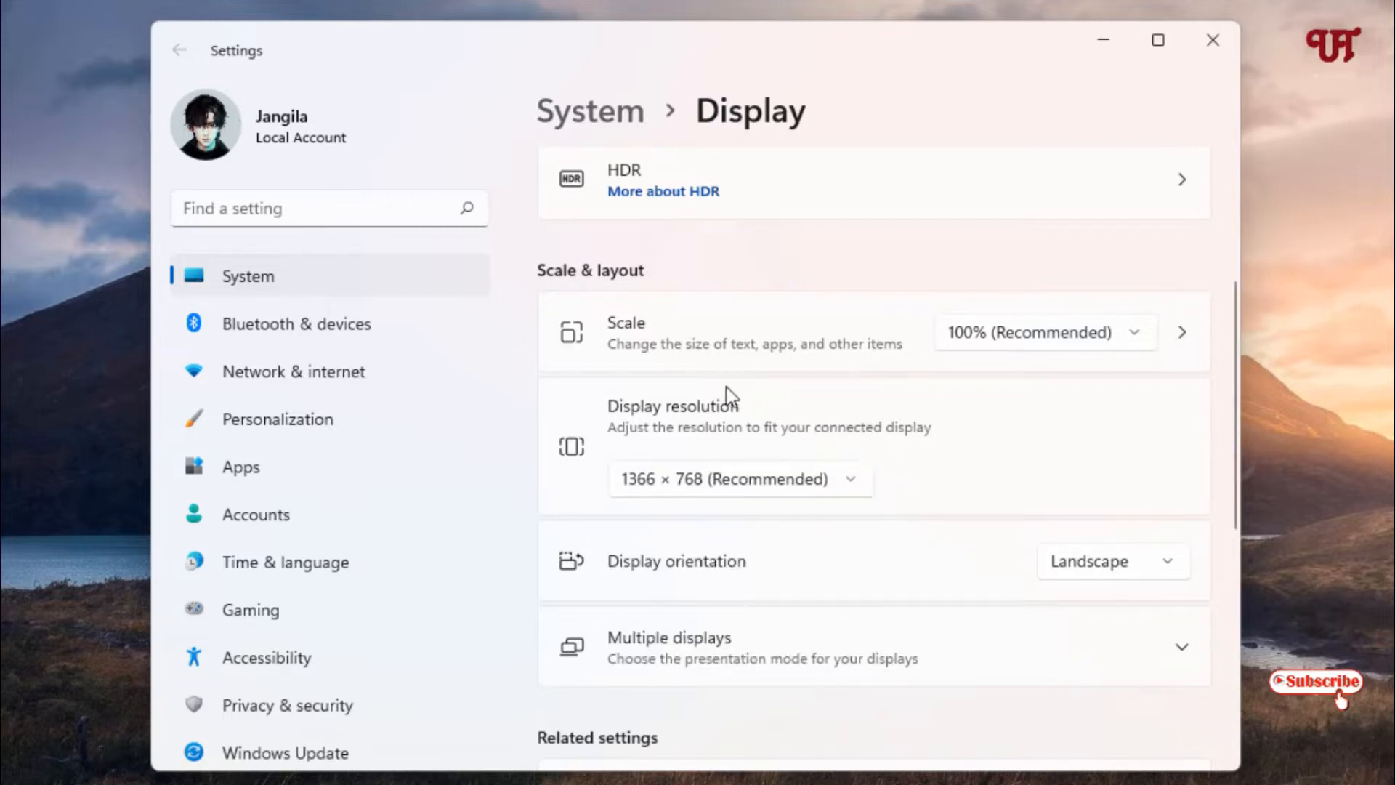
mouse_move(608, 414)
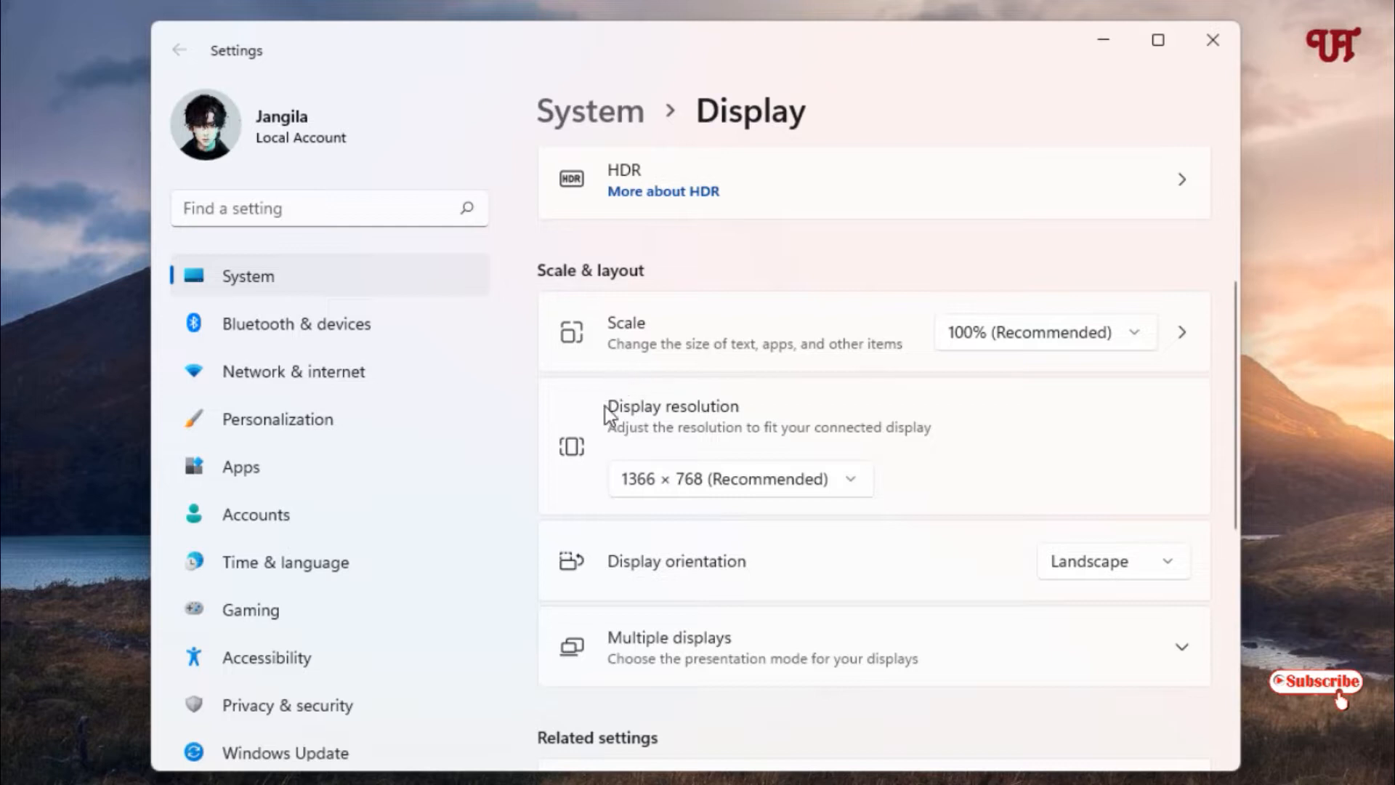
mouse_move(903, 465)
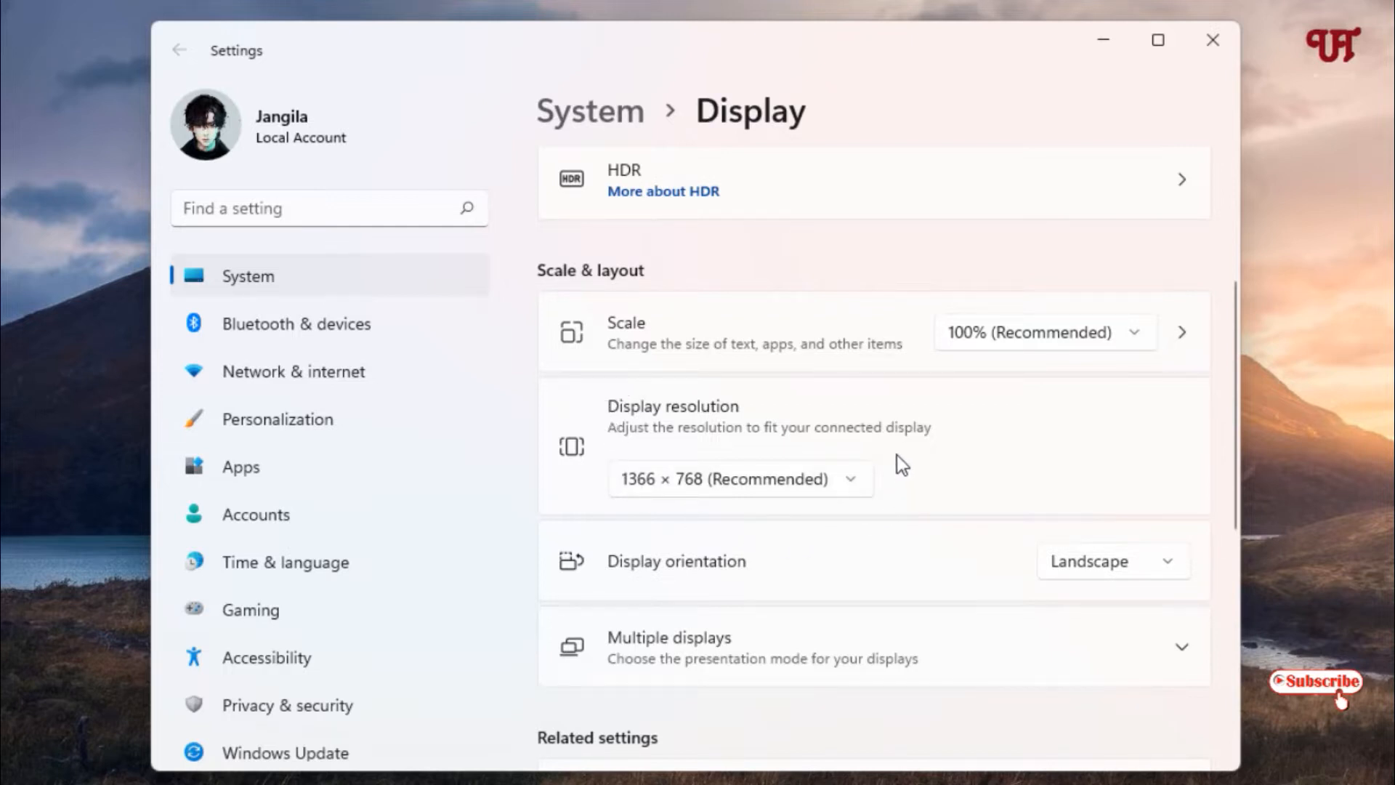
mouse_move(653, 514)
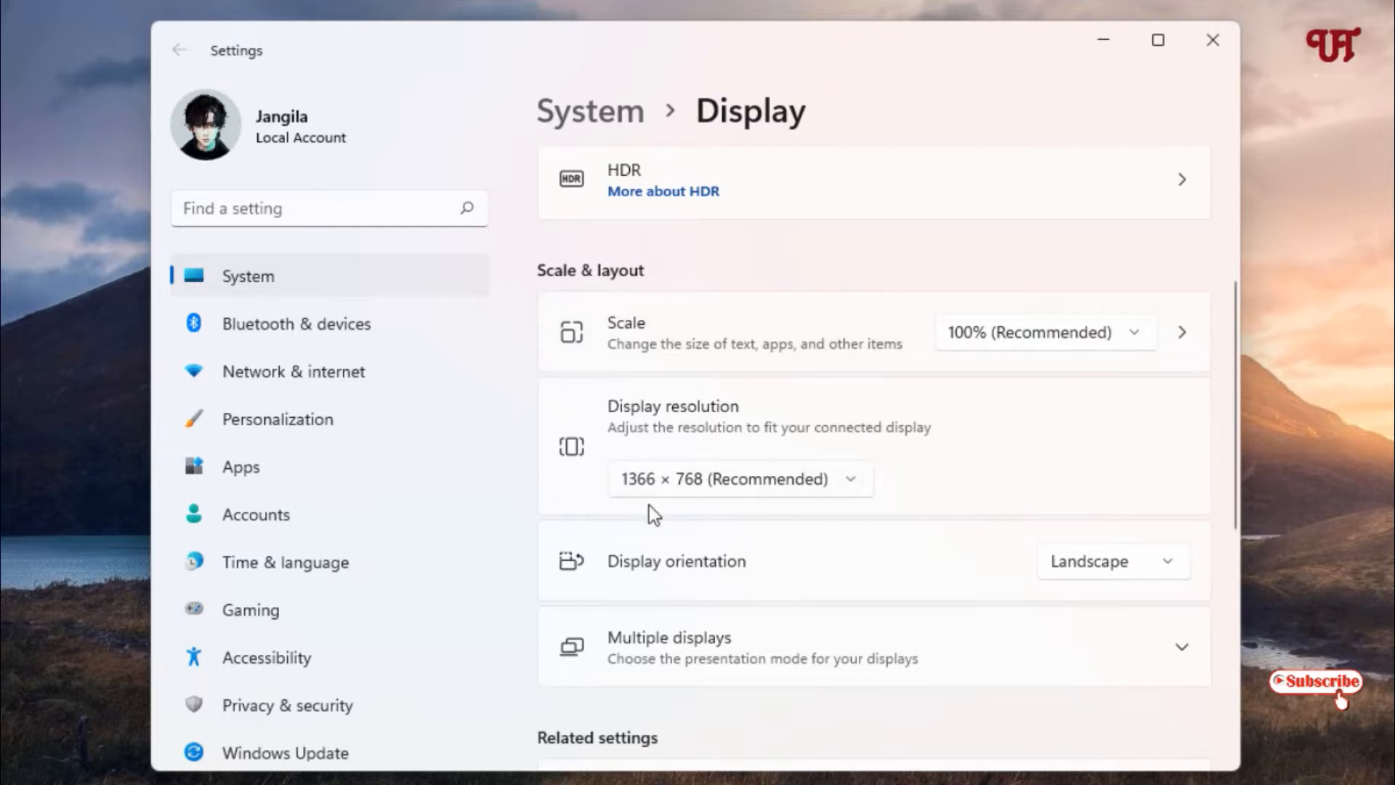
mouse_move(915, 464)
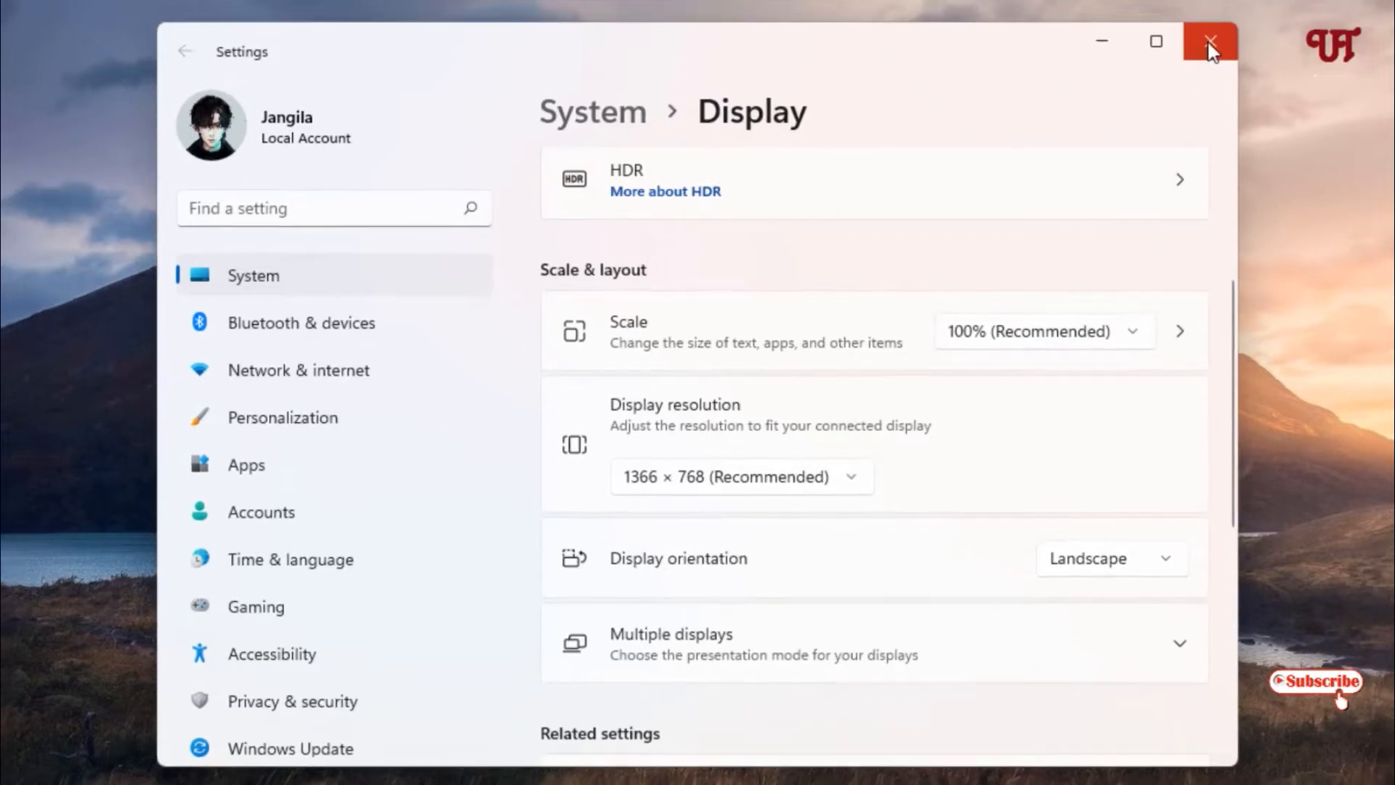
Close Windows Settings and open the obsproject.com OBS Studio result from Google.
click(1209, 42)
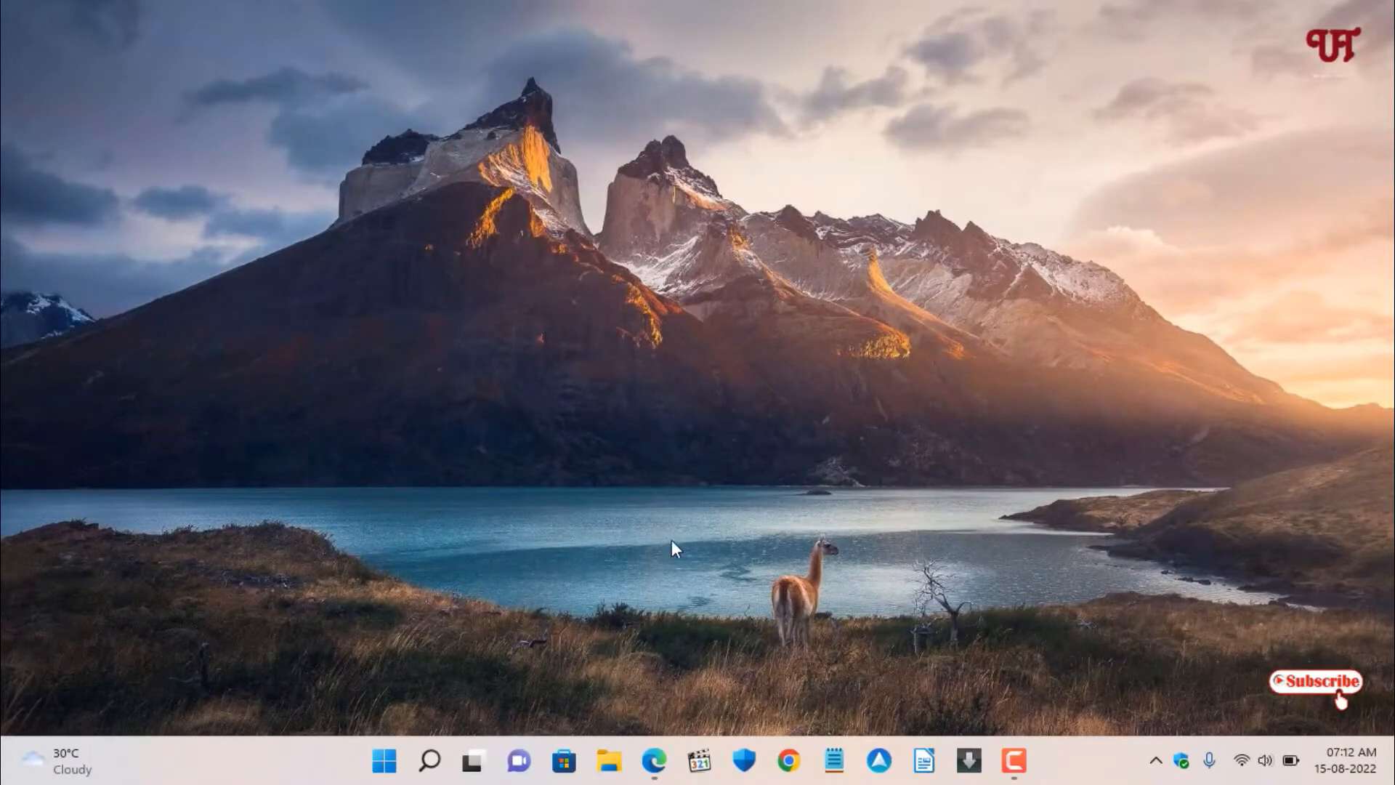
click(654, 761)
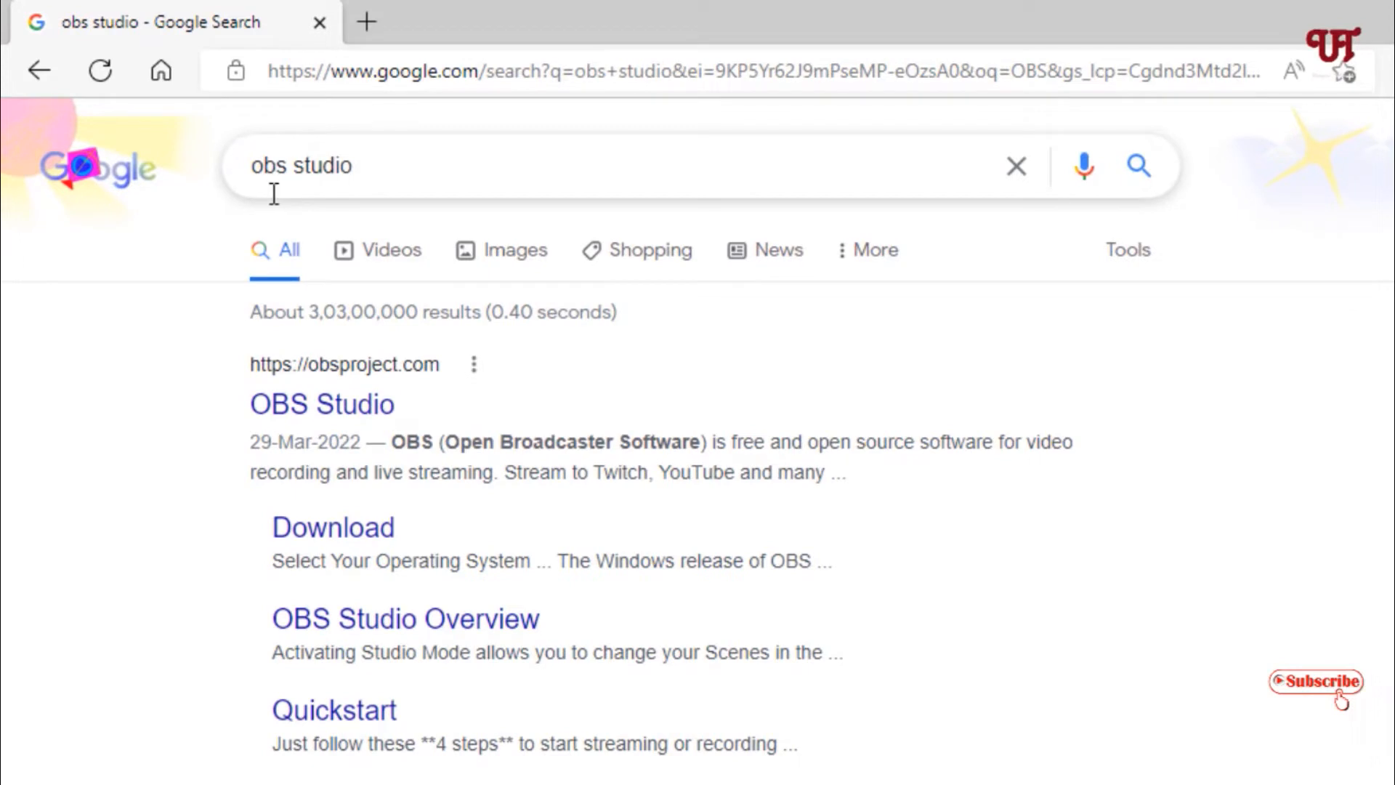
mouse_move(322, 404)
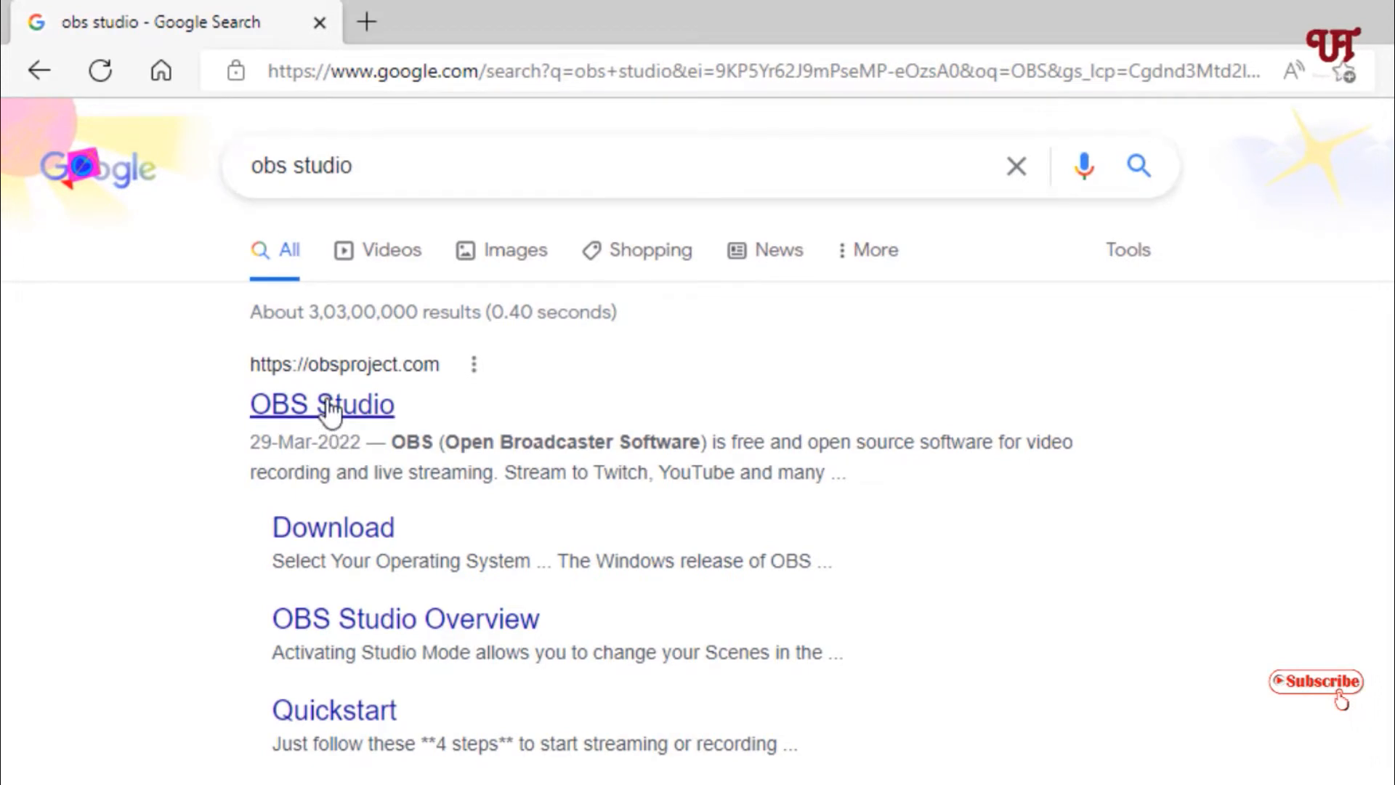
click(321, 404)
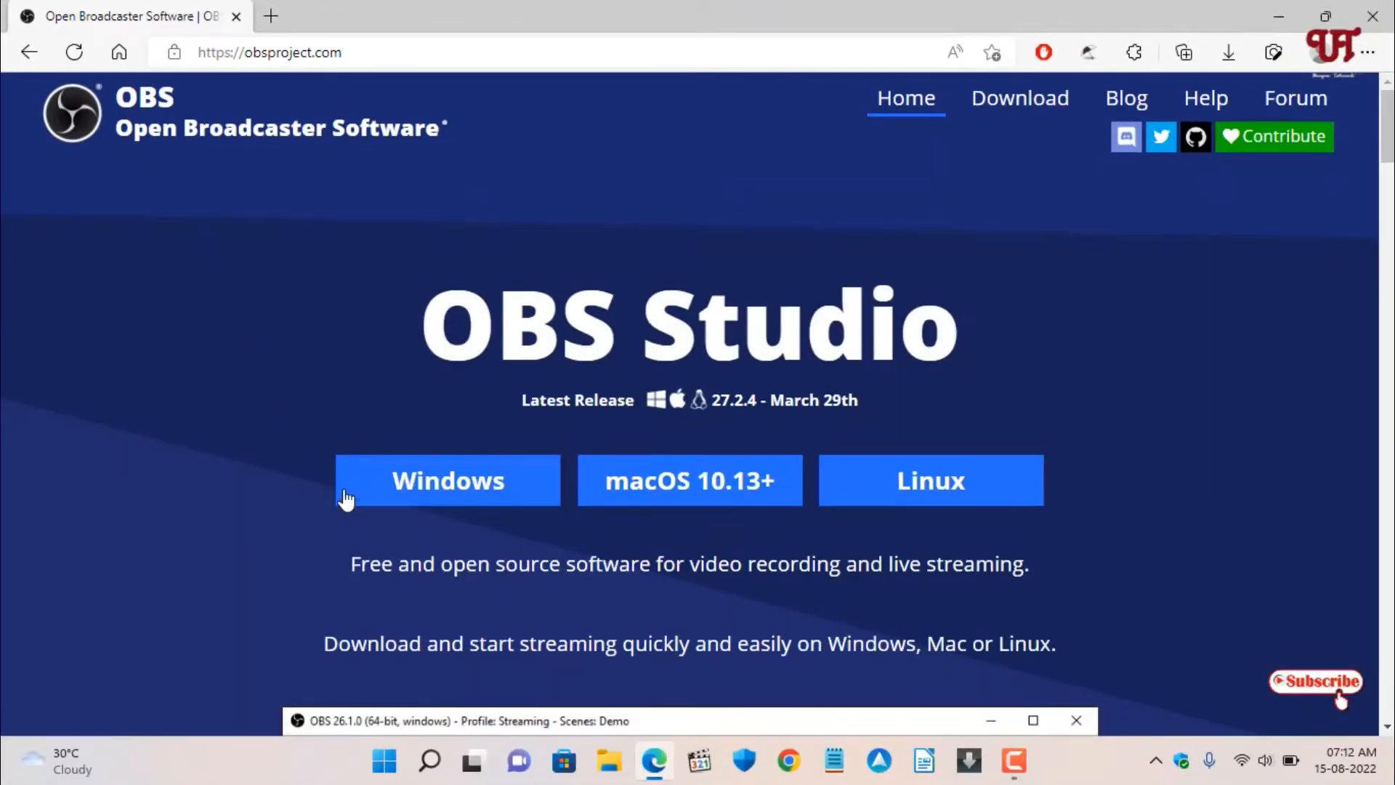
mouse_move(931, 481)
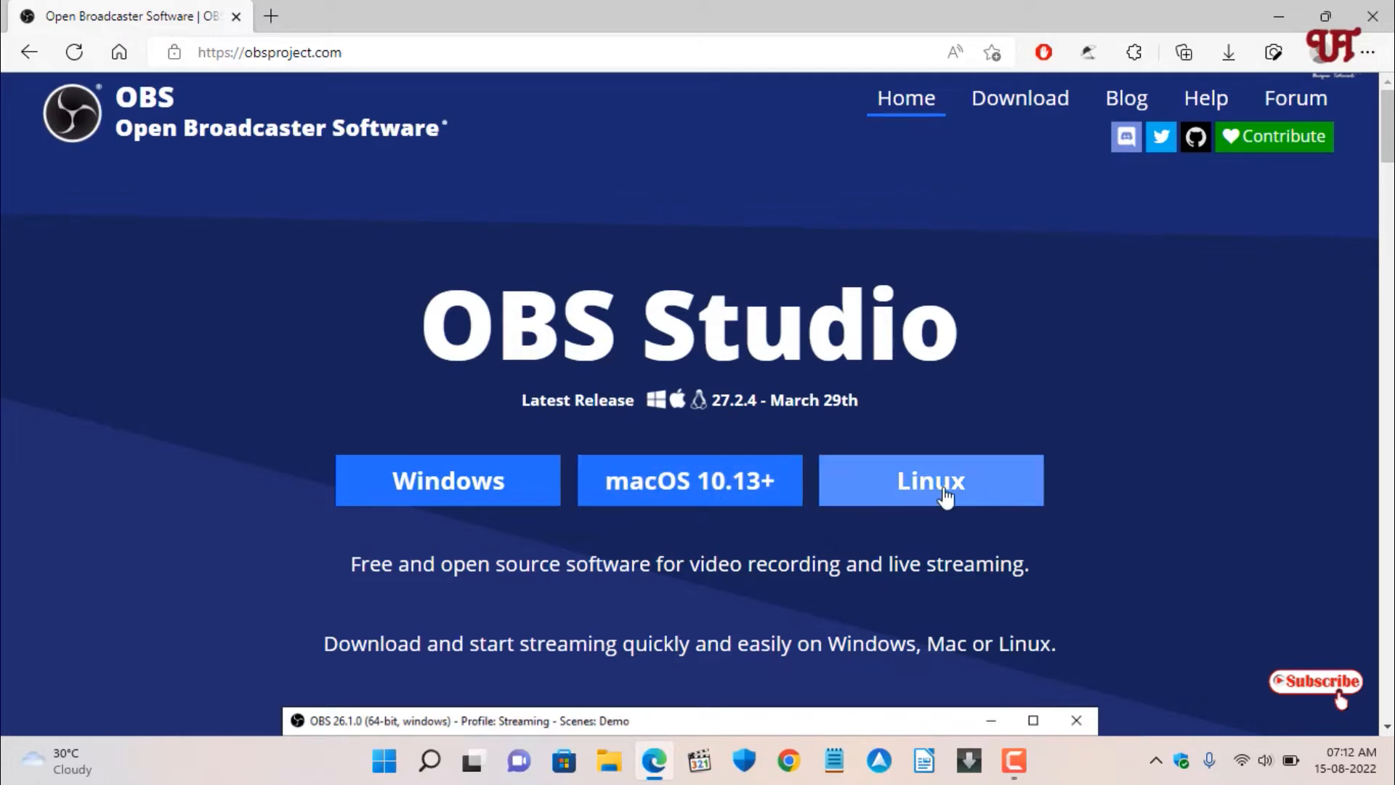
mouse_move(447, 480)
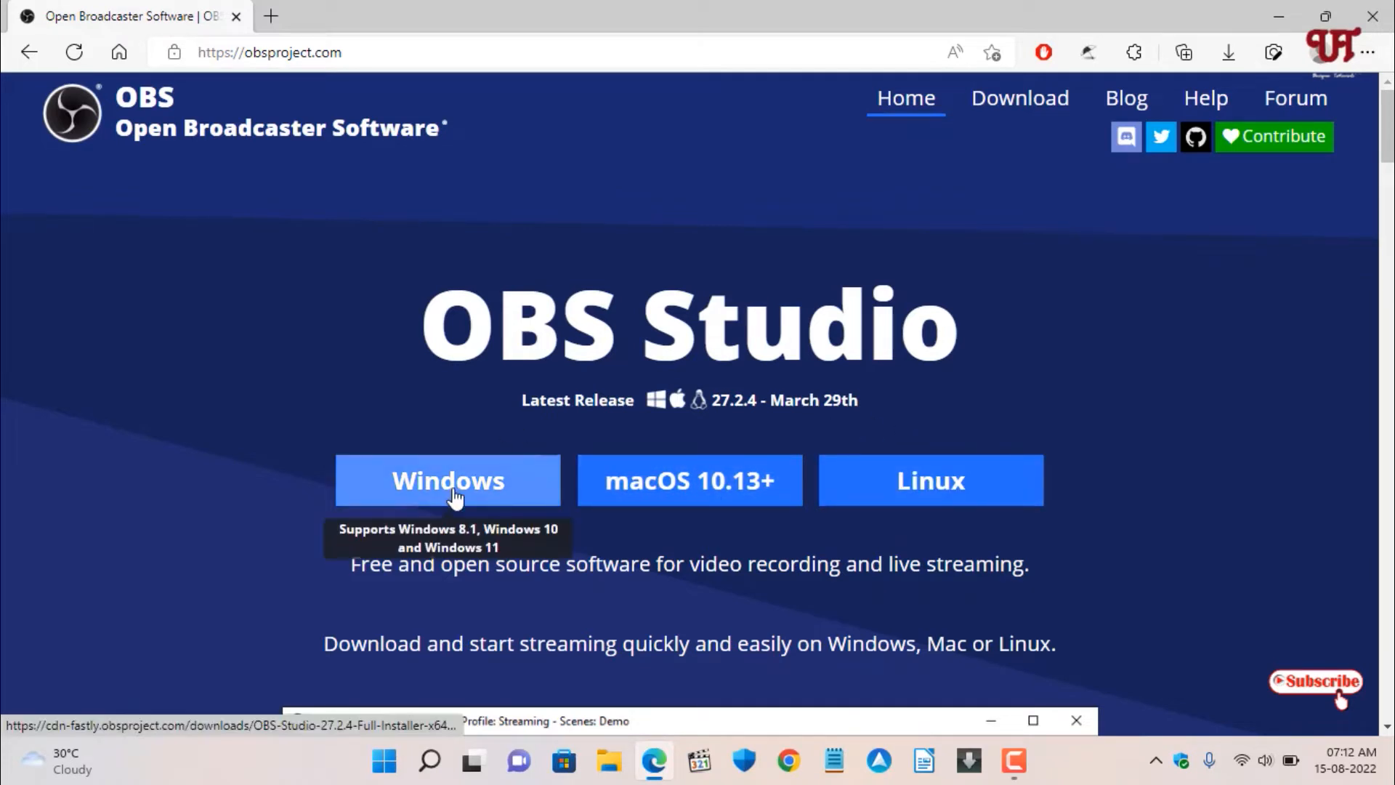
Download the OBS Studio 27.2.4 Windows installer and launch it from the Downloads folder.
click(447, 480)
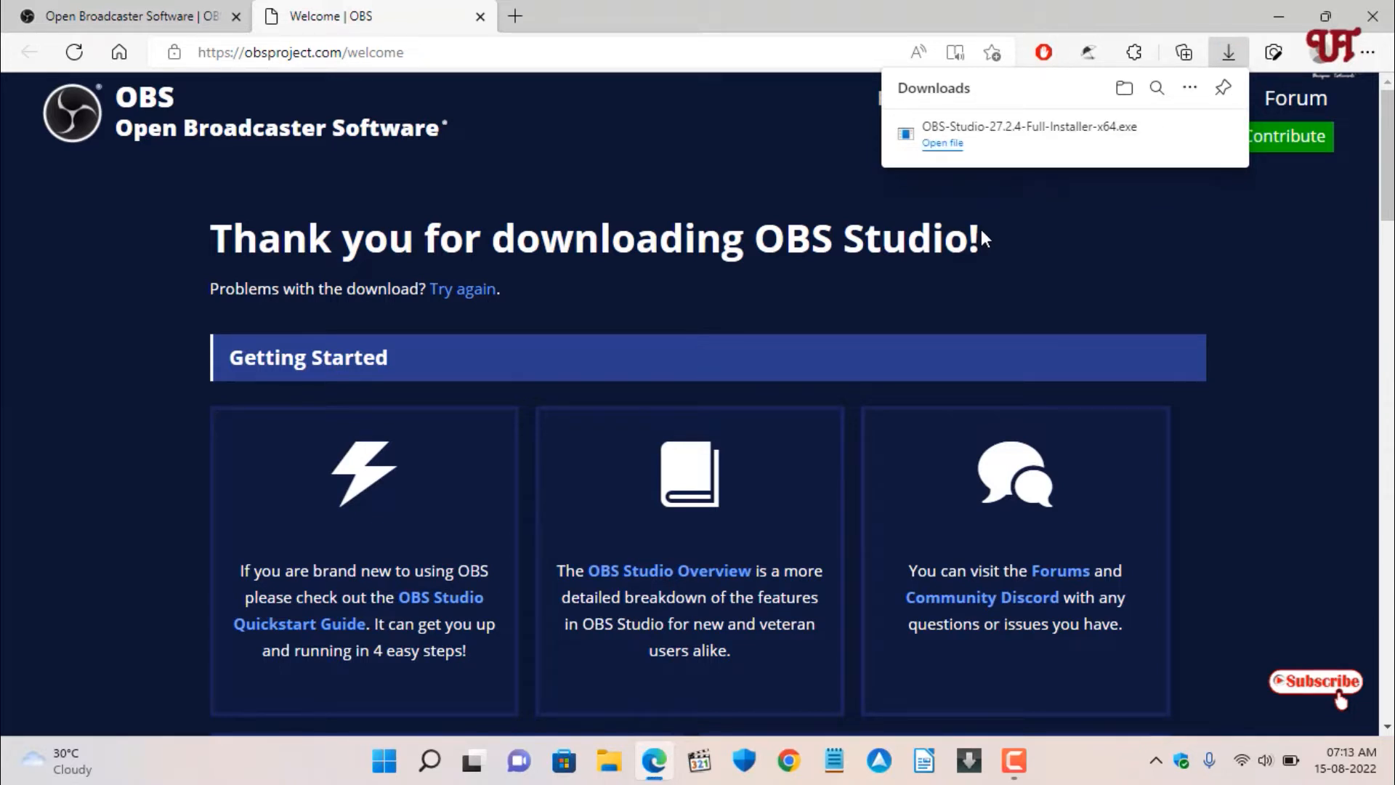
mouse_move(1156, 134)
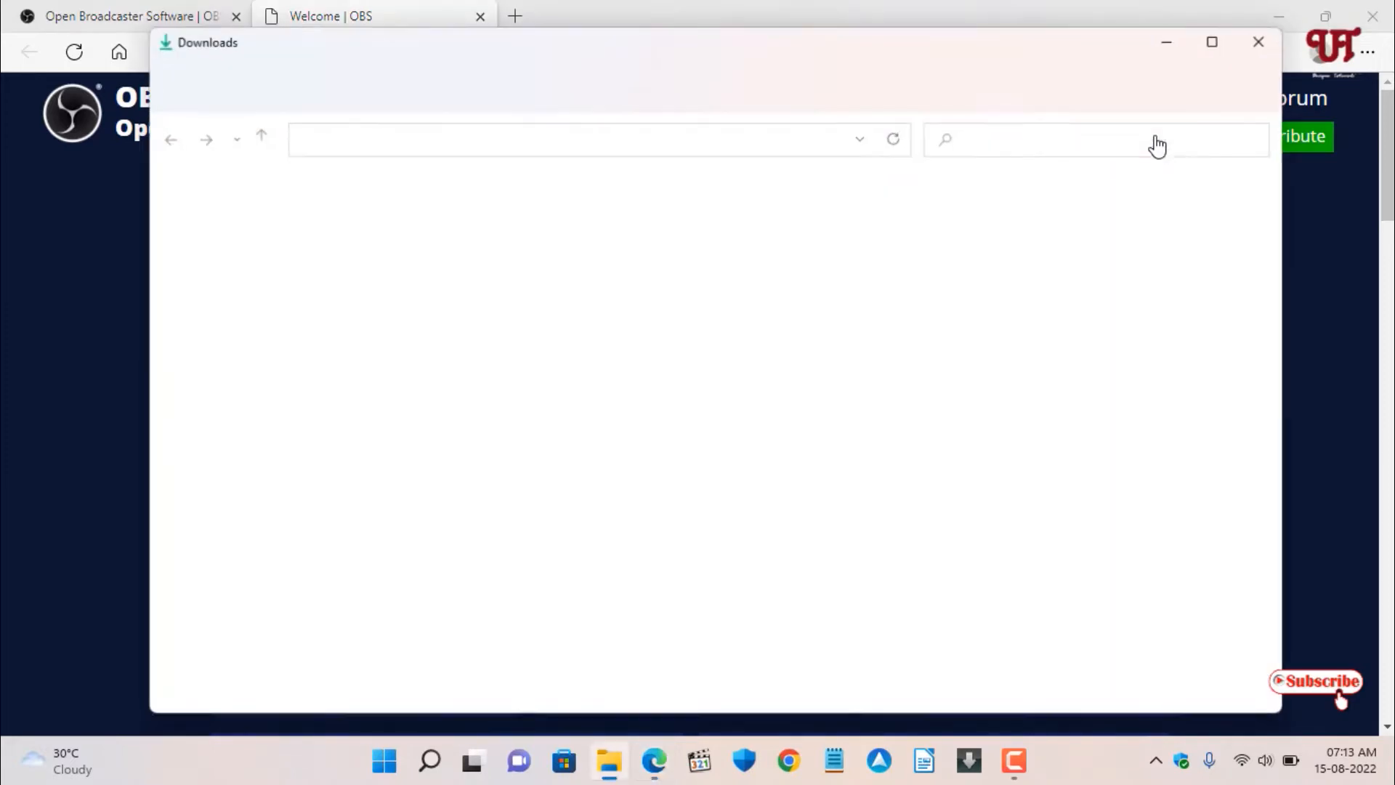
click(1258, 42)
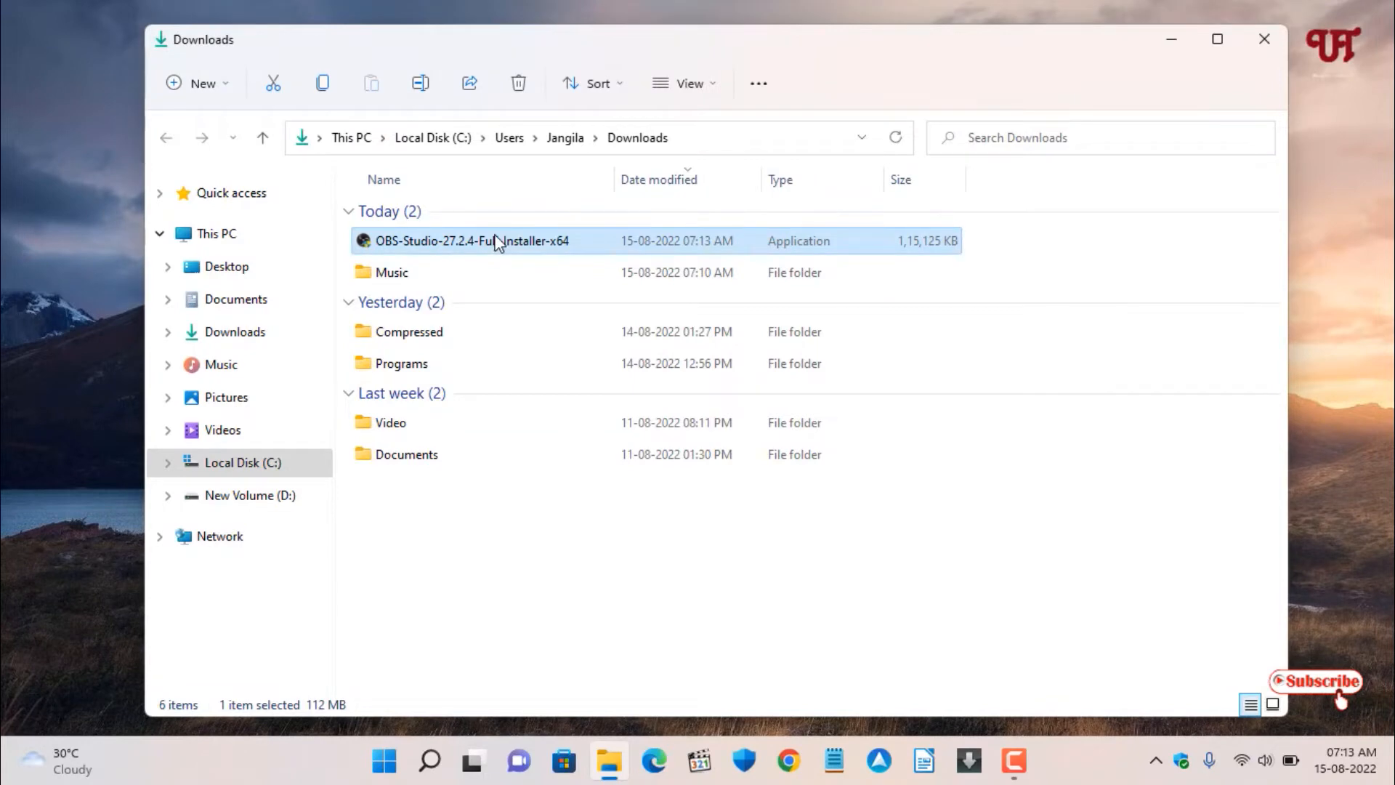
double_click(475, 241)
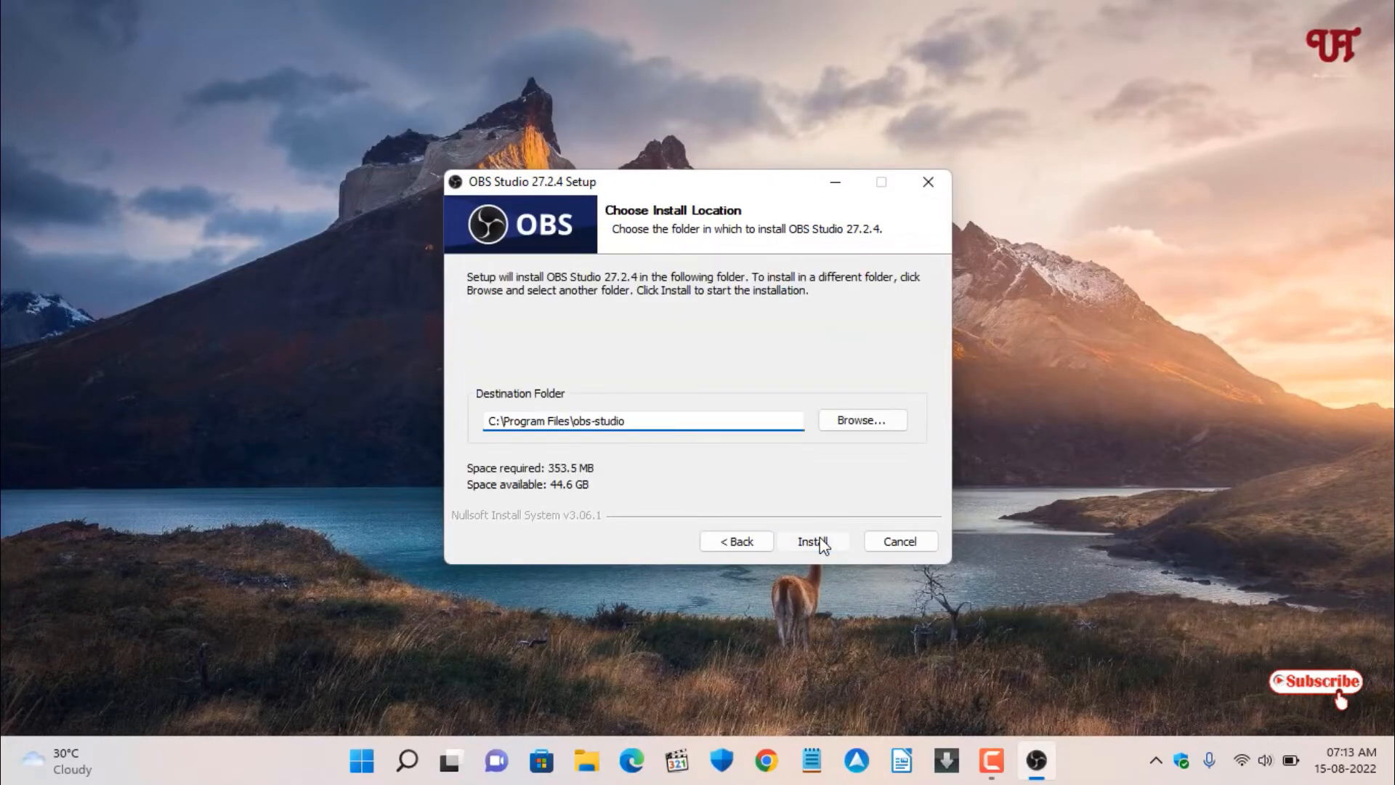
Install OBS Studio 27.2.4 into the default Program Files folder and finish setup.
click(812, 541)
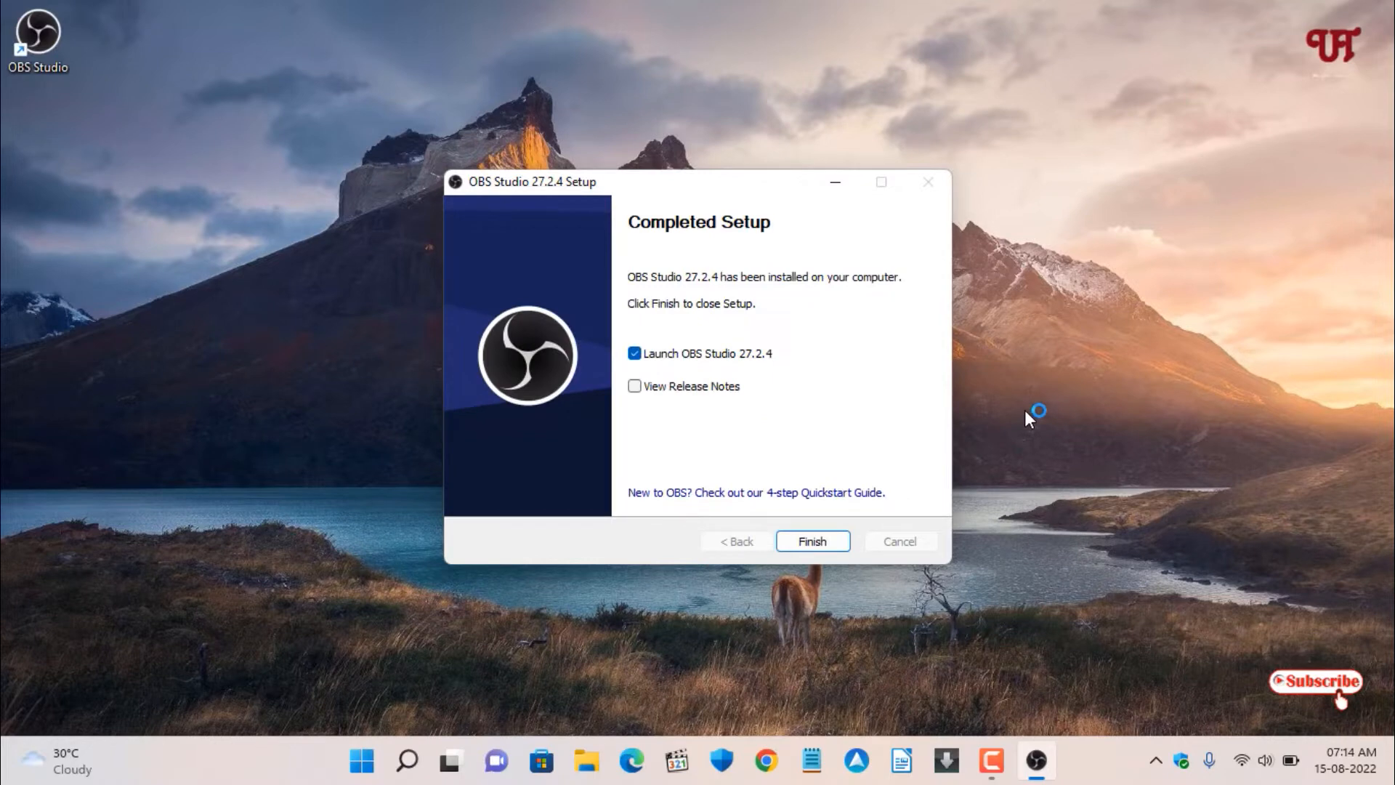
mouse_move(925, 448)
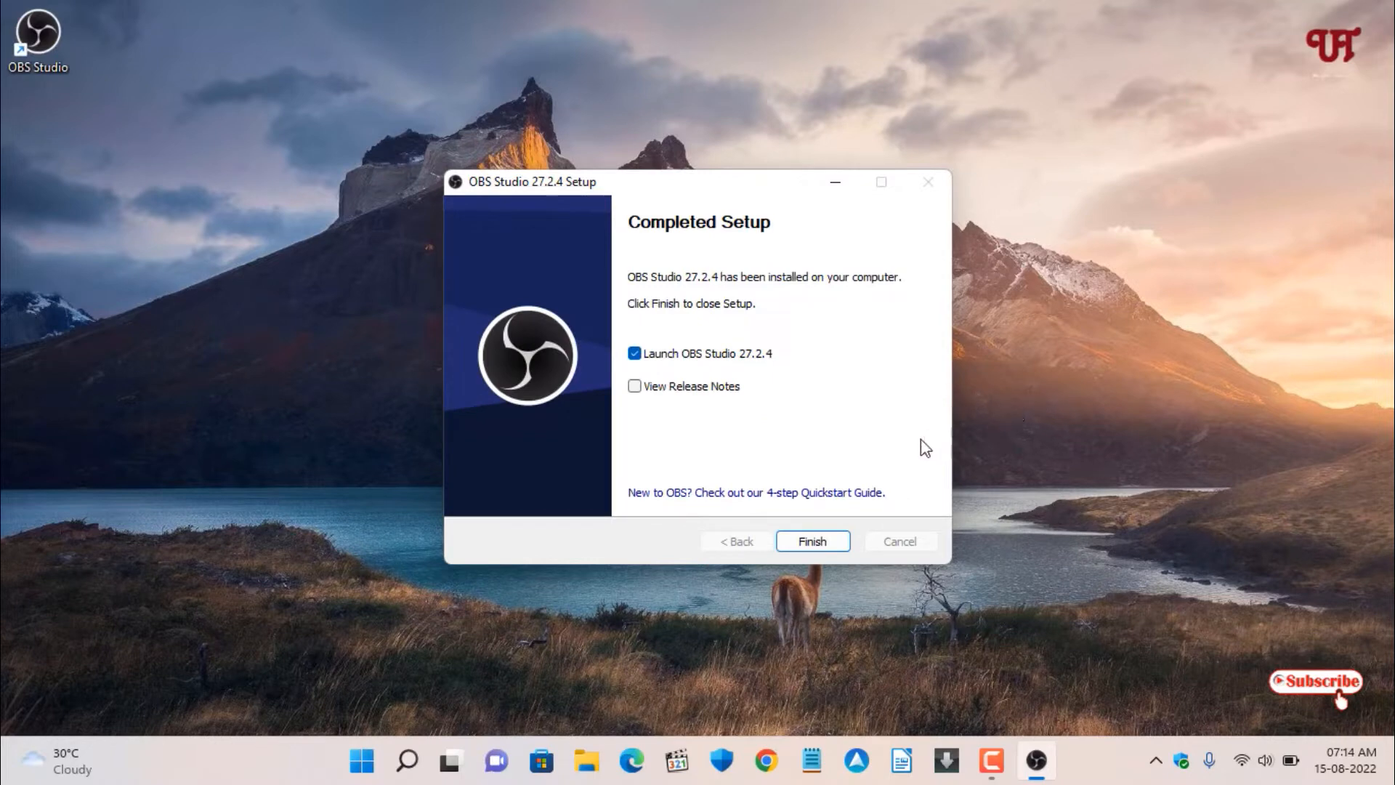
click(811, 541)
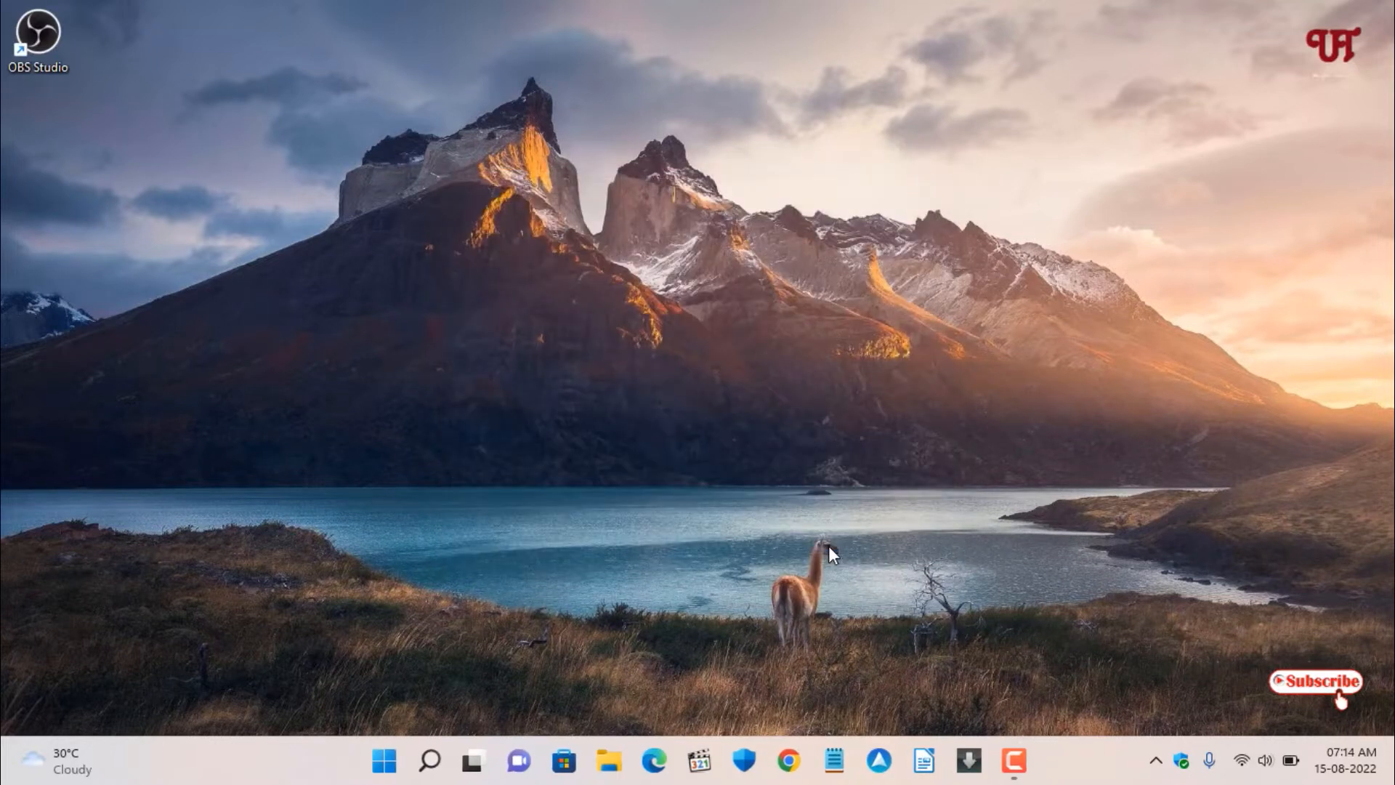
Launch OBS Studio, cancel the Auto-Configuration Wizard, and maximize the main window.
double_click(37, 34)
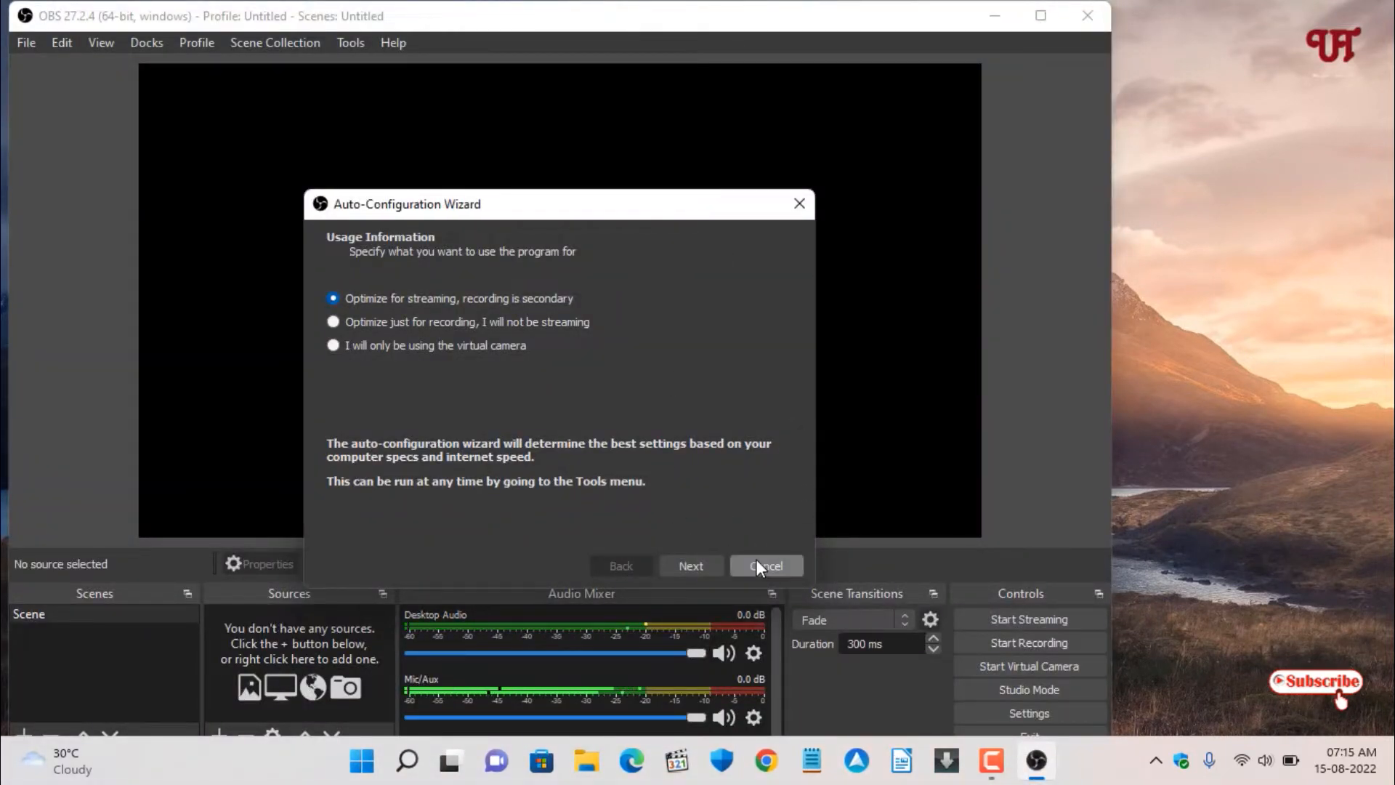
click(765, 565)
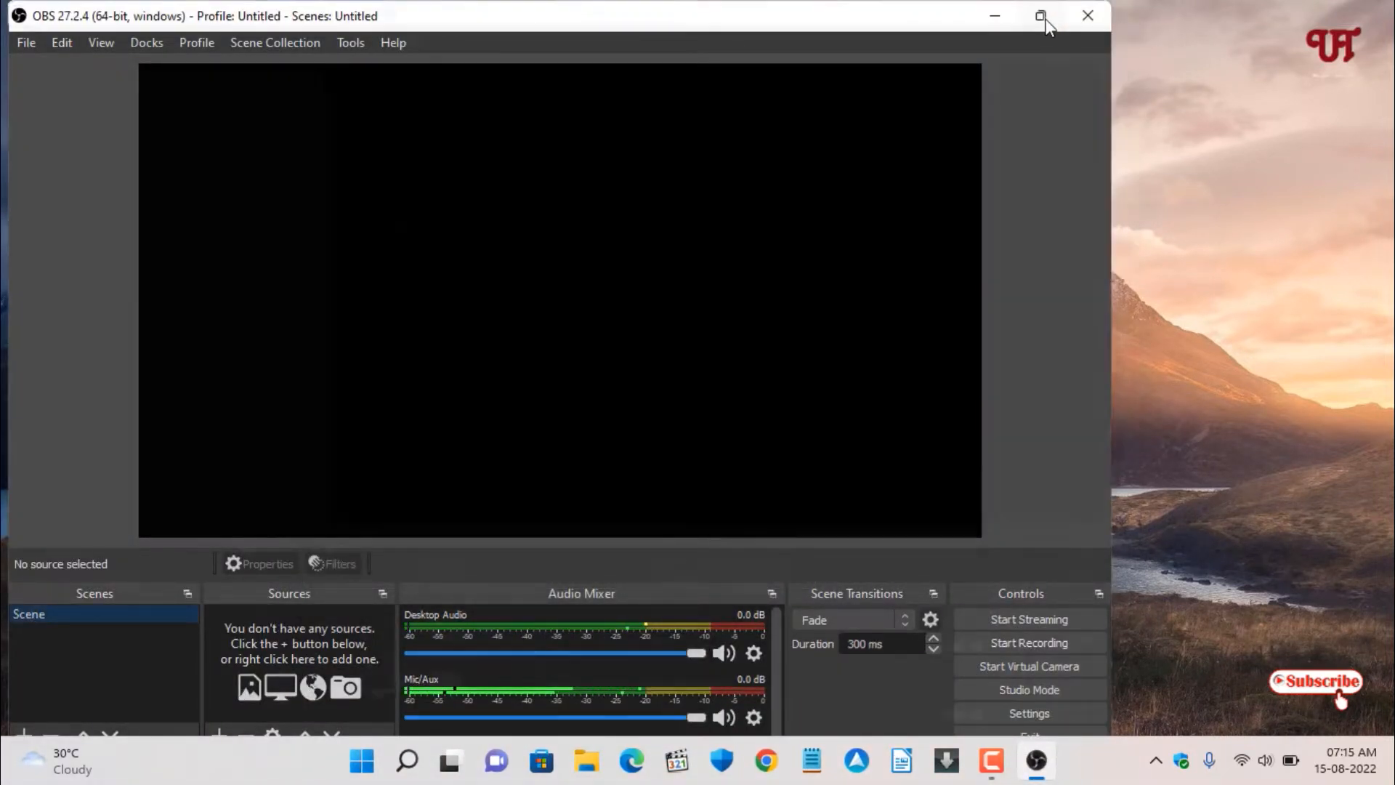
click(1041, 16)
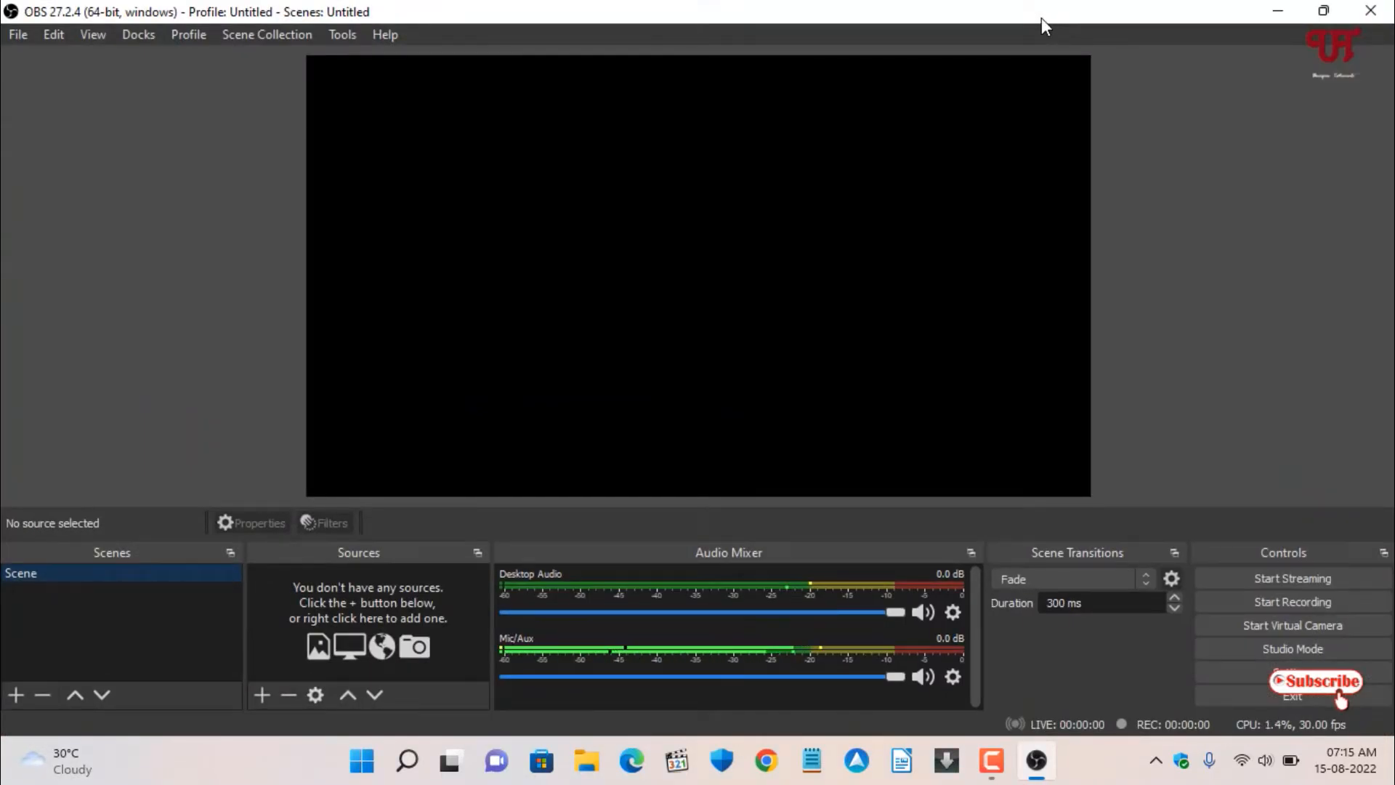
mouse_move(534, 325)
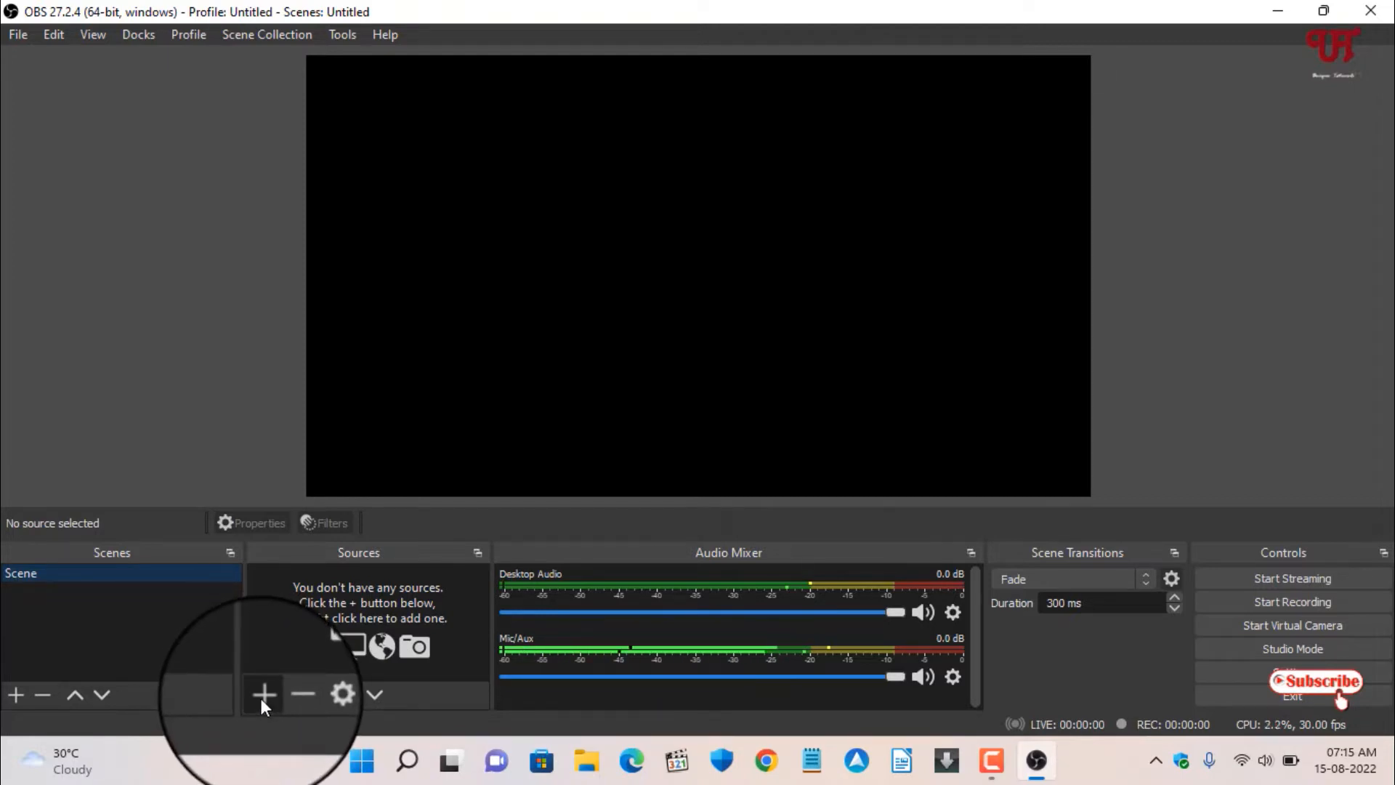
Choose Display Capture from the Sources add menu to start a new source.
click(263, 695)
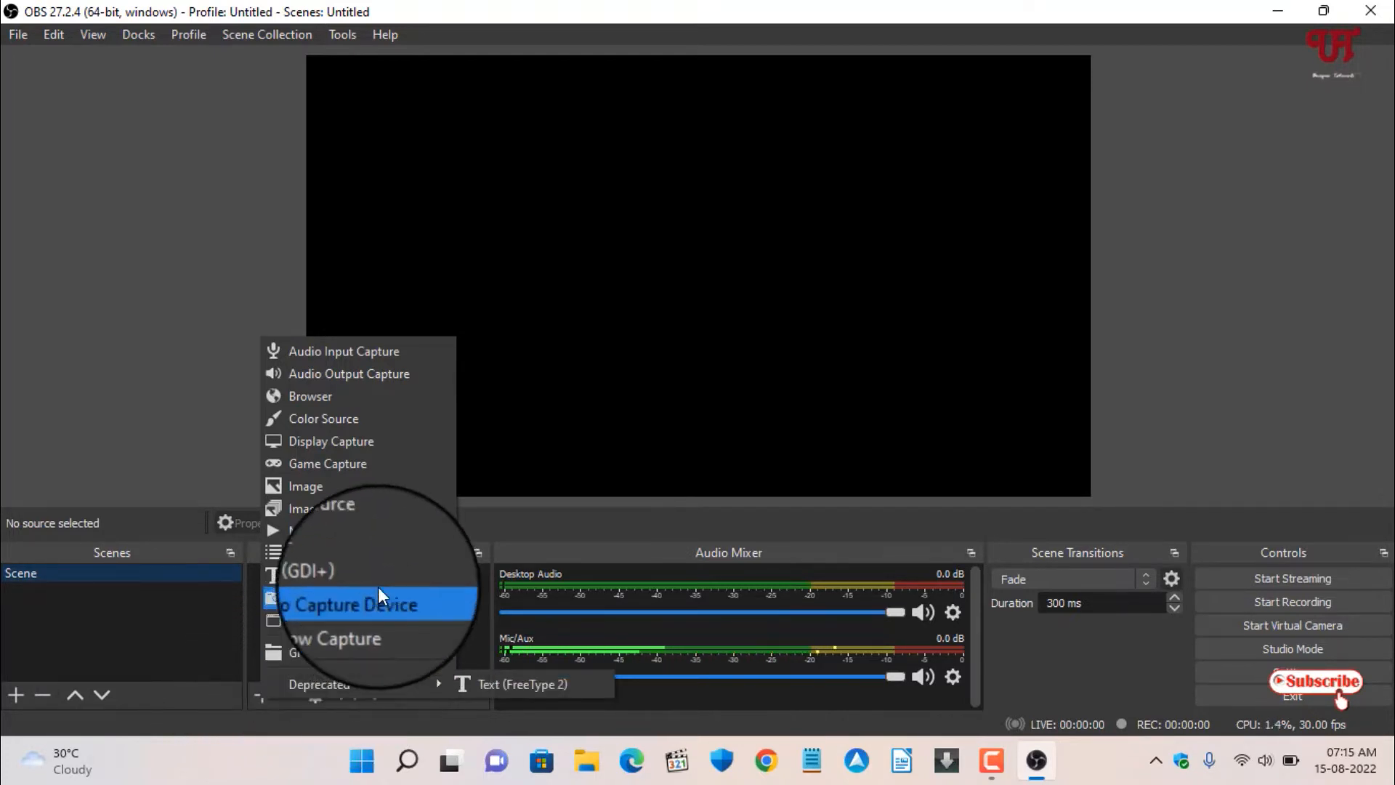
mouse_move(347, 443)
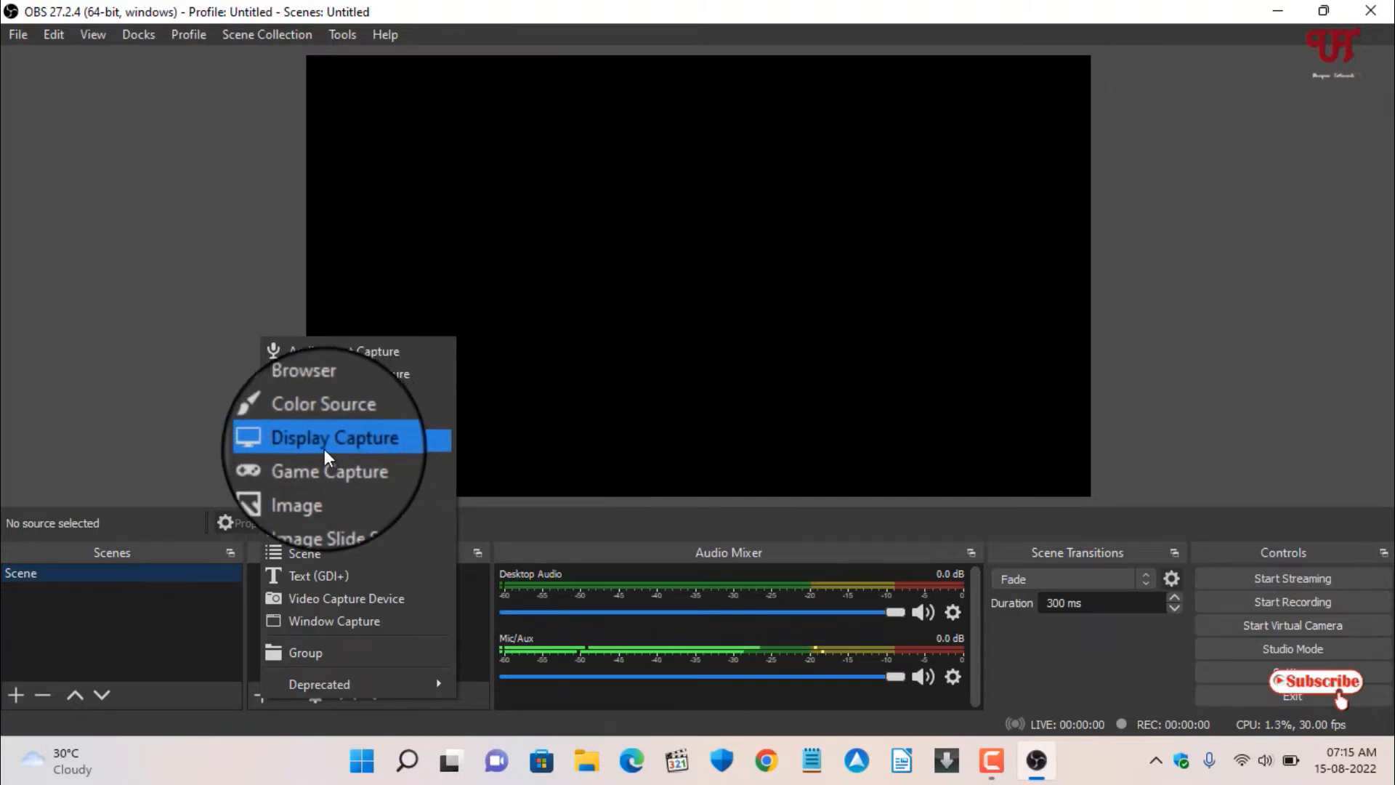
mouse_move(338, 469)
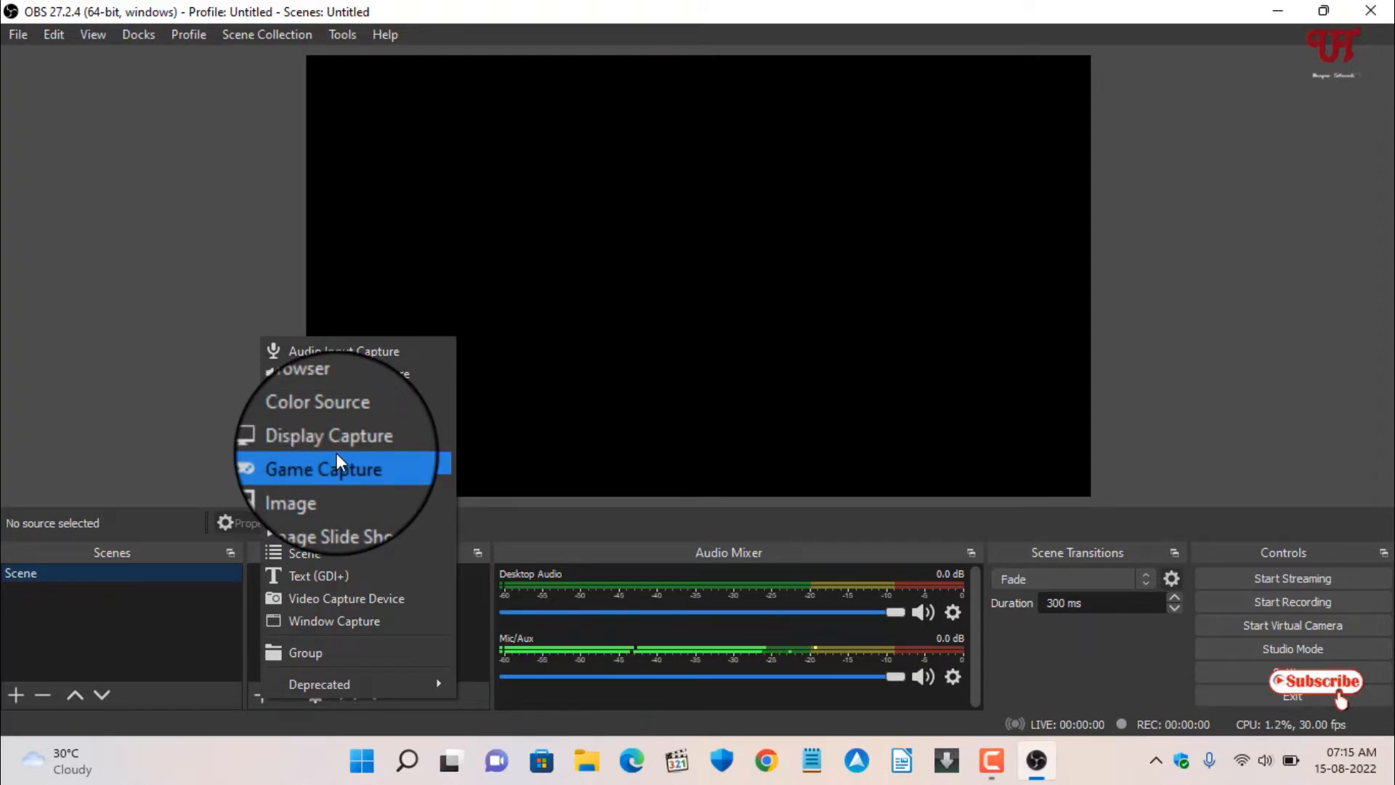
mouse_move(338, 437)
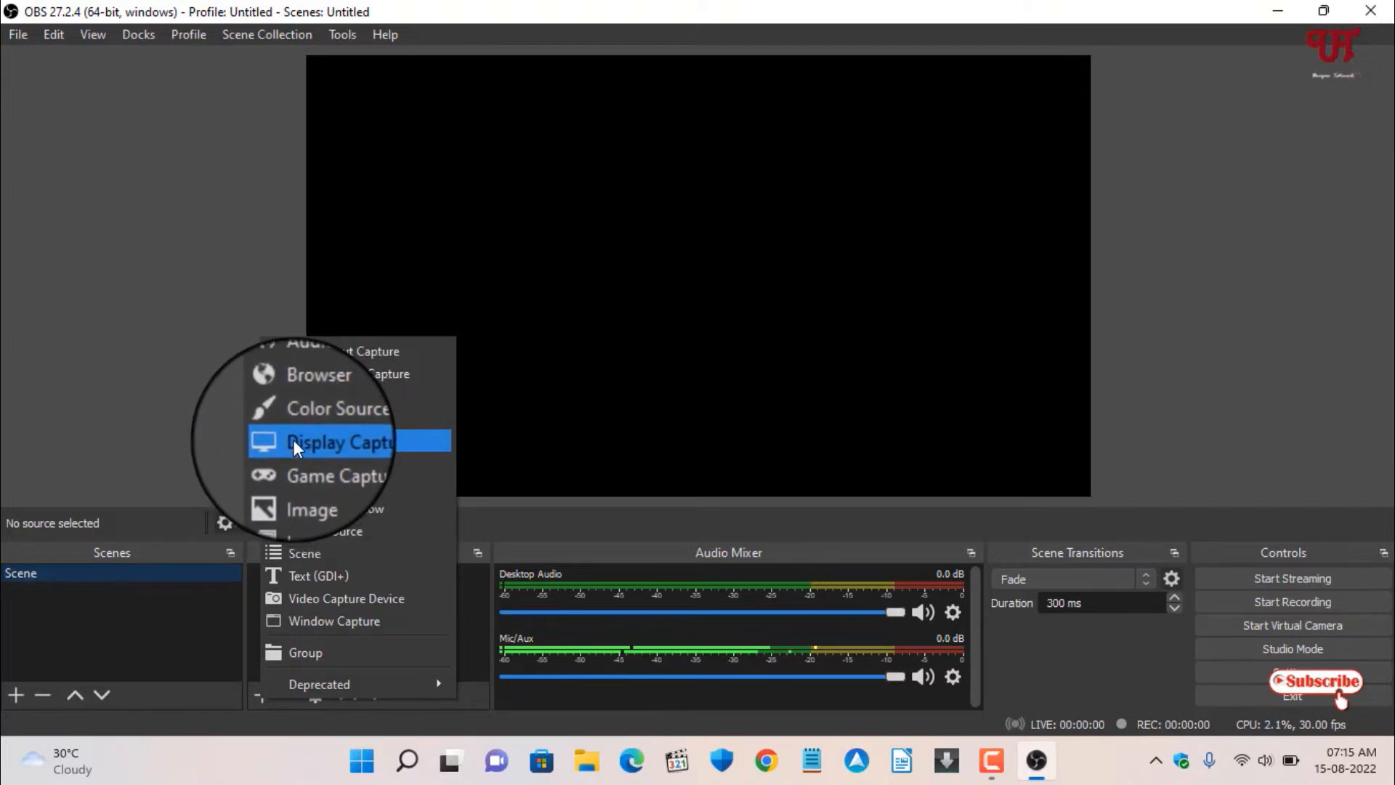
click(340, 443)
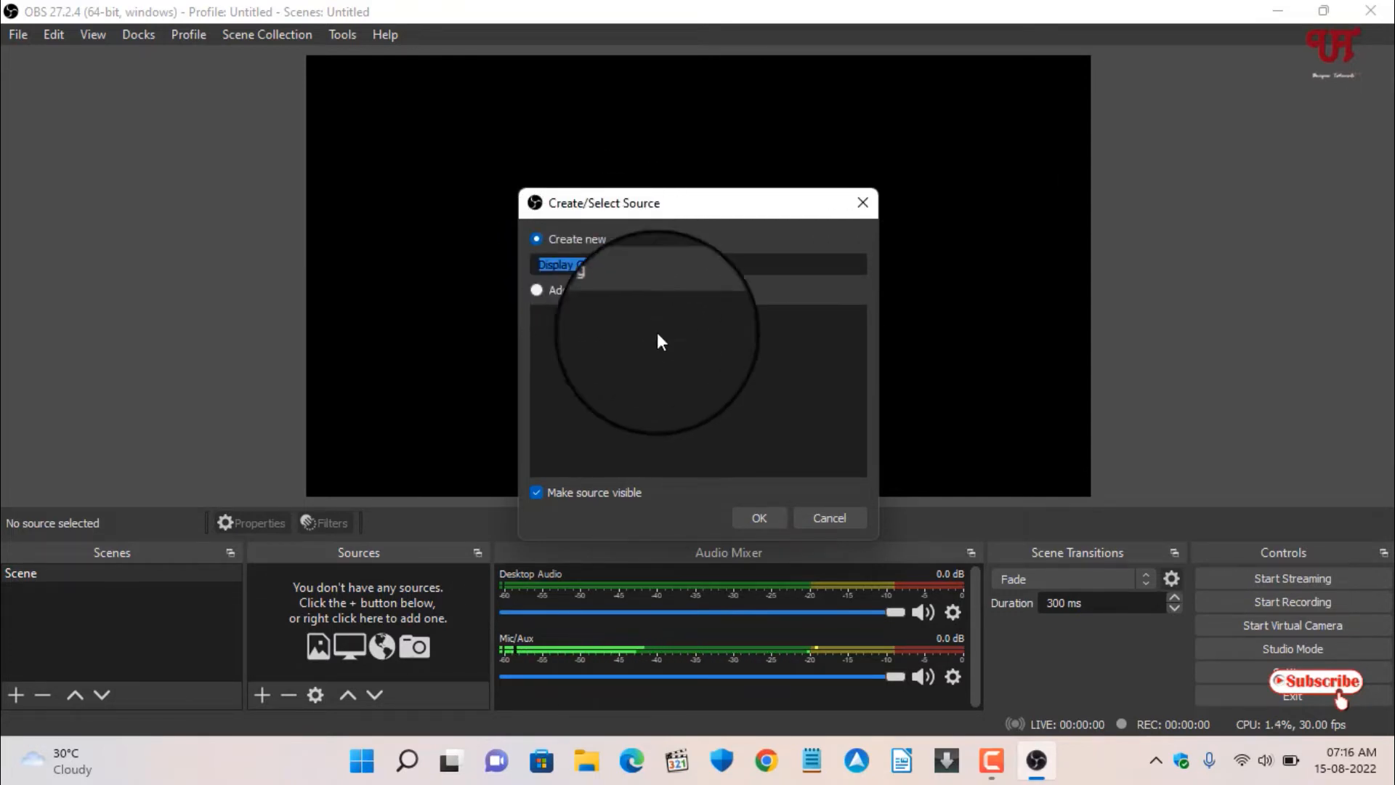
Create the Display Capture source using Display 1: 1366x768 (Primary Monitor).
click(758, 518)
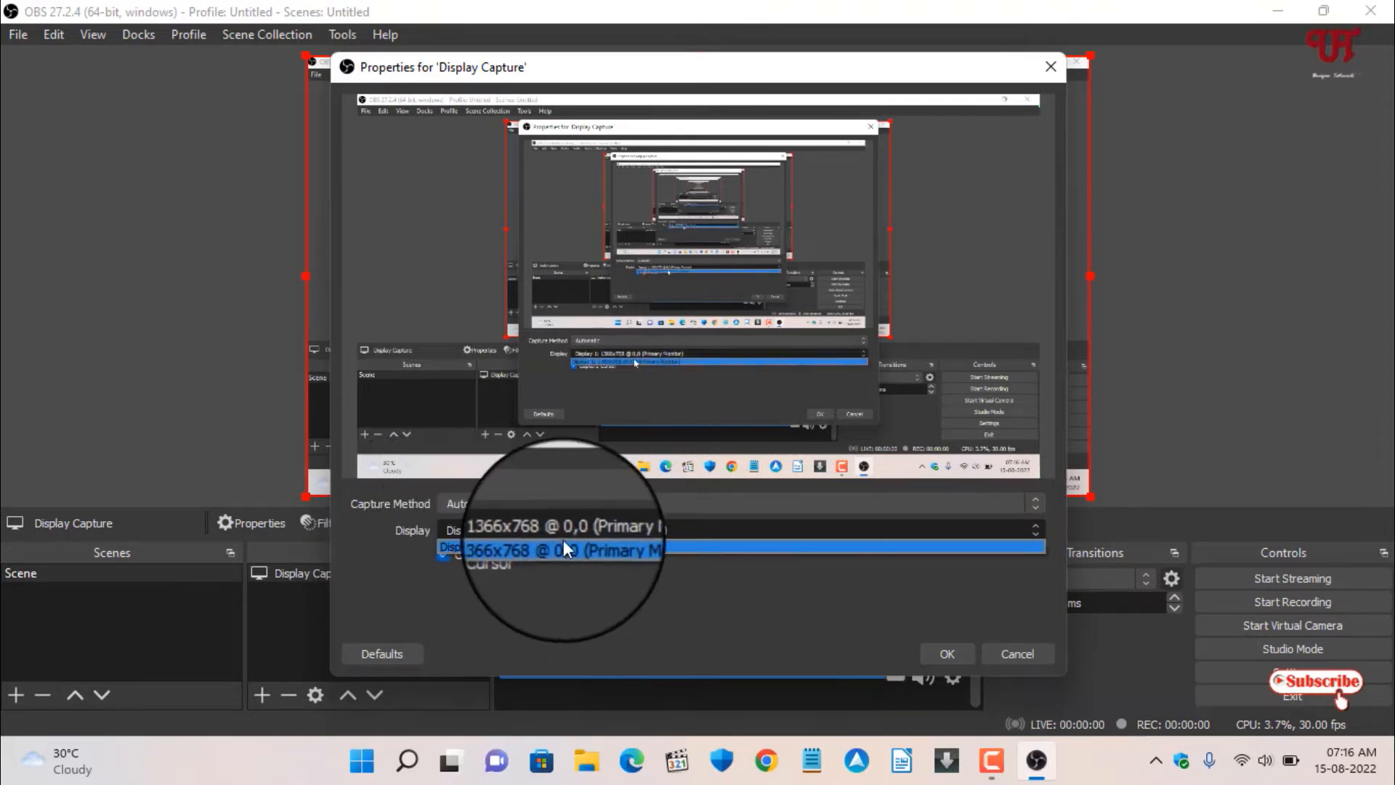
click(565, 530)
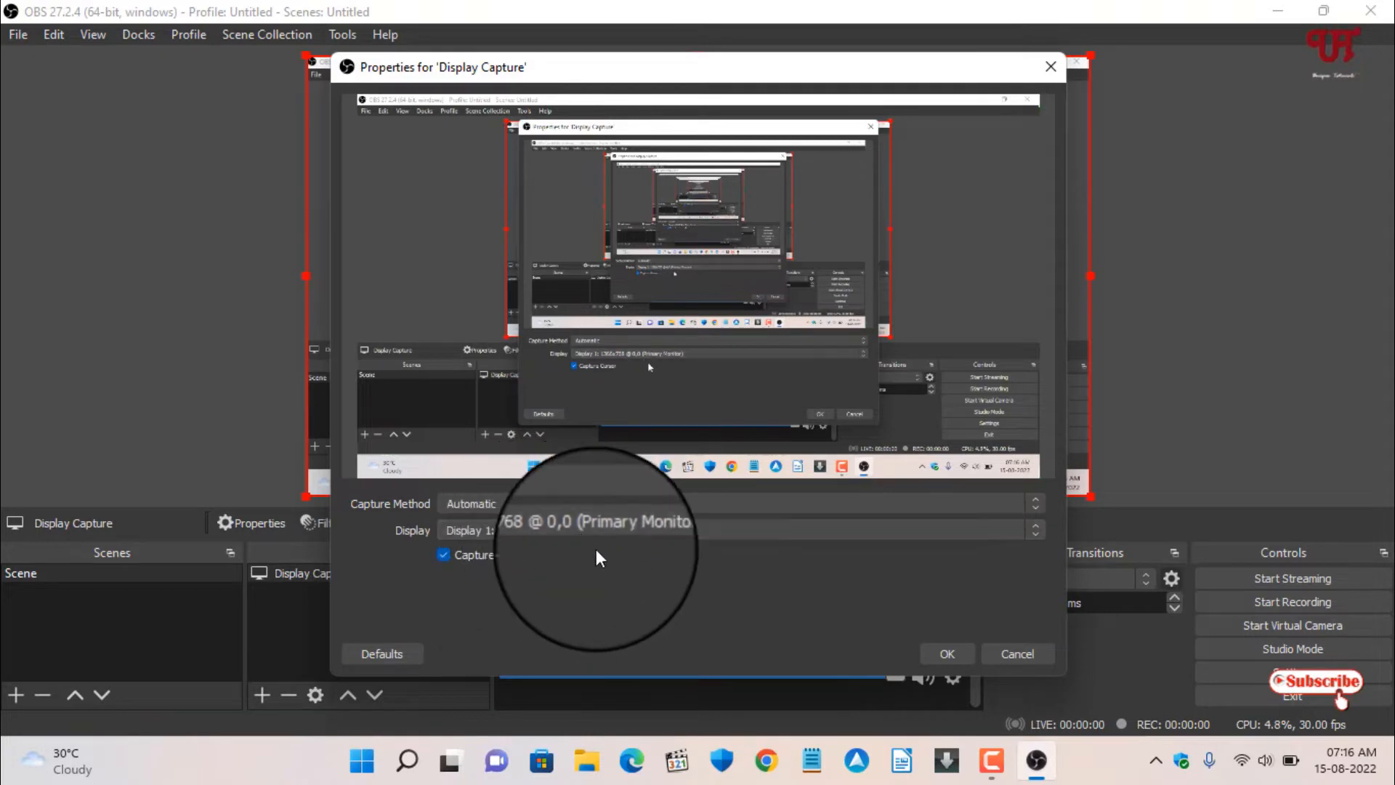
mouse_move(631, 566)
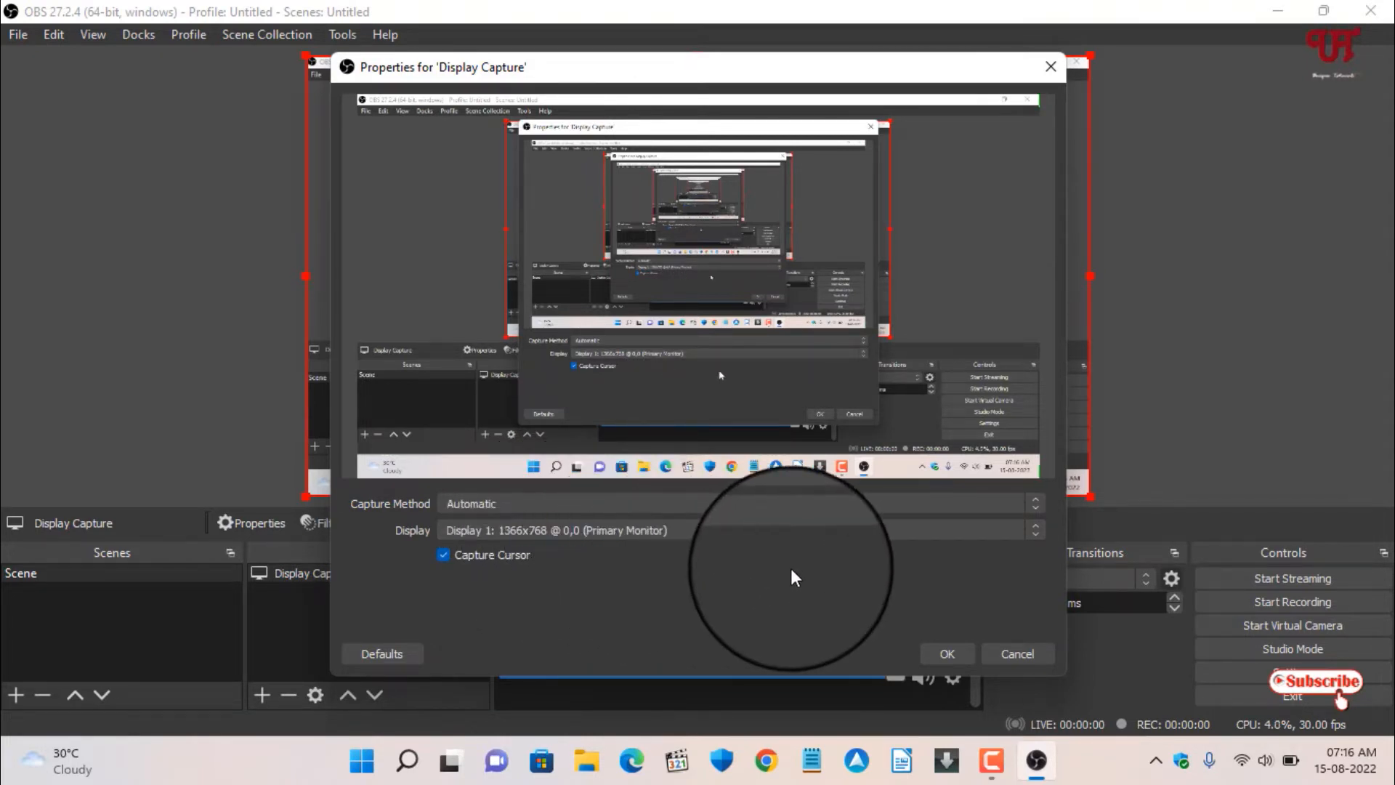
mouse_move(828, 584)
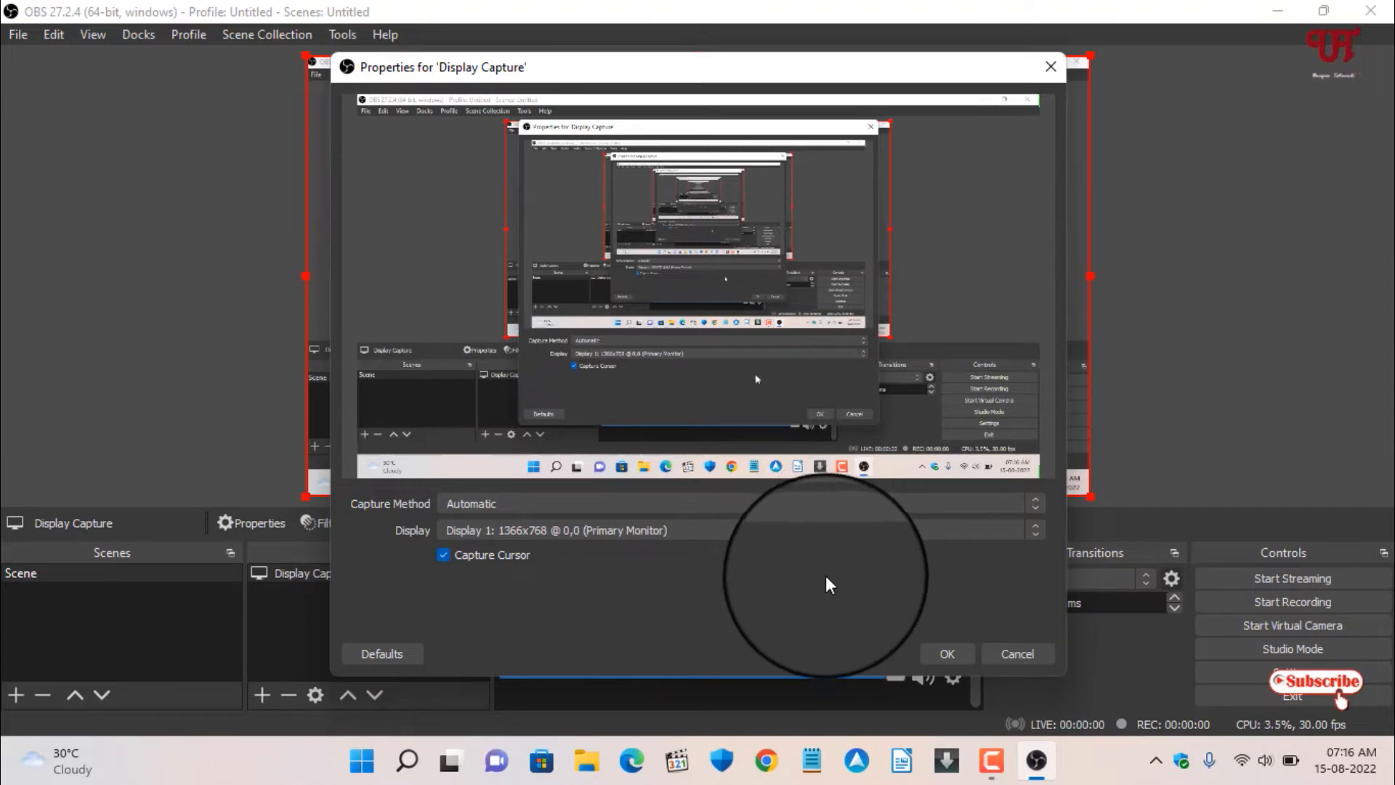
click(946, 653)
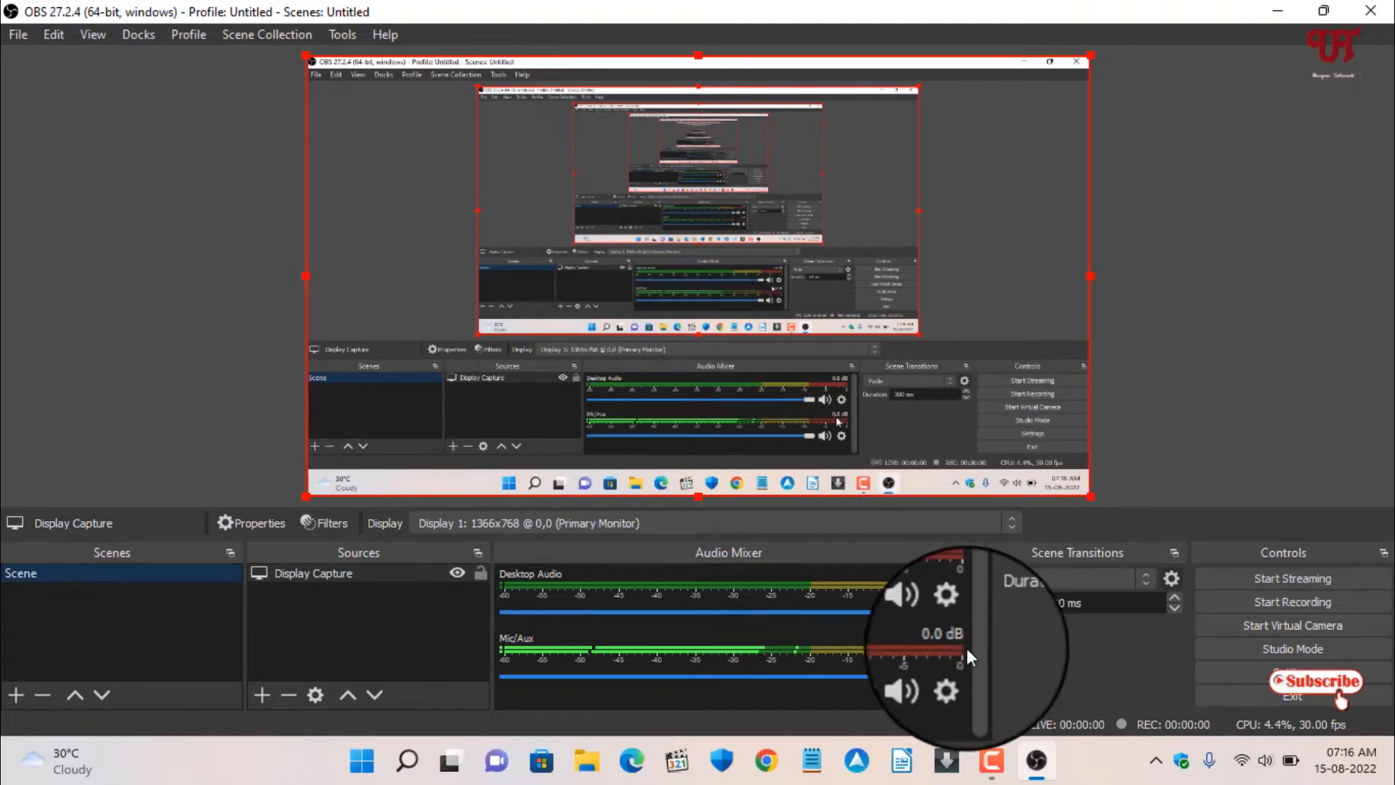
mouse_move(974, 435)
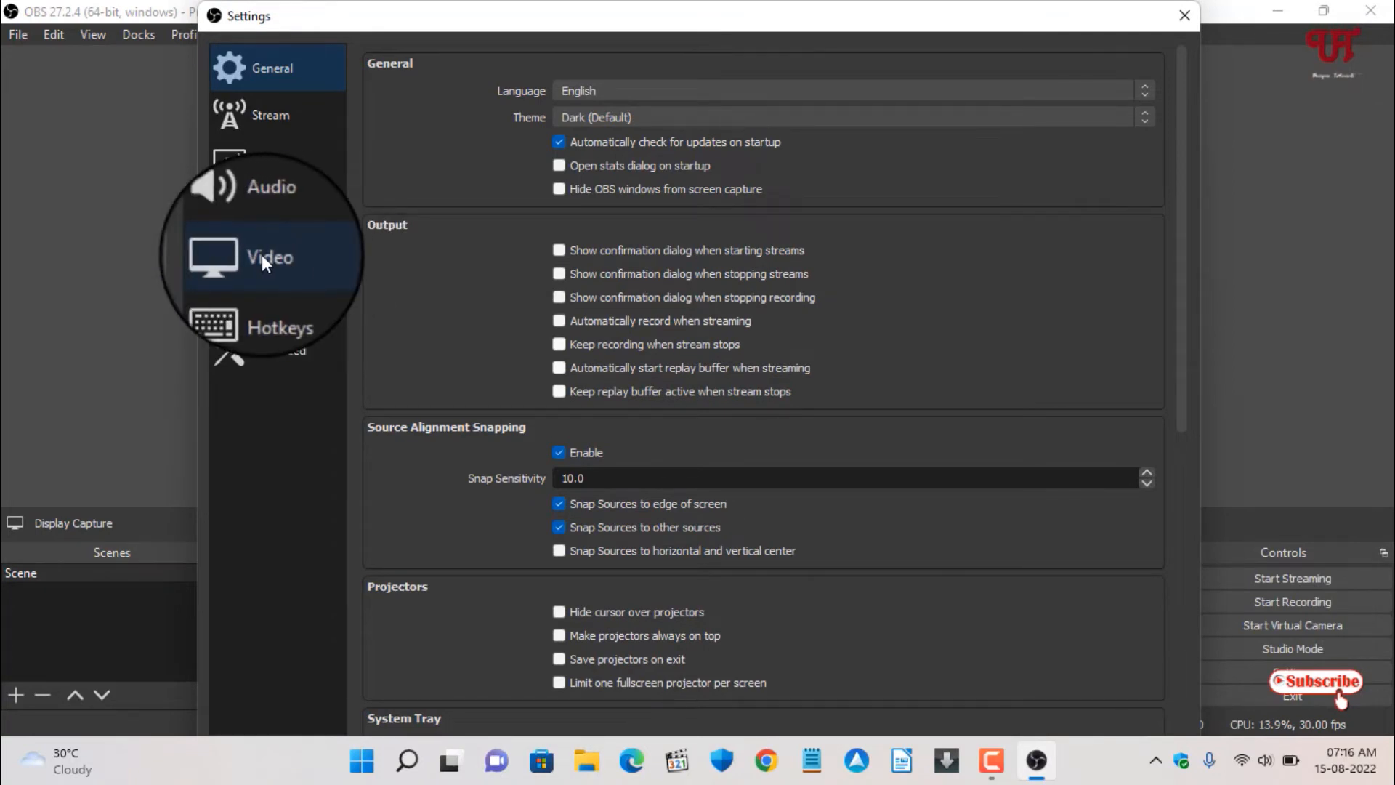
Choose 1920x1080 for both Base (Canvas) and Output (Scaled) Resolution in Video settings.
click(269, 258)
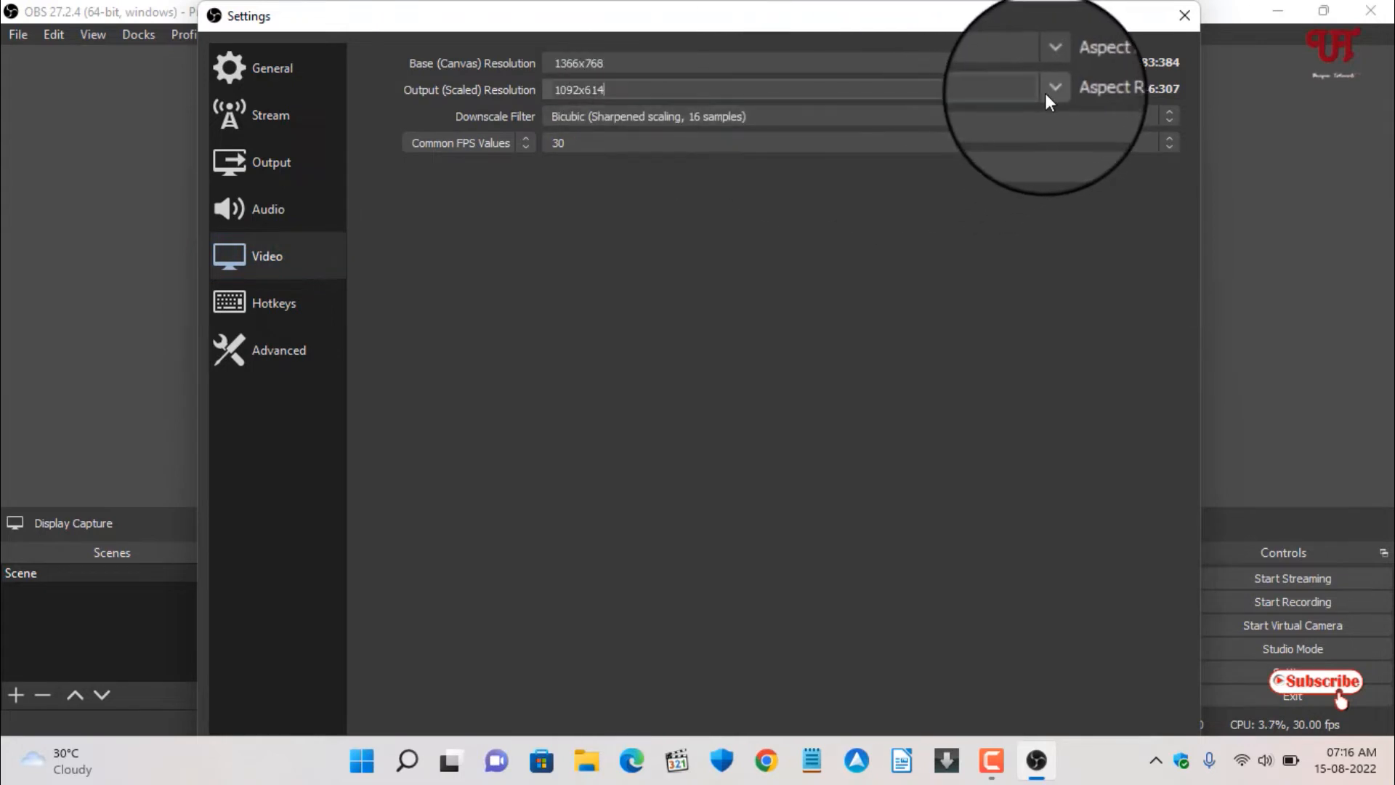
click(1053, 88)
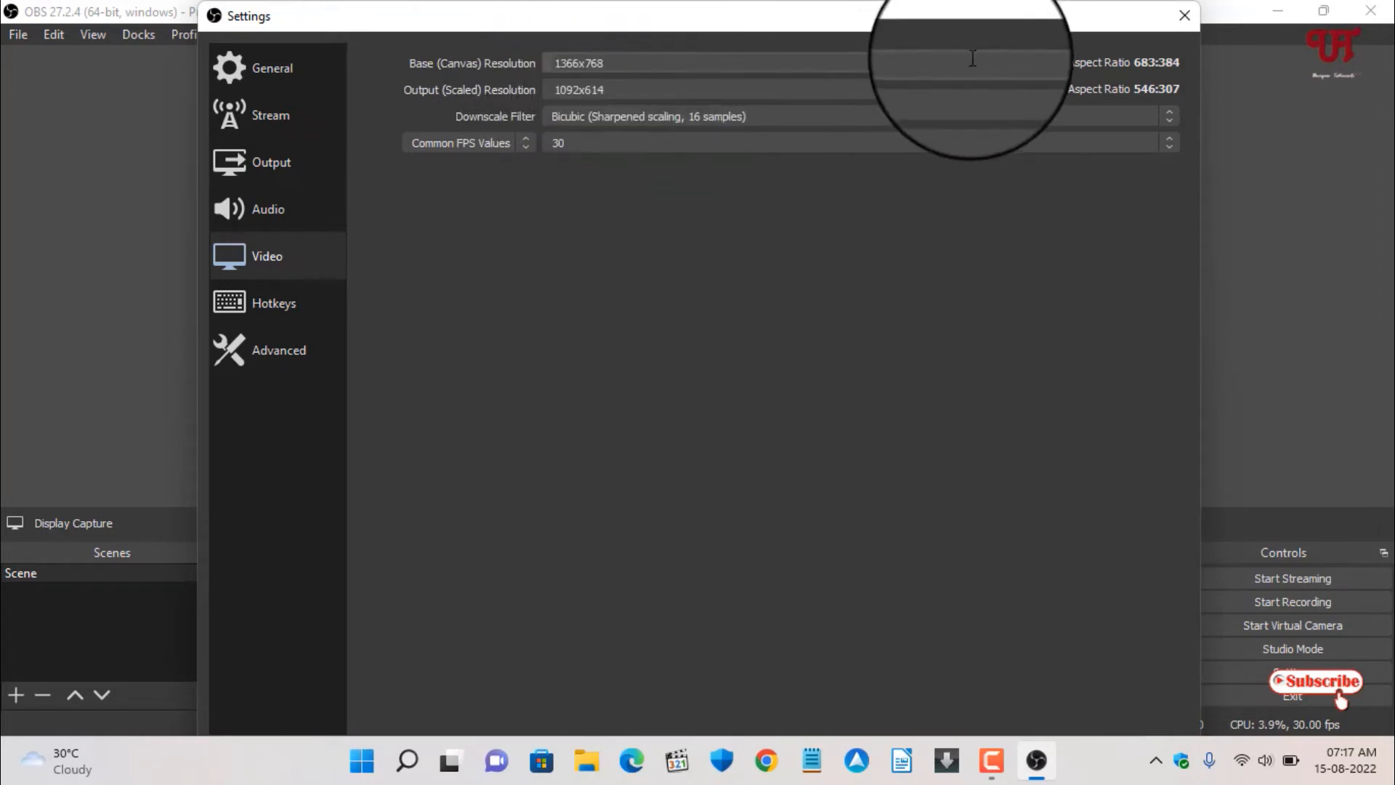
click(1051, 64)
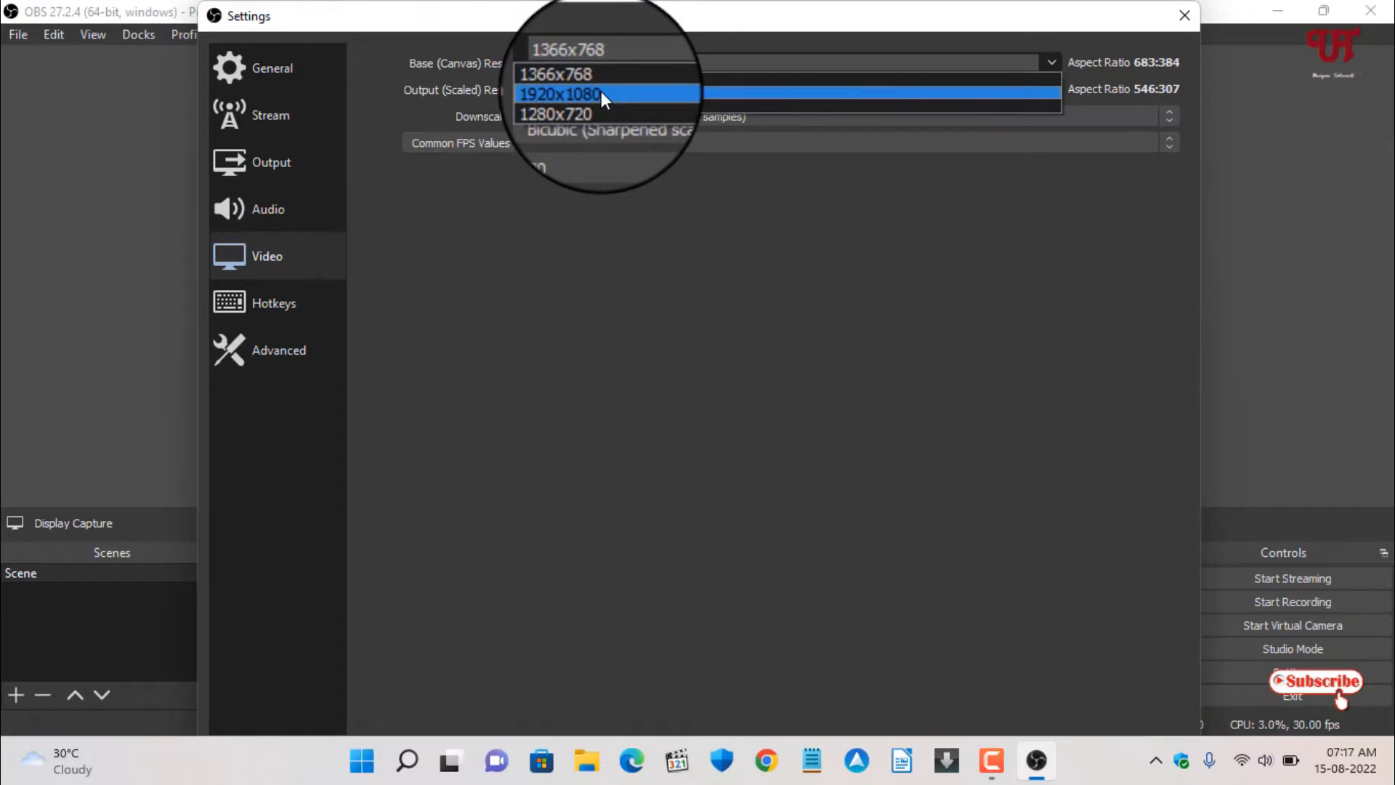
click(560, 95)
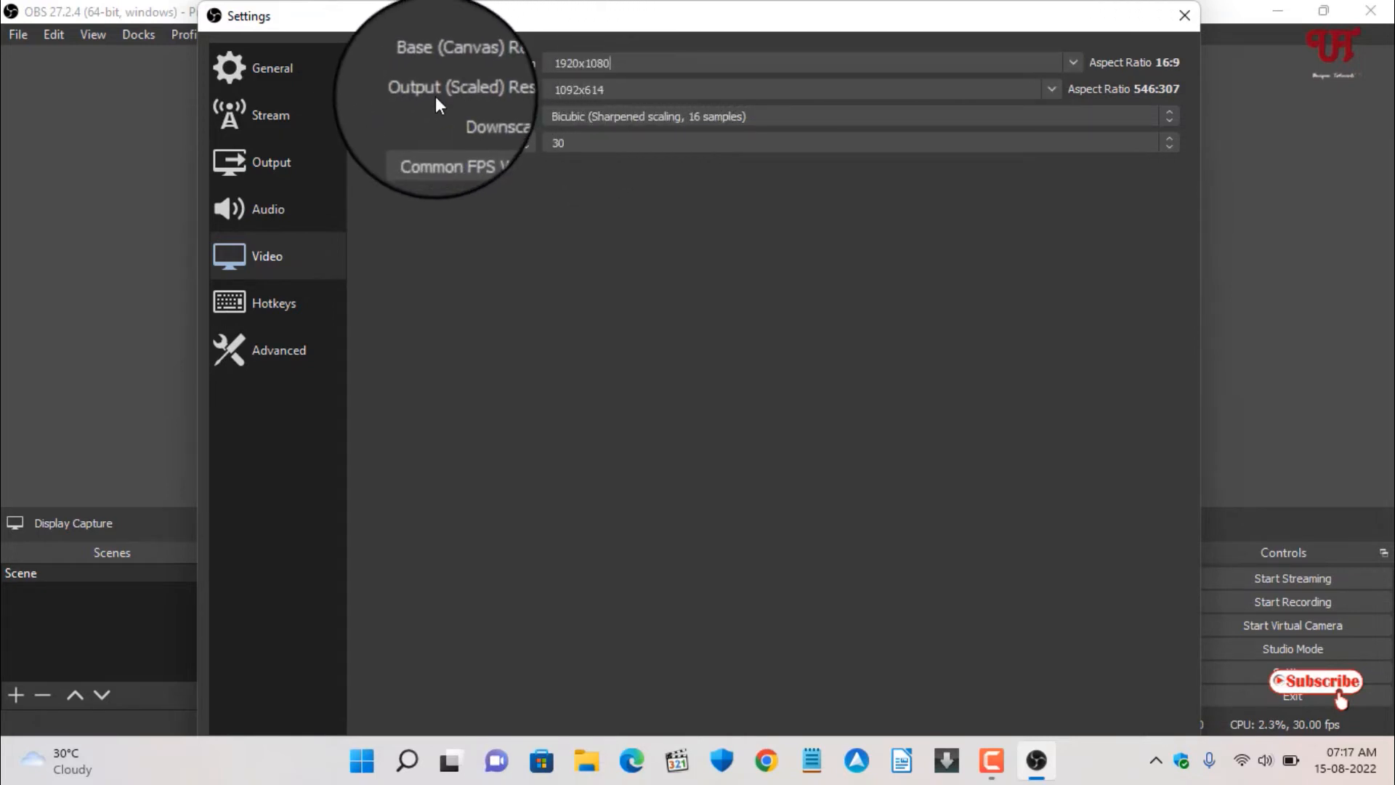
mouse_move(530, 94)
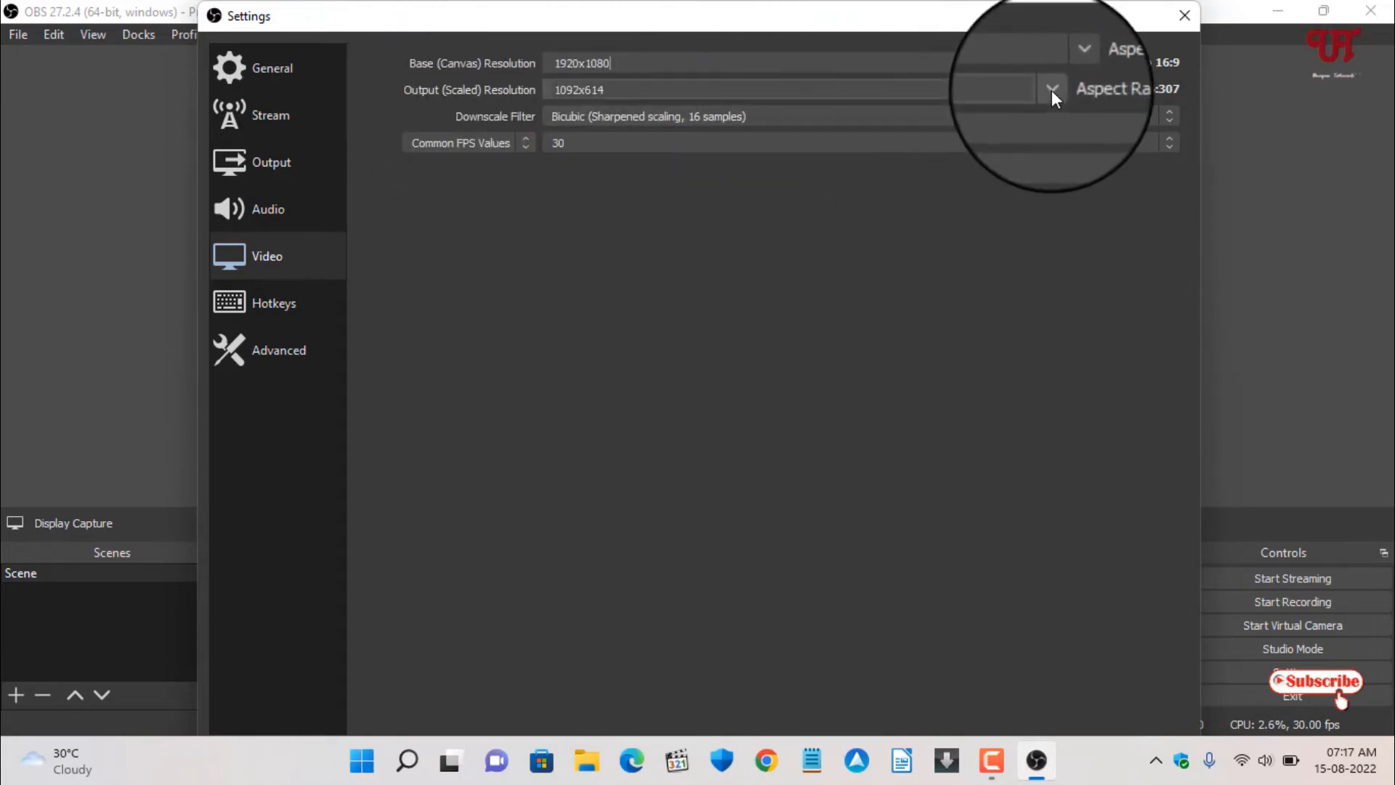
click(1051, 89)
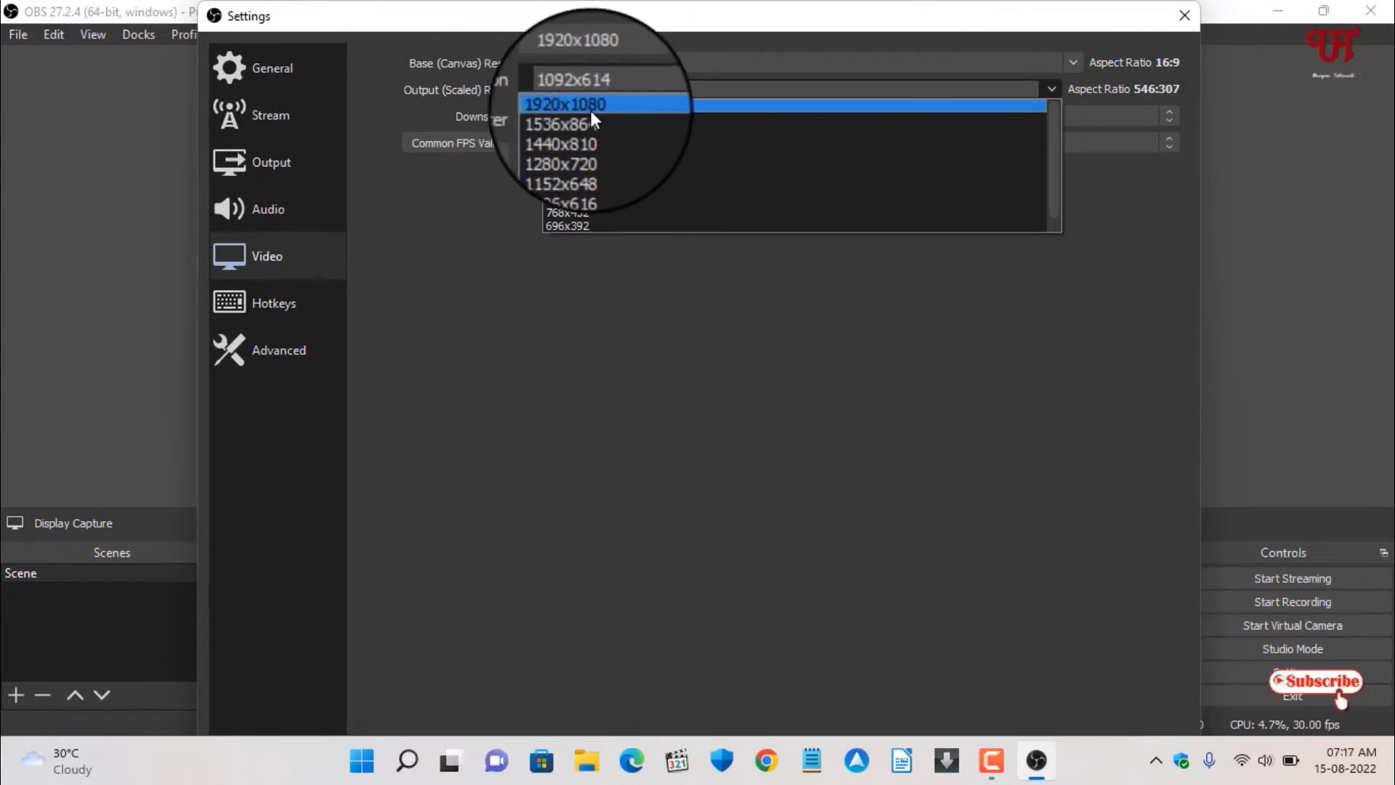
click(565, 104)
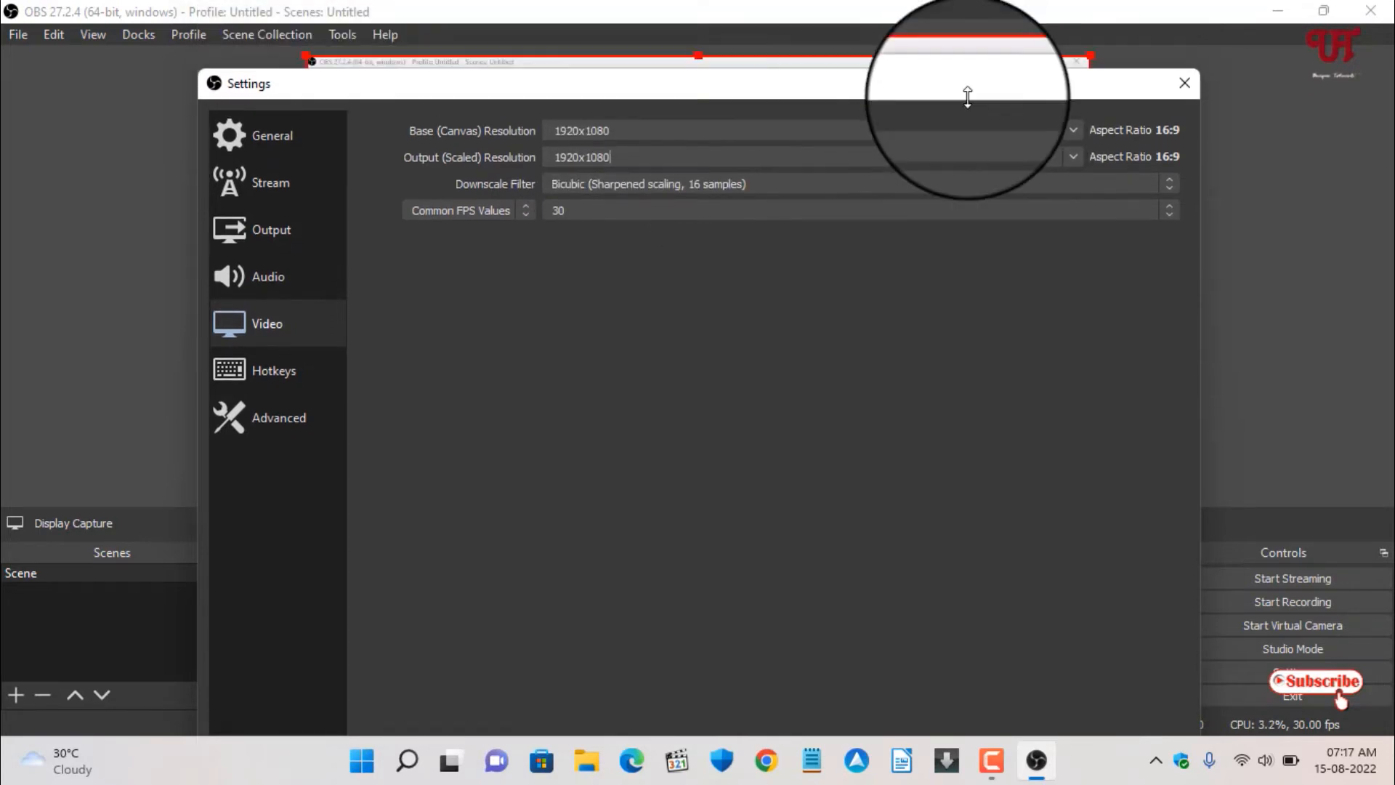
Reposition the Settings dialog, then apply and confirm the 1920x1080 video settings.
drag(623, 83, 623, 49)
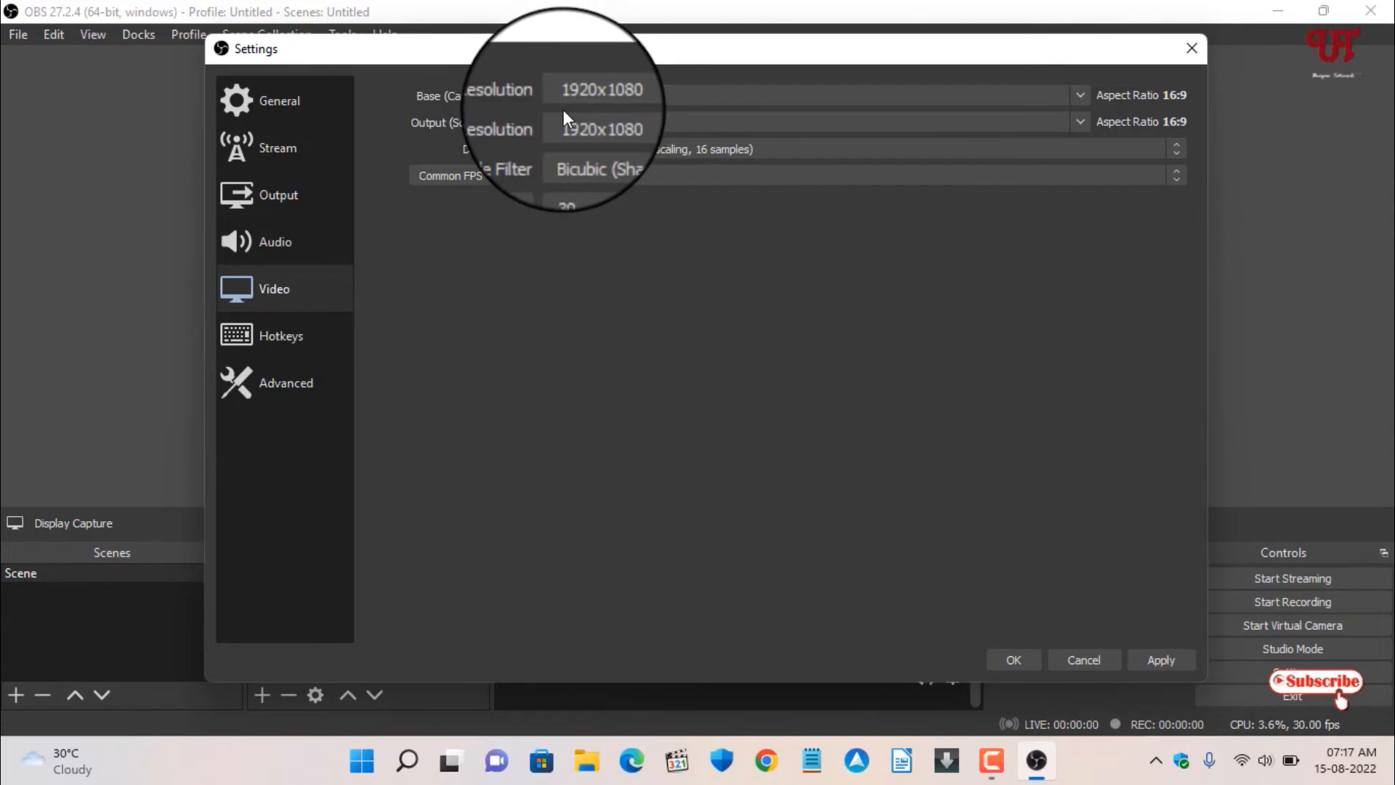
mouse_move(622, 145)
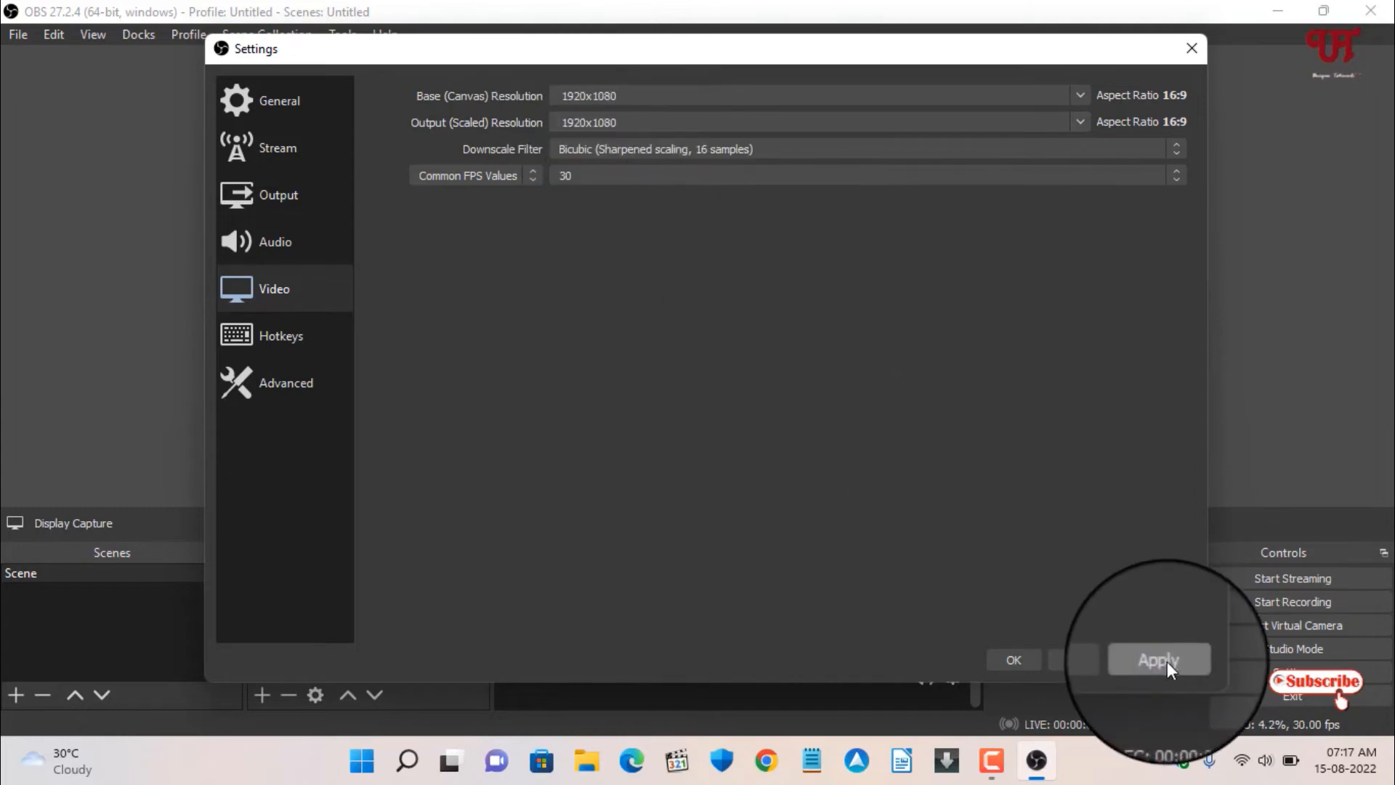
click(1158, 659)
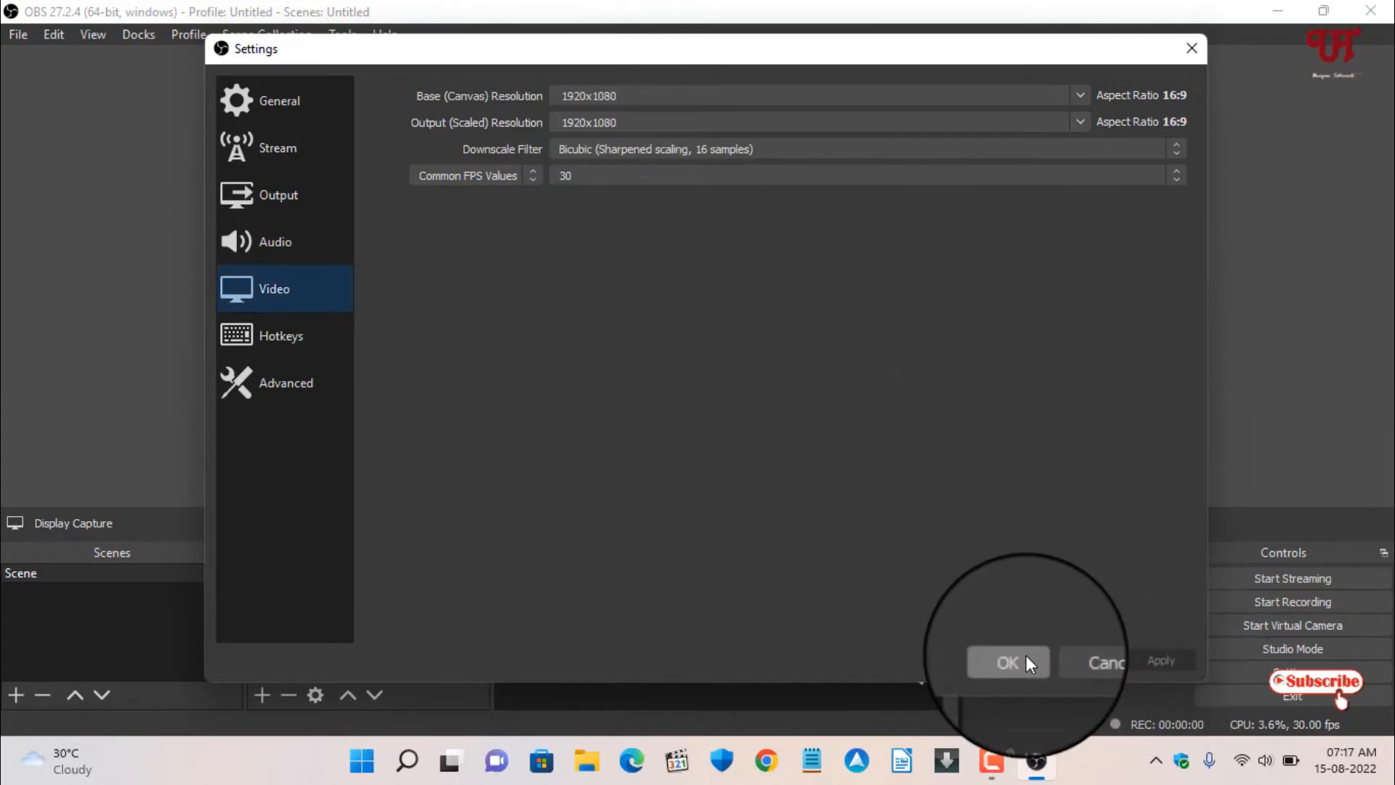
click(1006, 663)
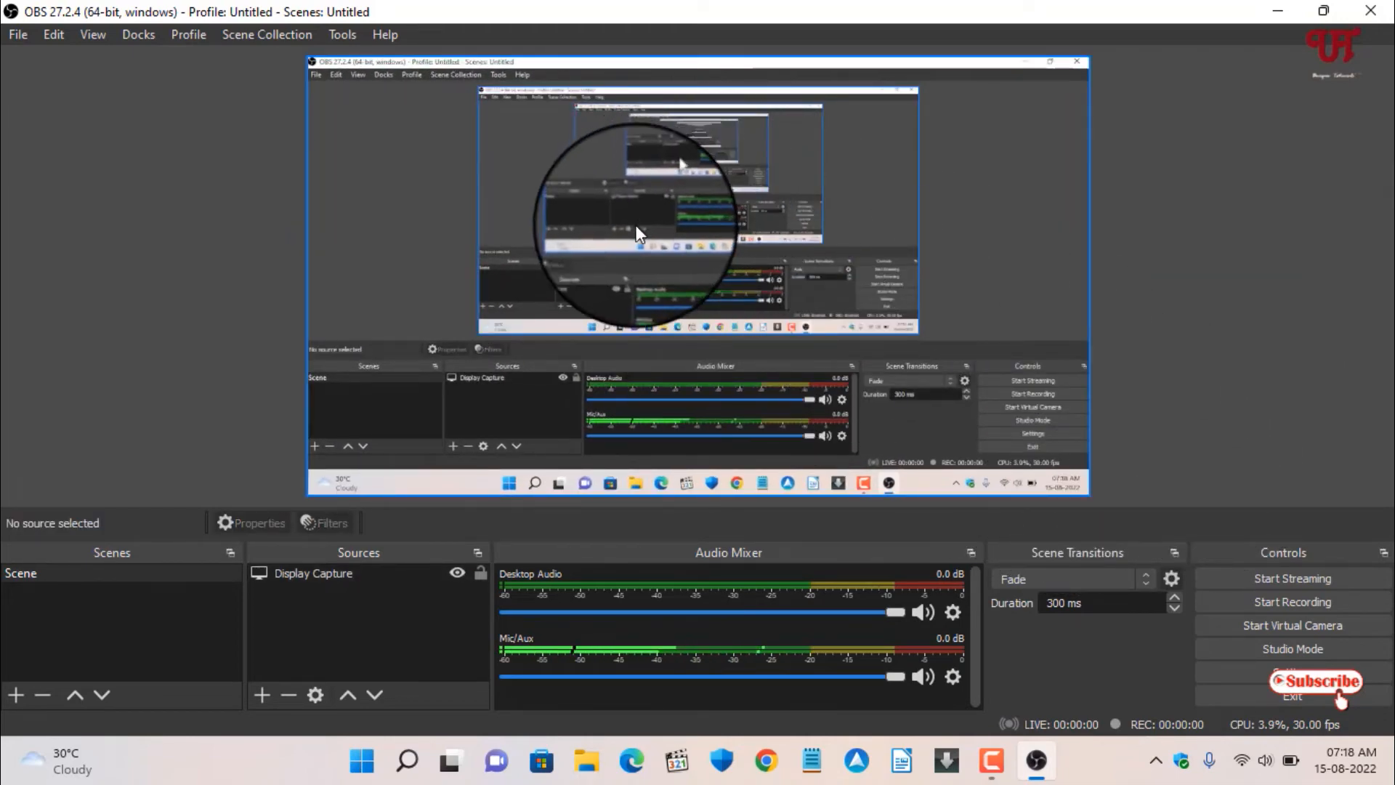
mouse_move(849, 273)
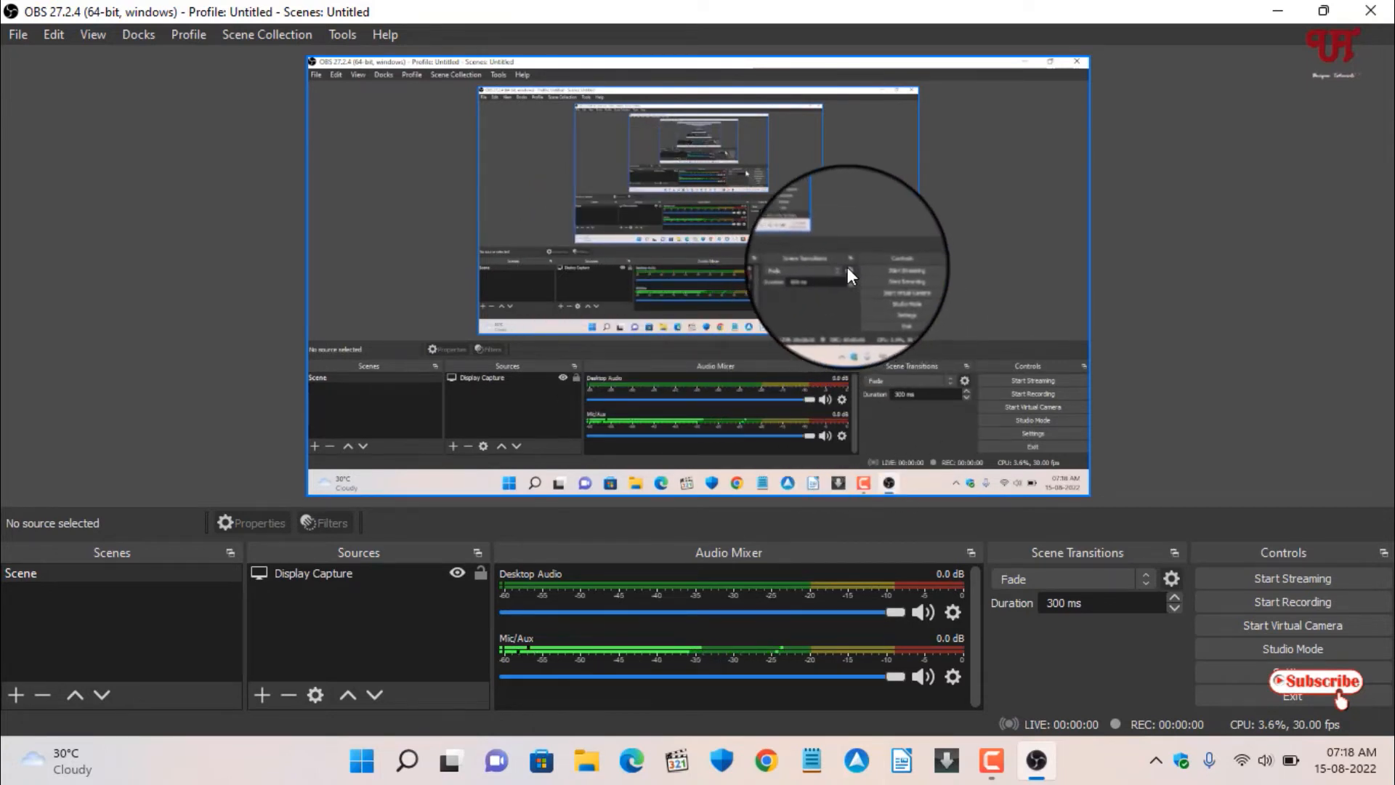
mouse_move(1090, 387)
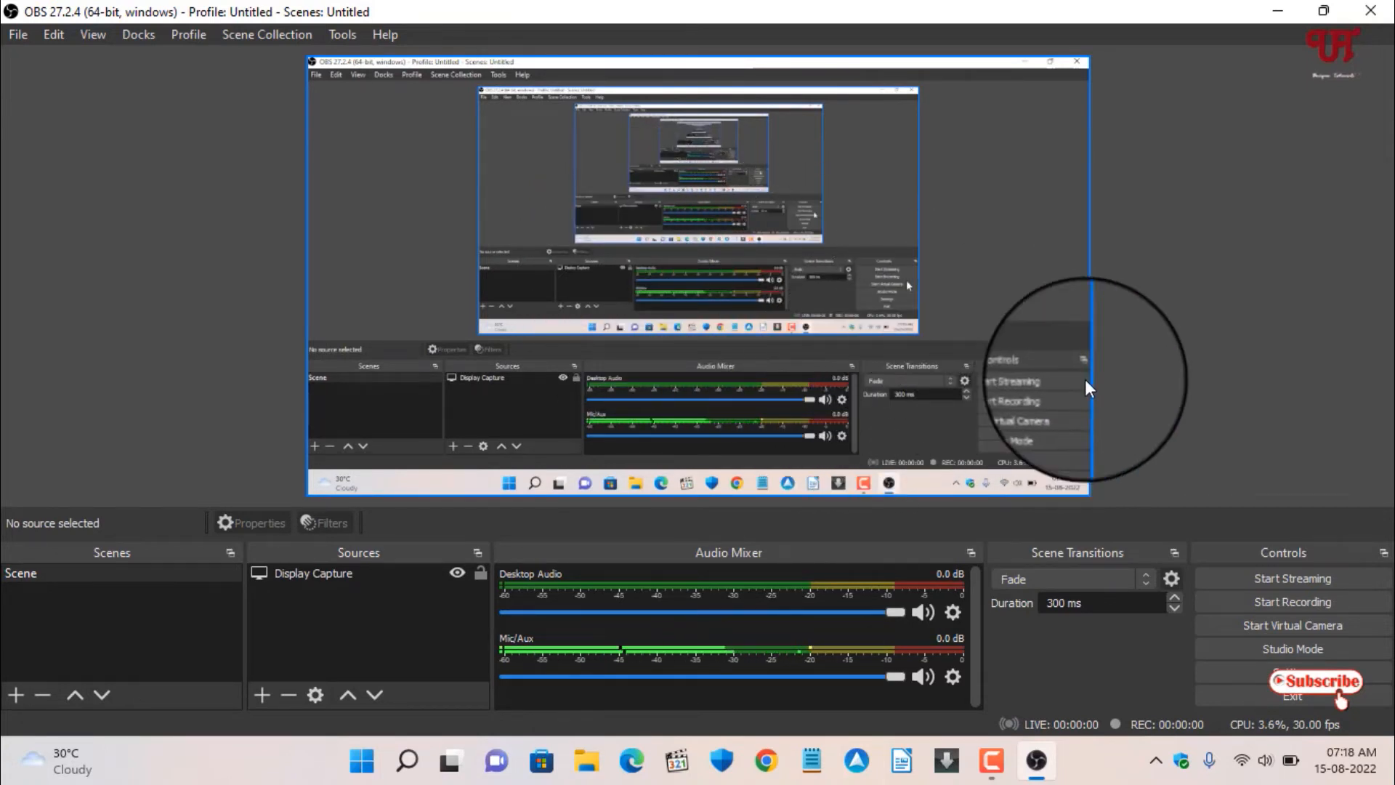
mouse_move(1216, 356)
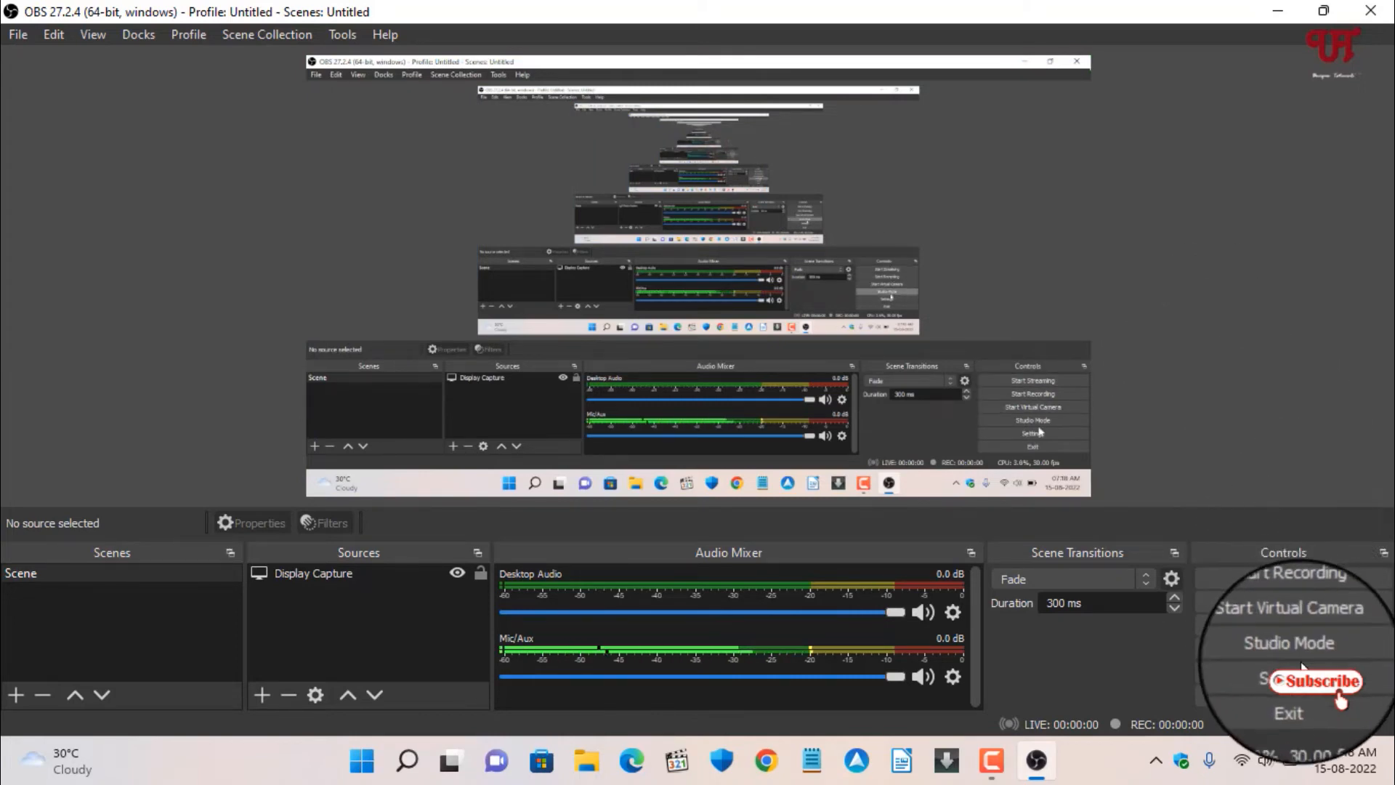
Set Recording Format to mp4 under Settings > Output and confirm with OK.
click(1033, 433)
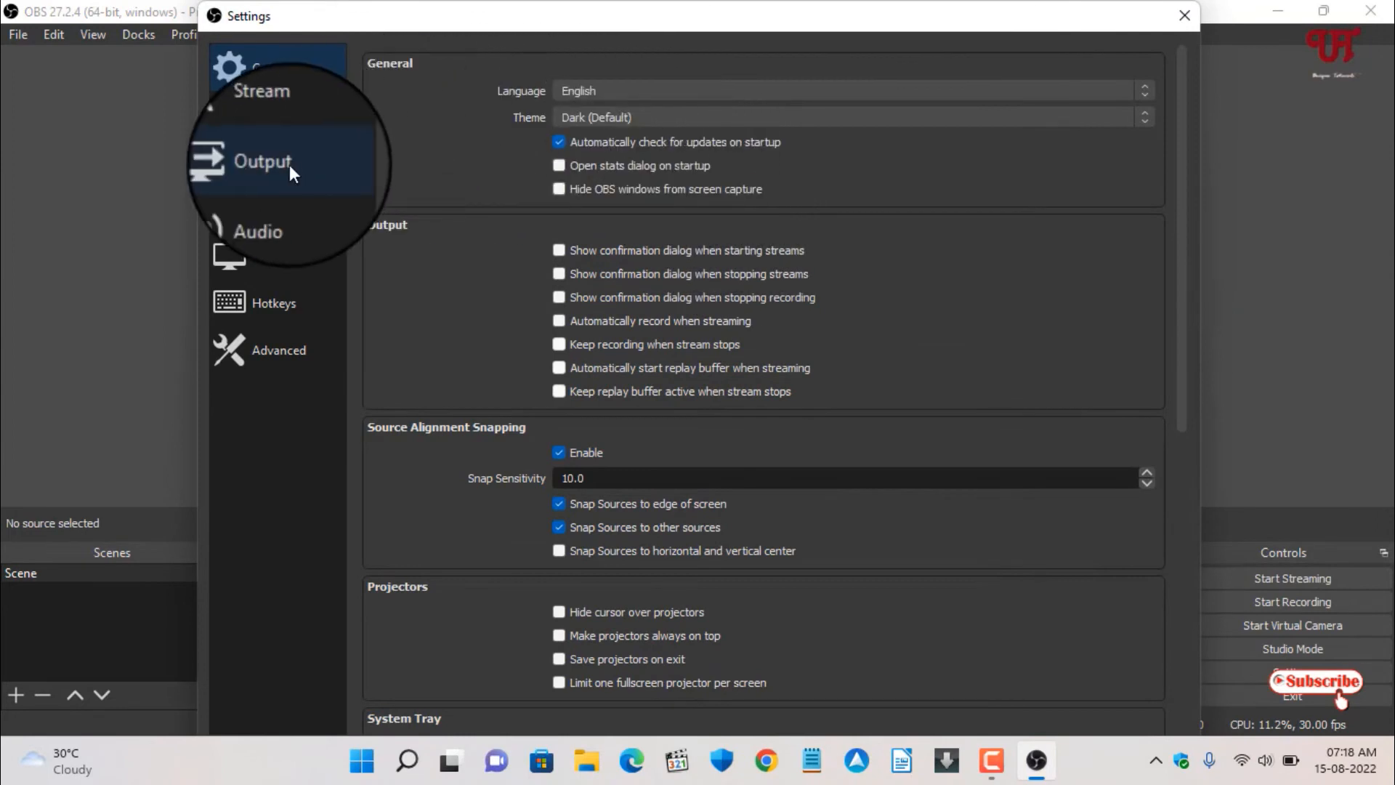
click(264, 161)
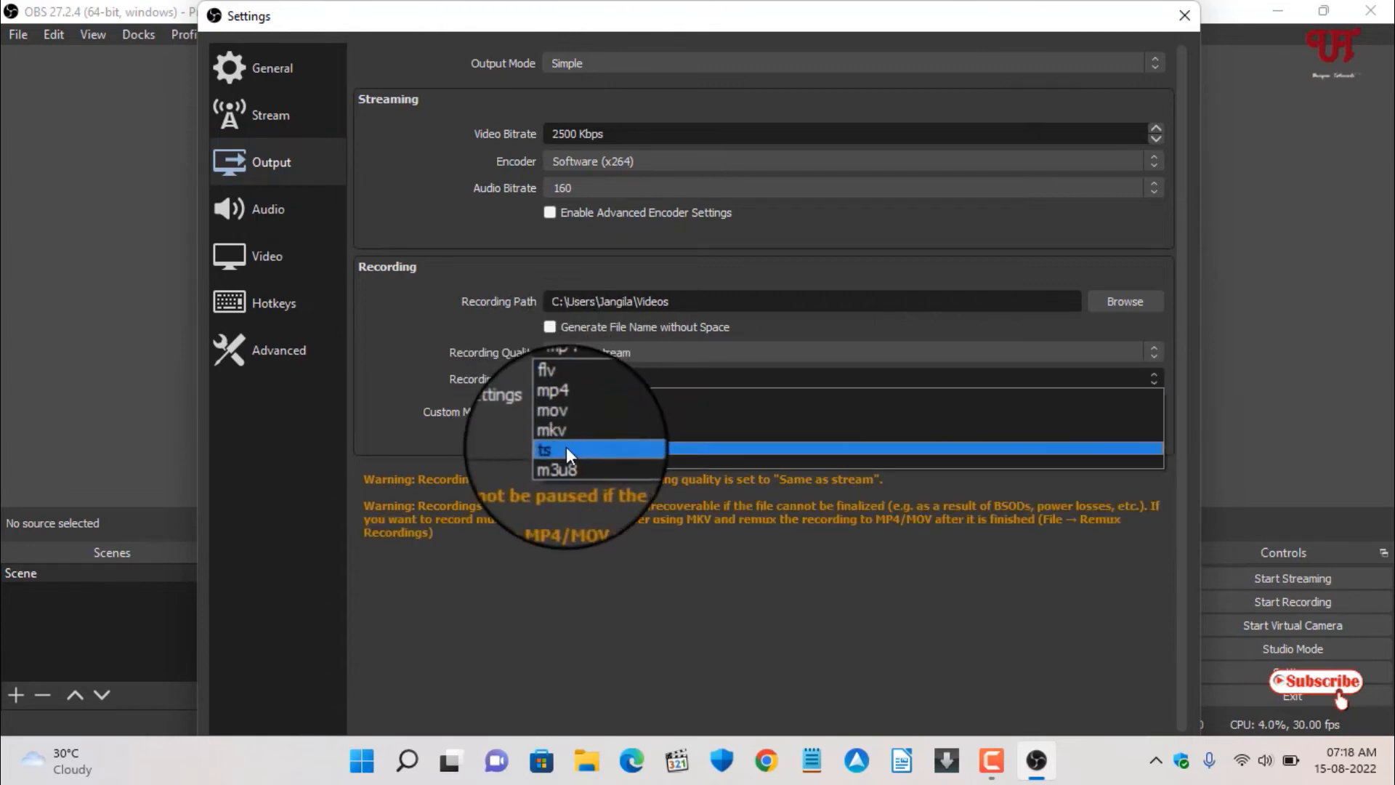
mouse_move(554, 393)
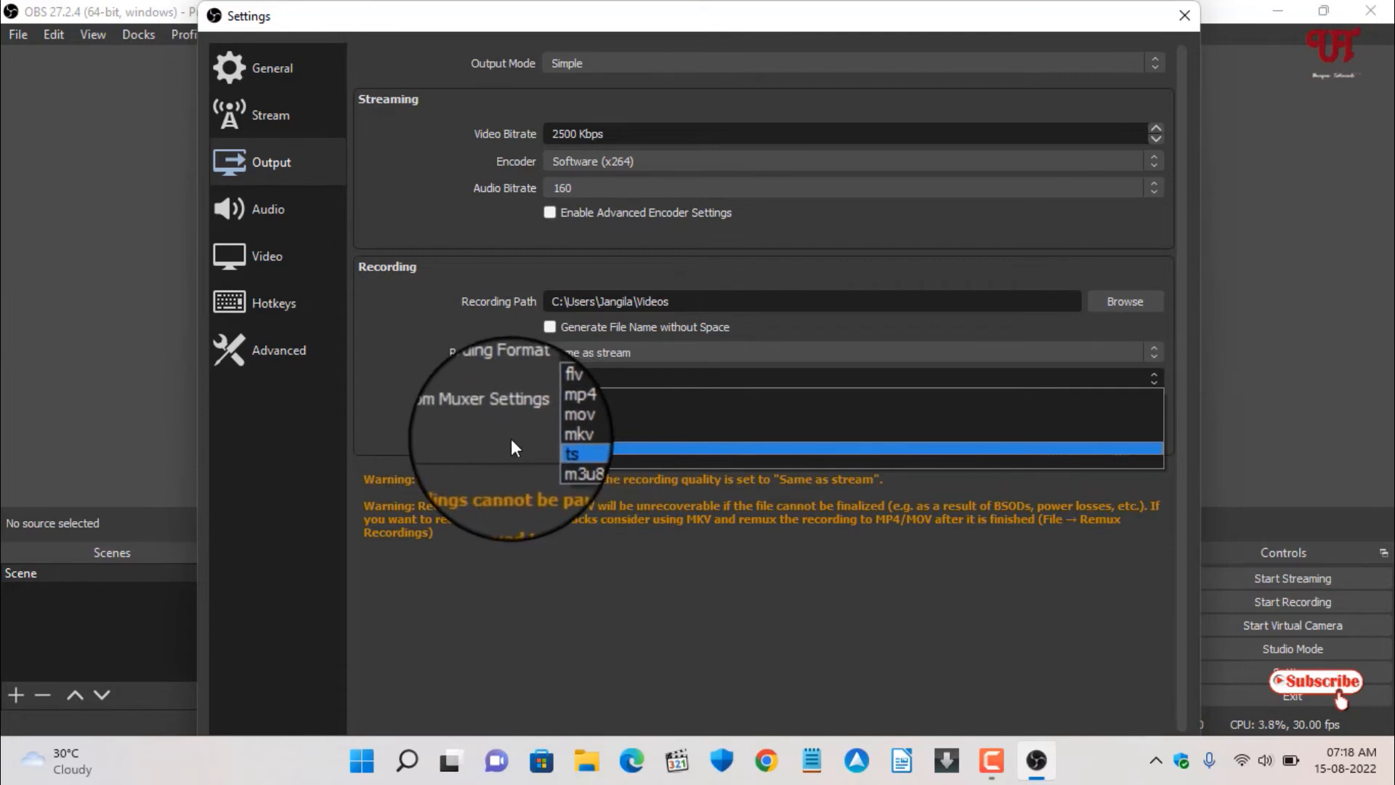
click(579, 394)
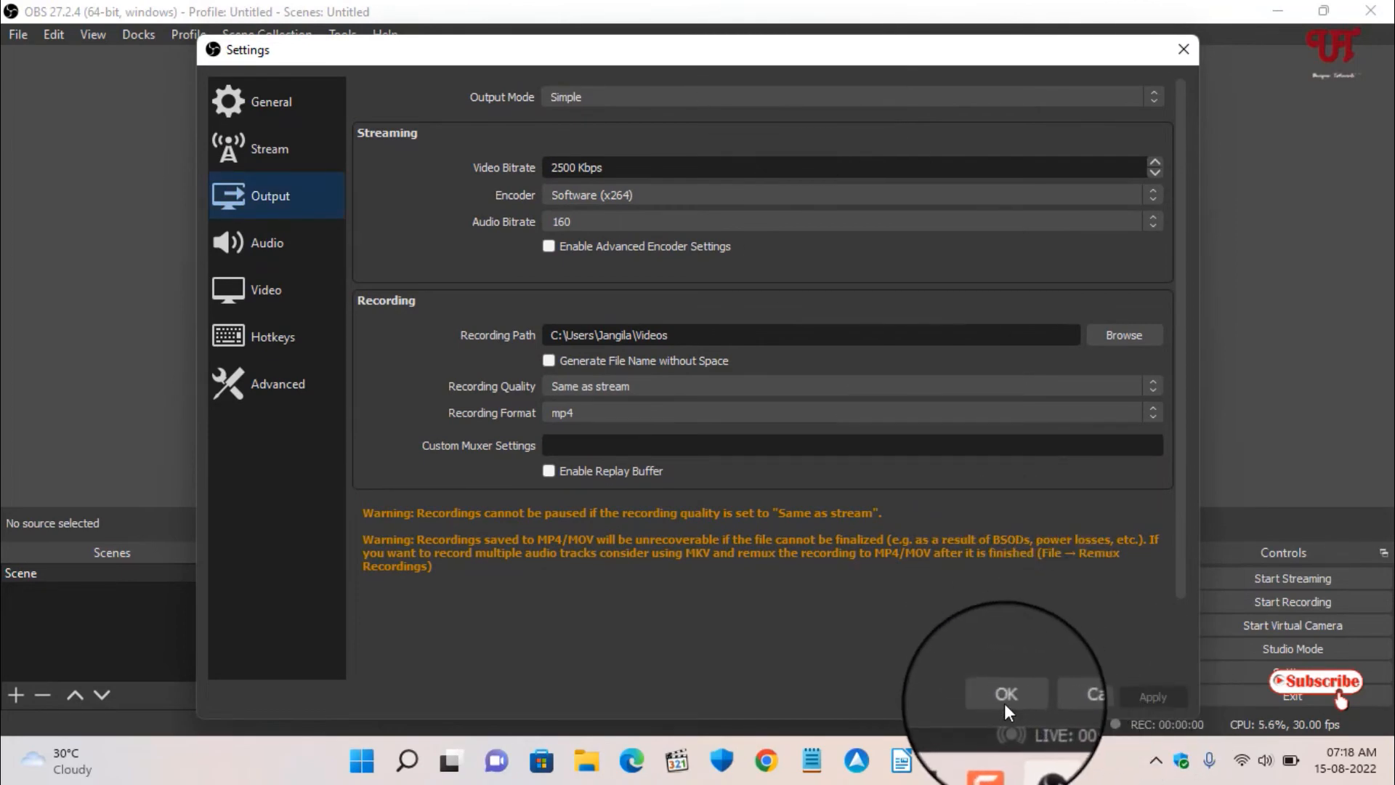
click(1005, 693)
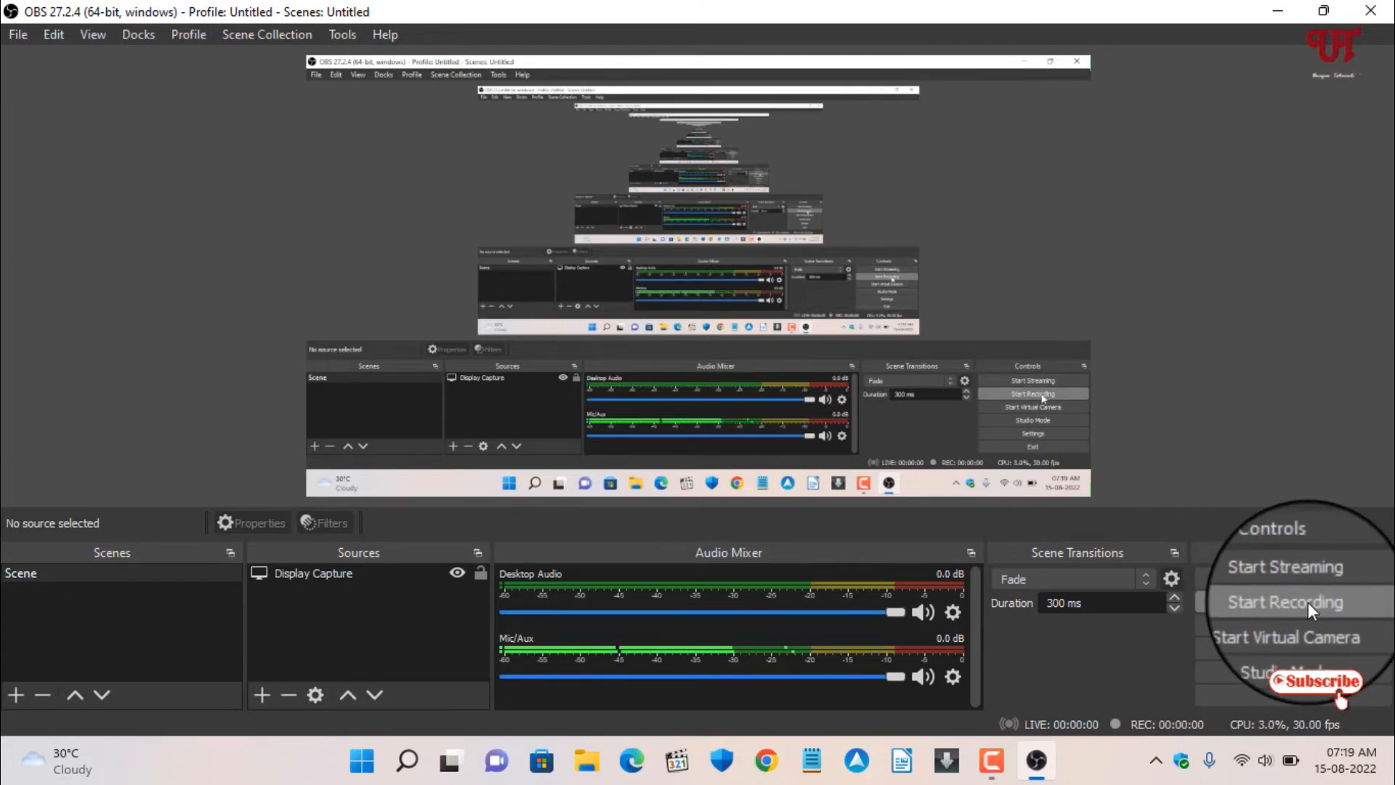
Record a short test clip while opening and closing windows, then stop and minimize OBS.
click(1292, 602)
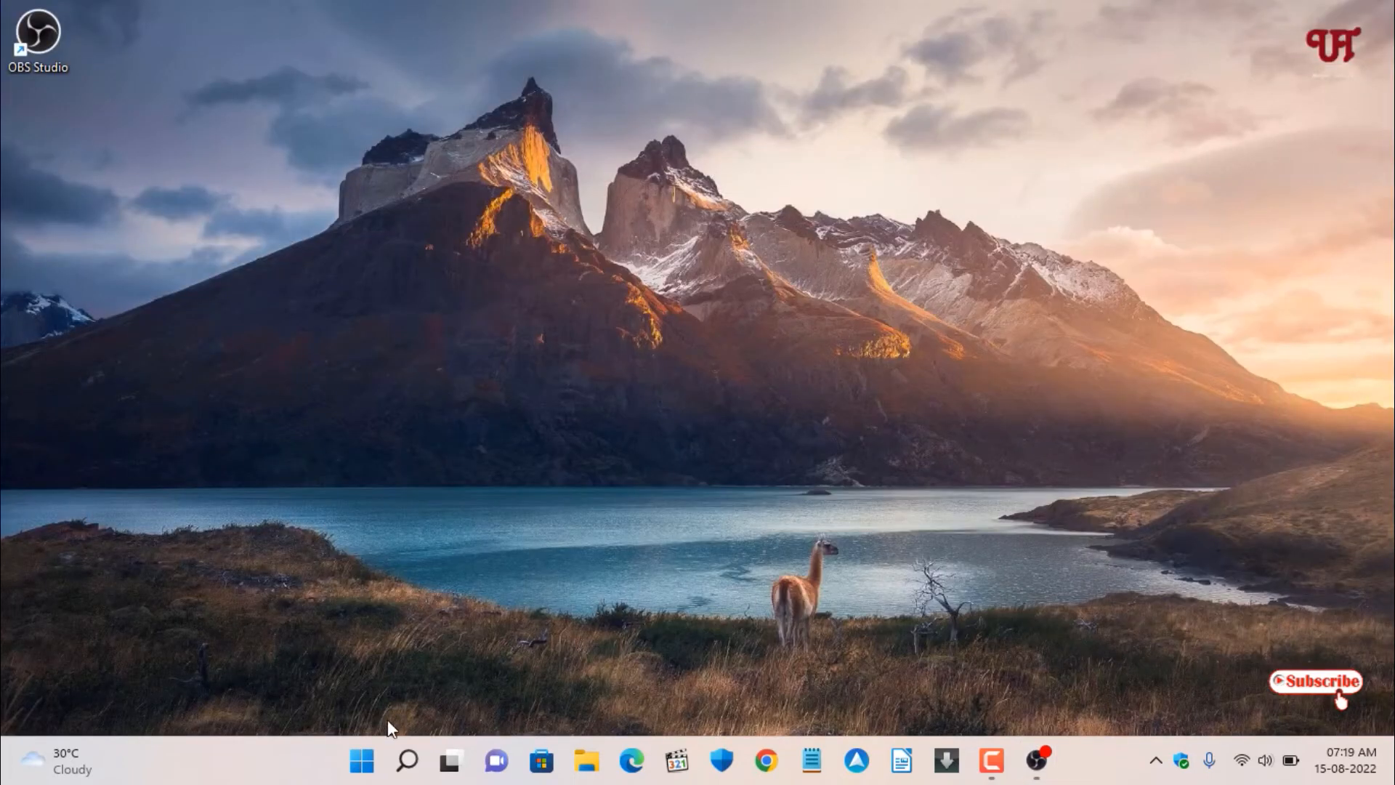
mouse_move(875, 702)
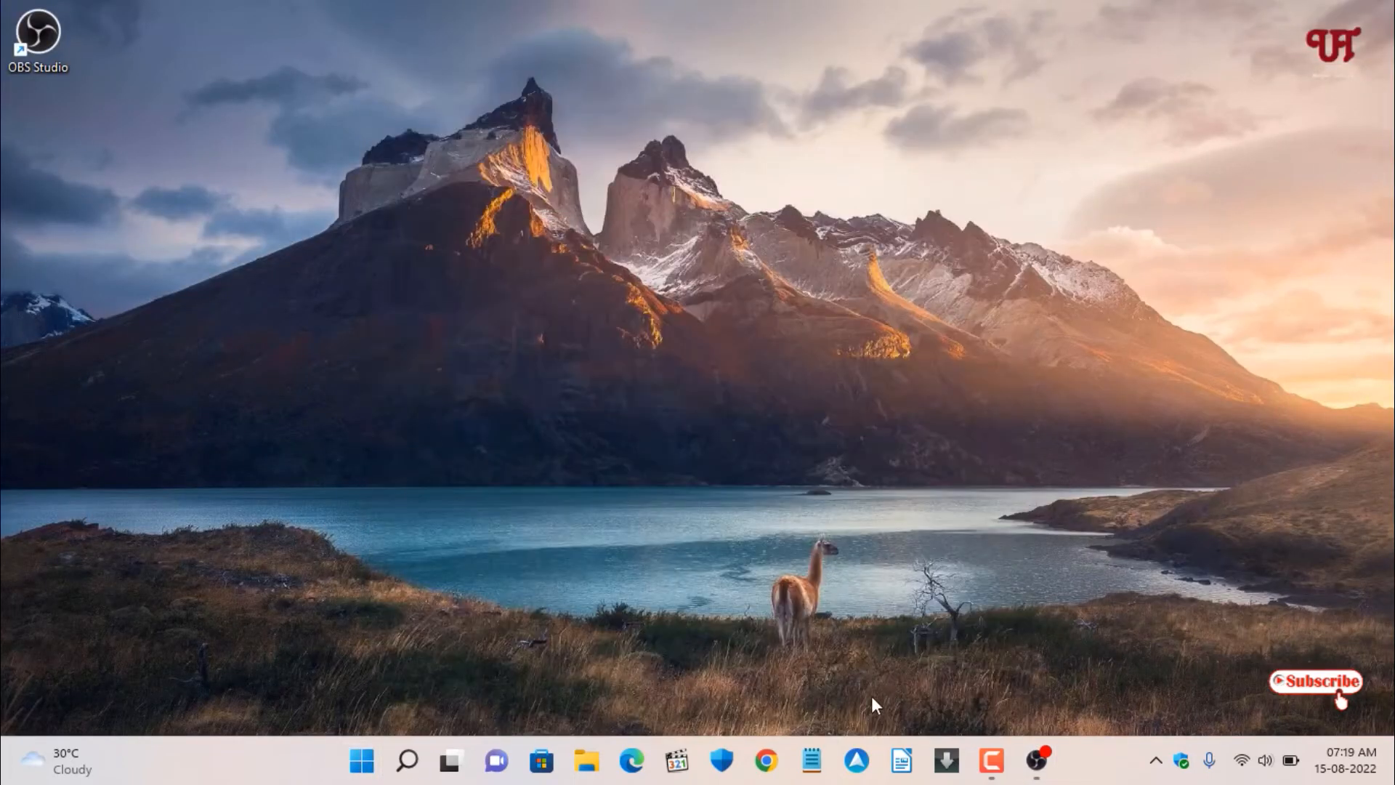
click(809, 761)
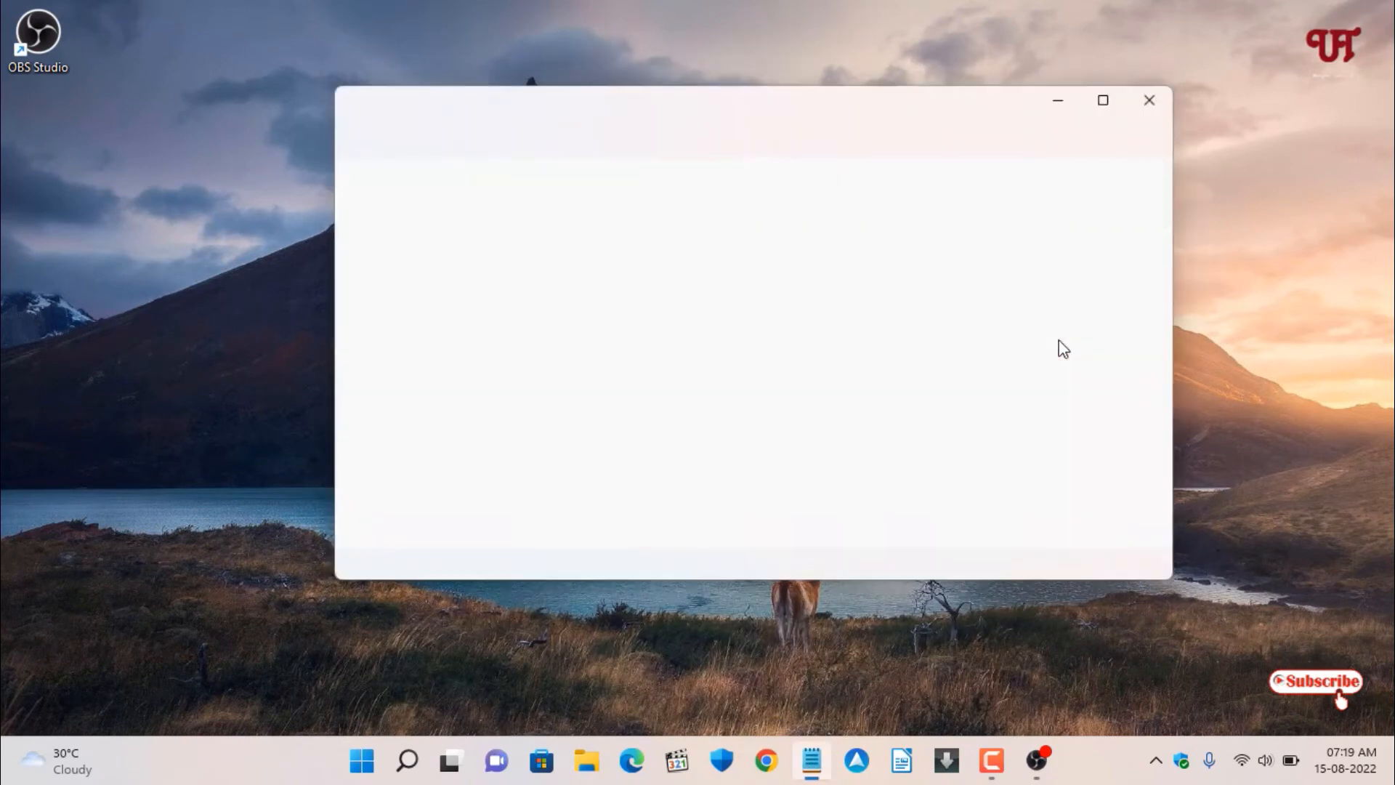
click(1149, 99)
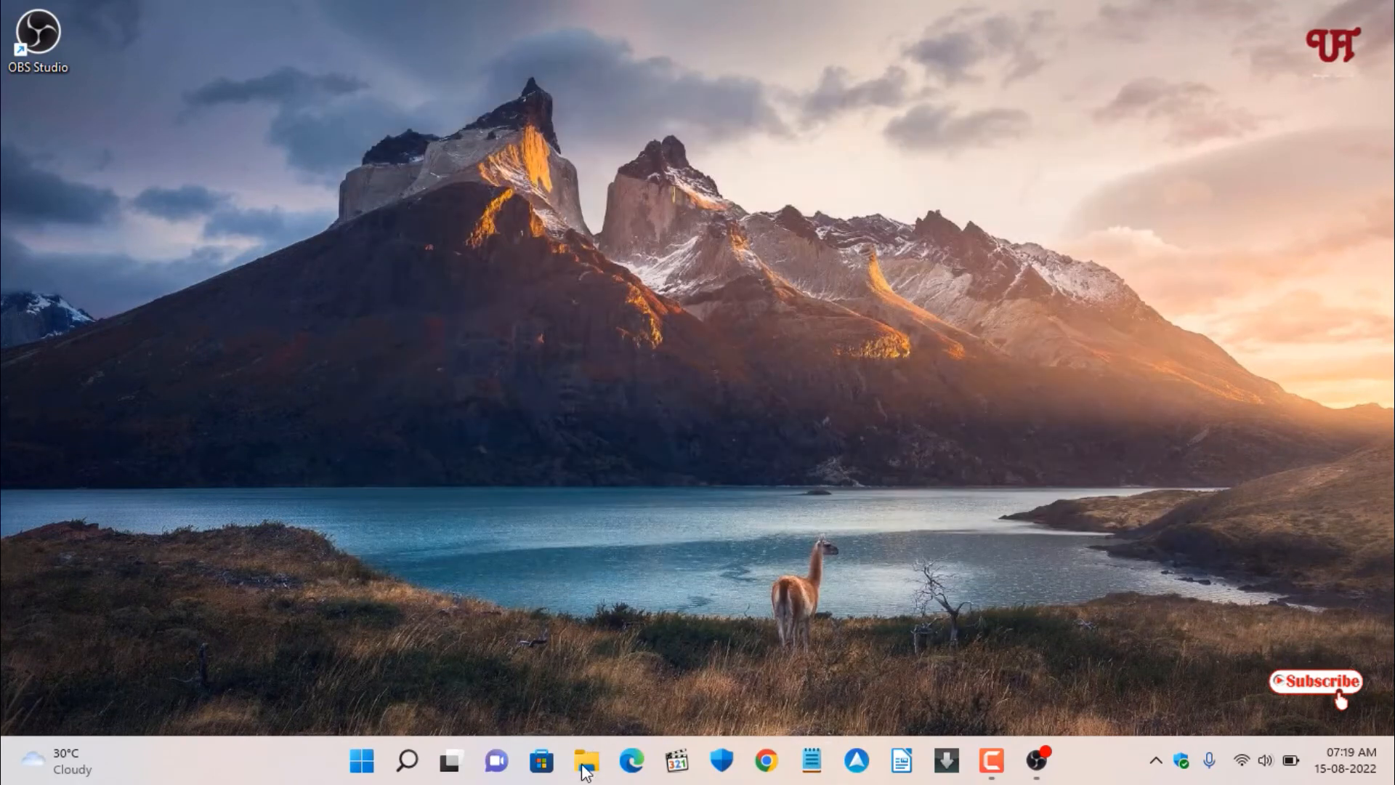
click(586, 761)
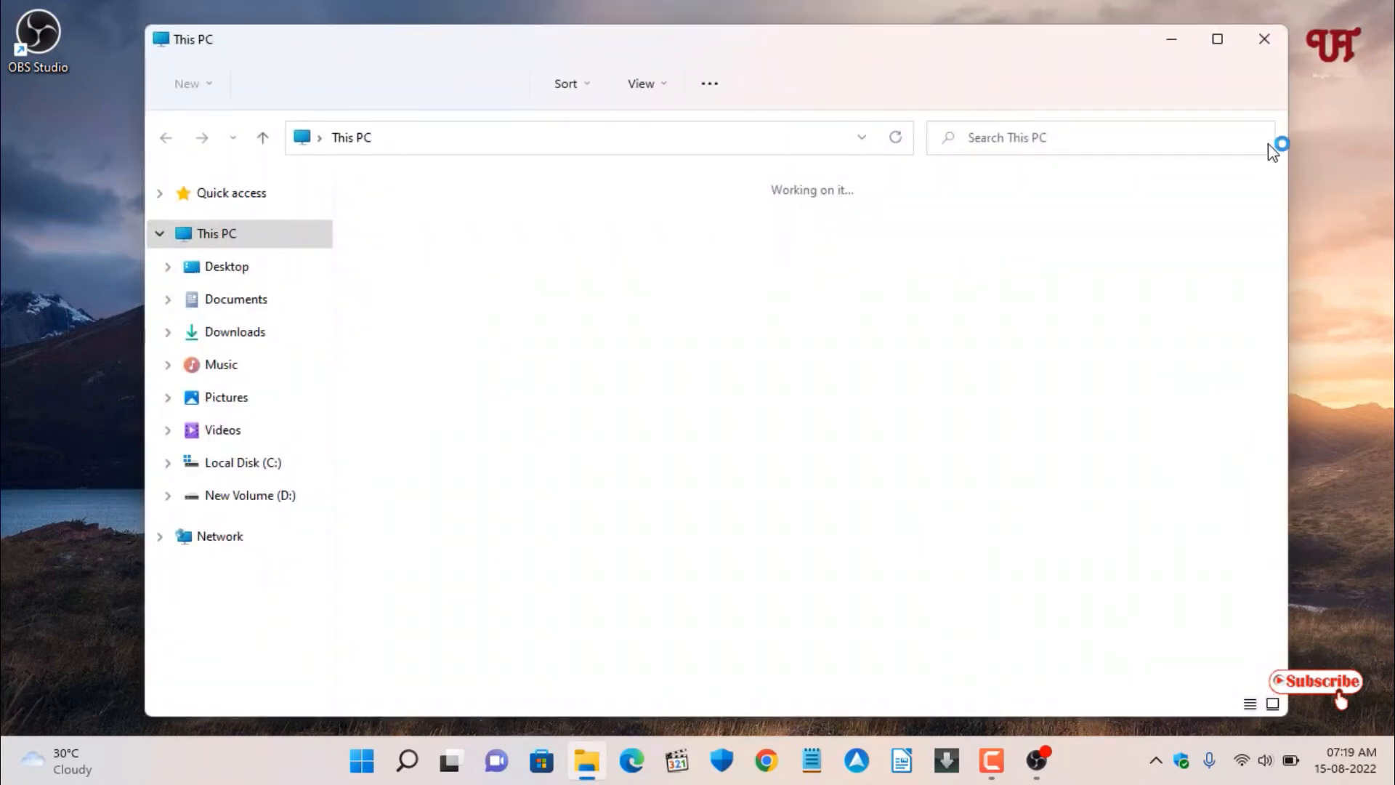
click(1265, 40)
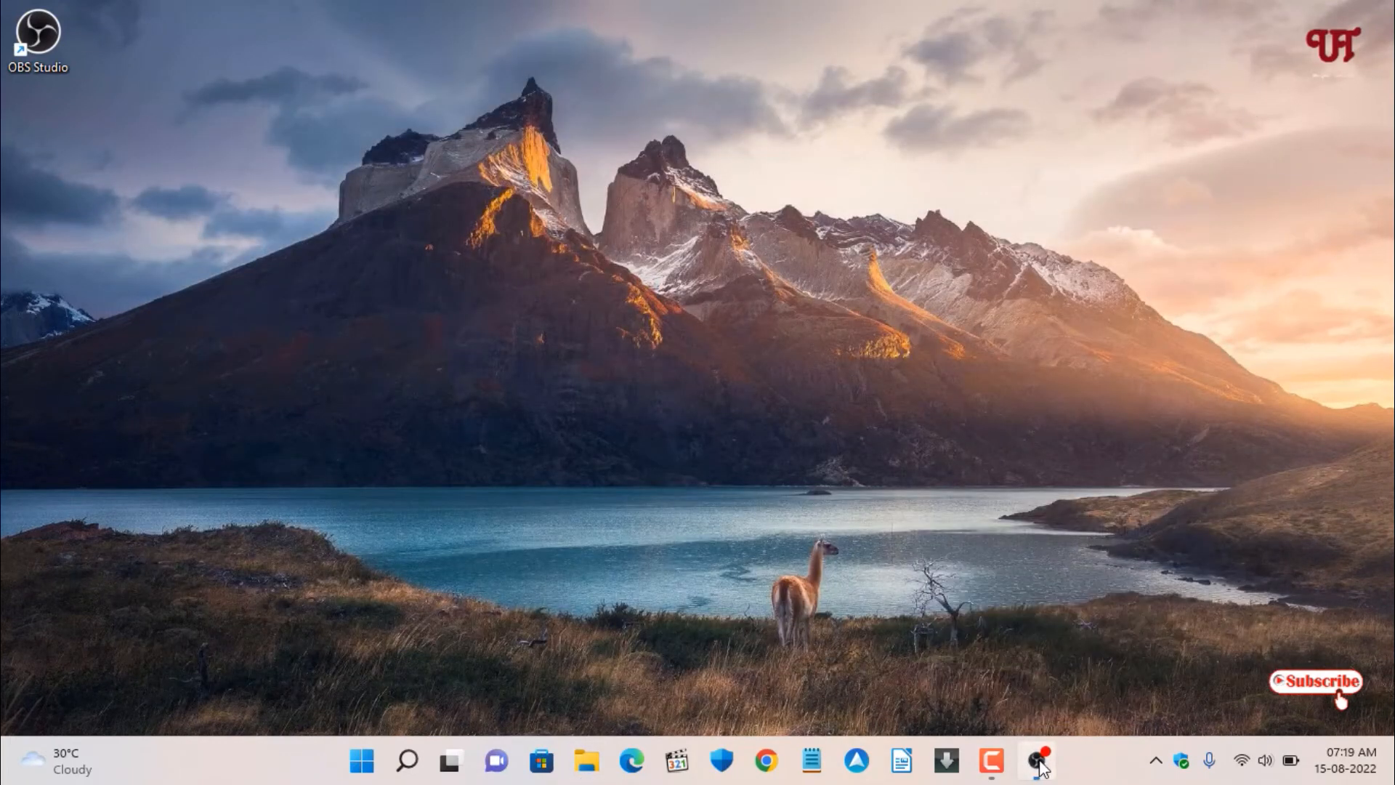
click(1035, 761)
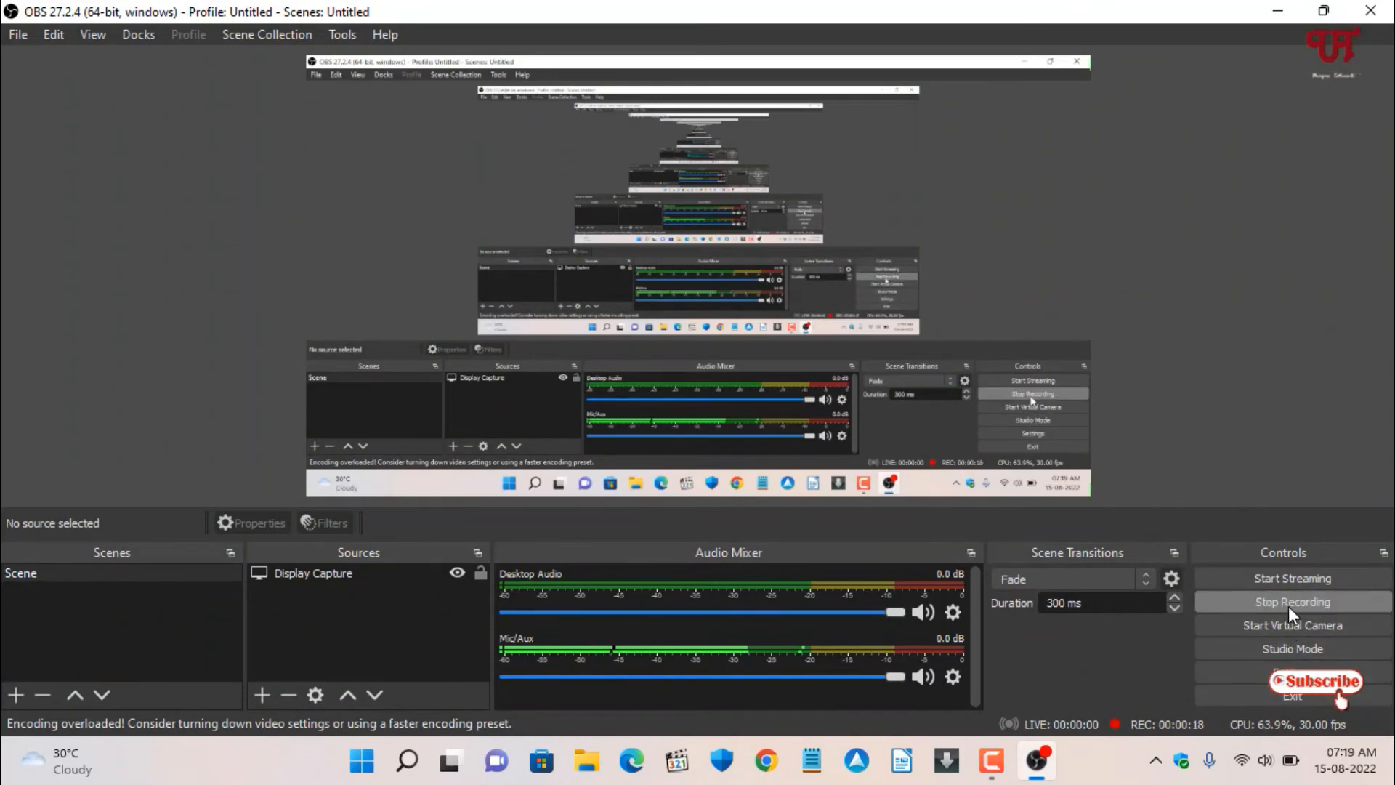
click(1292, 601)
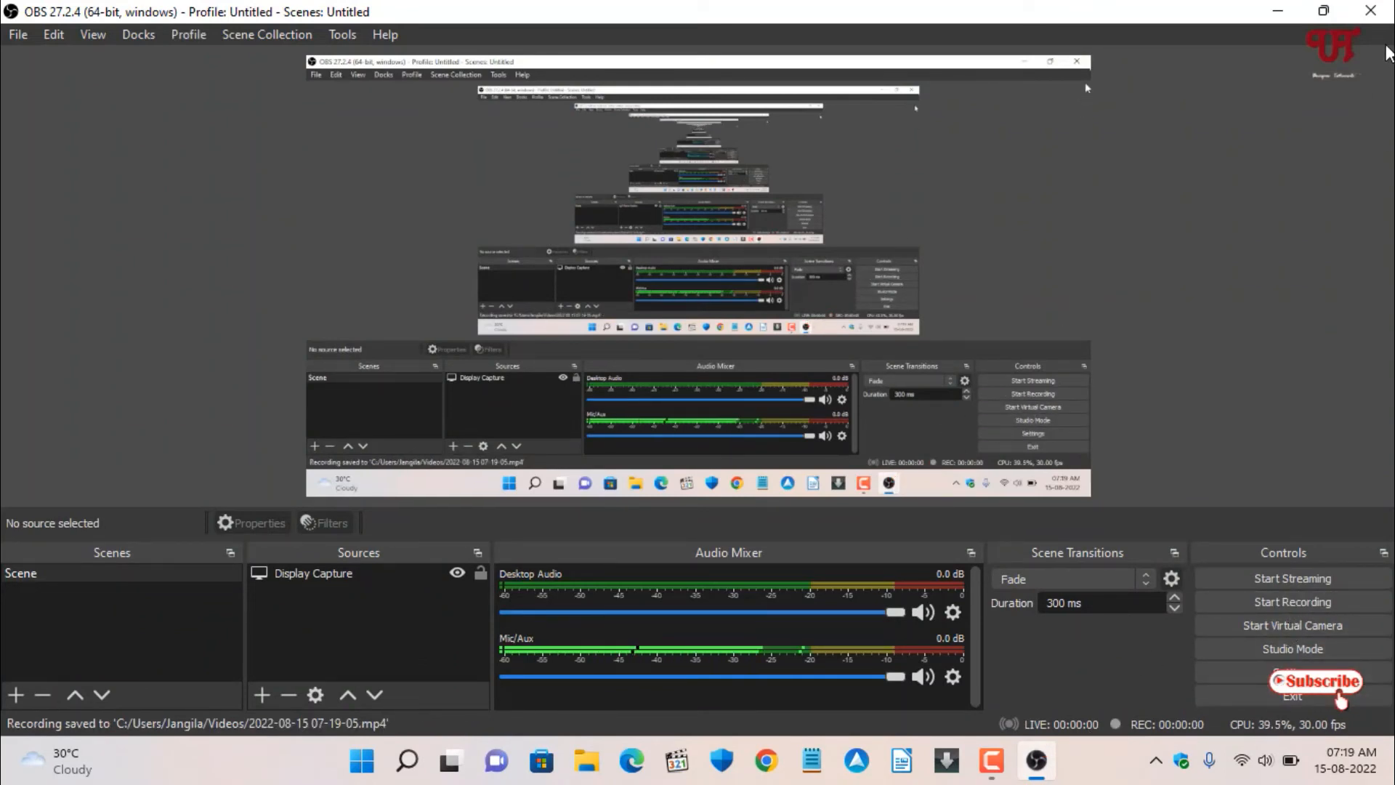
mouse_move(1290, 16)
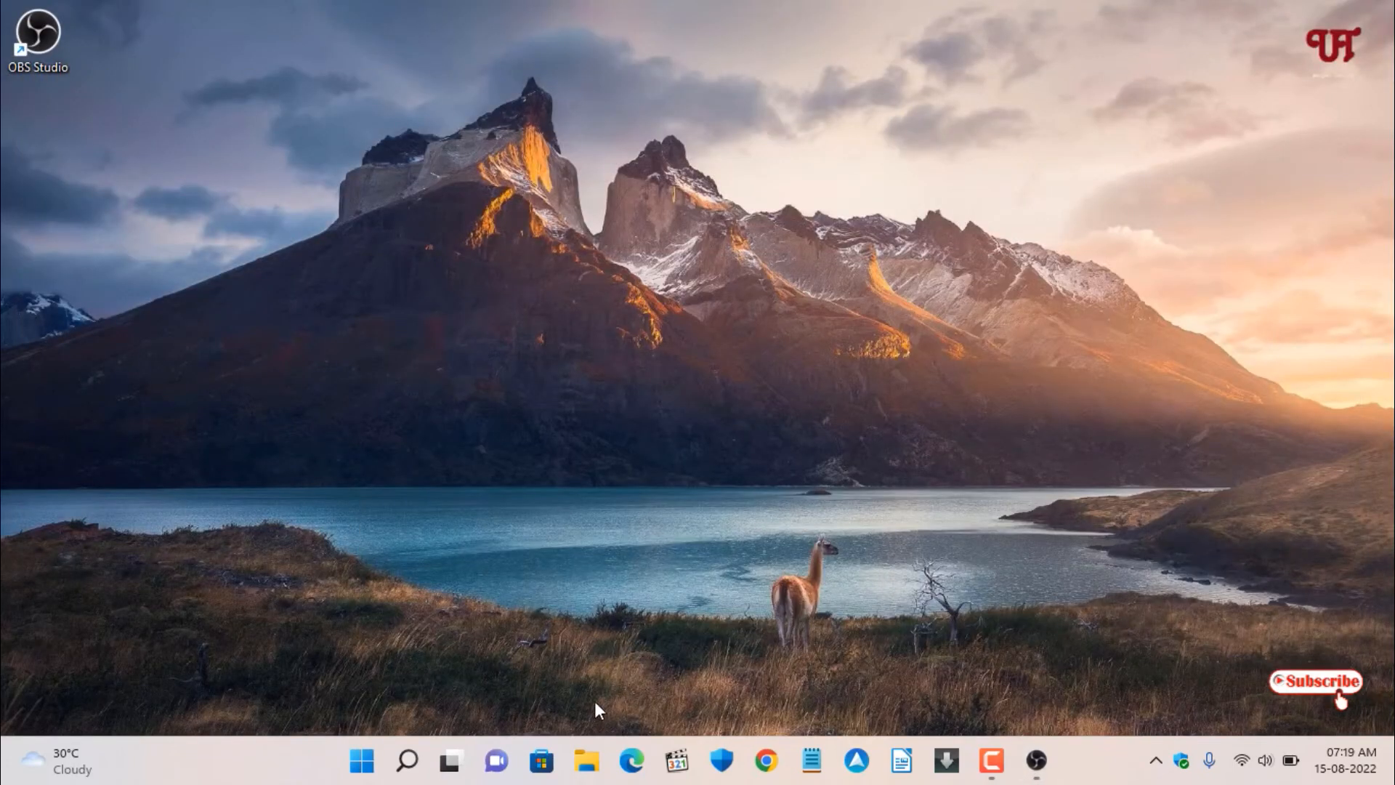
click(586, 761)
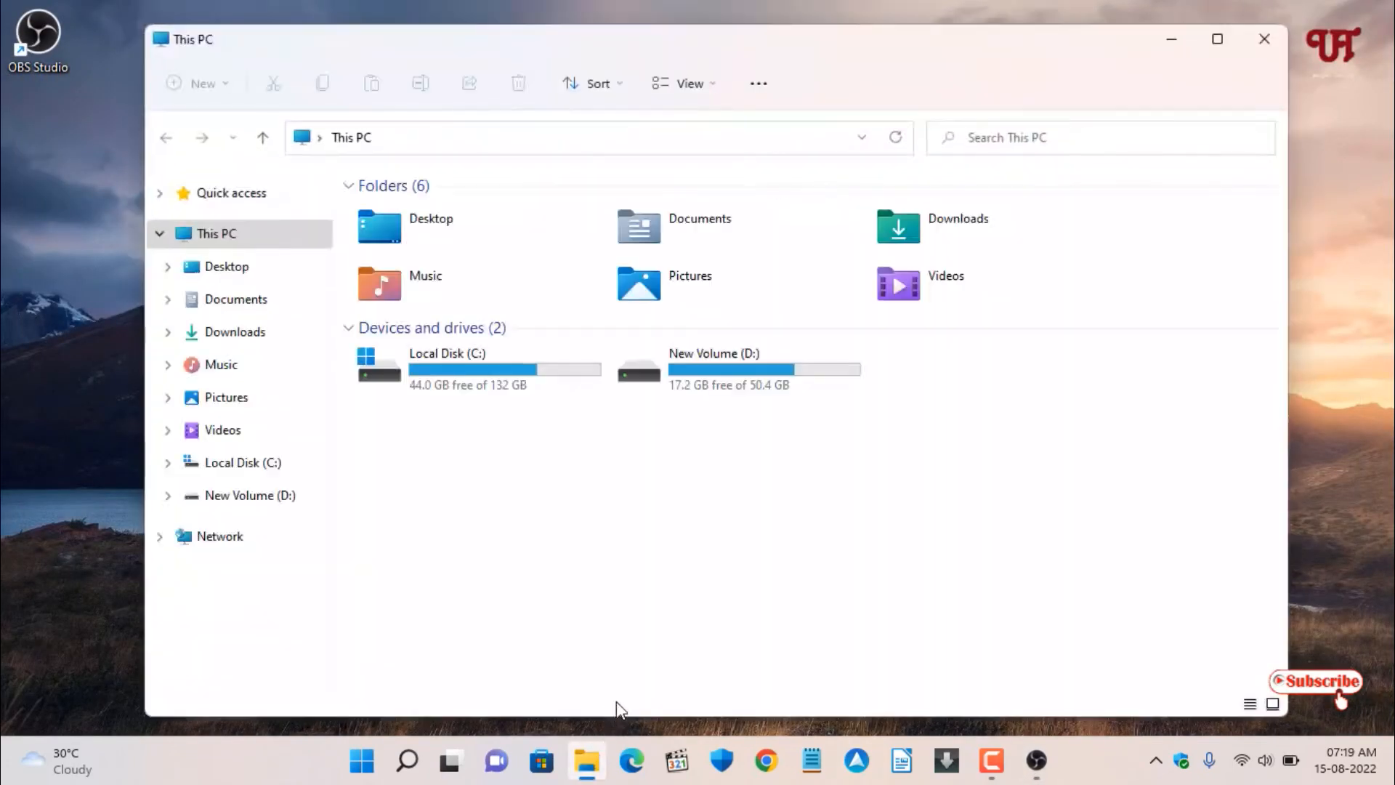
double_click(898, 283)
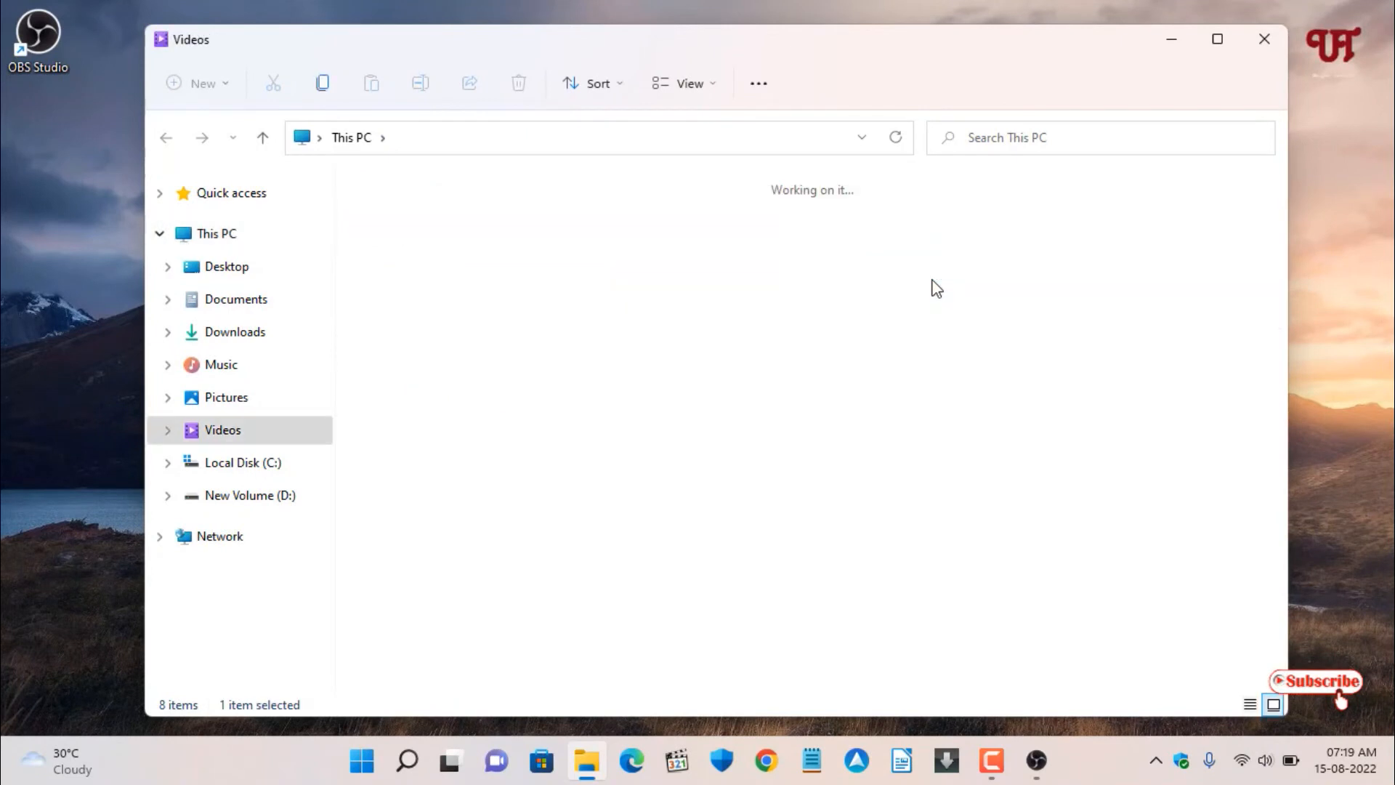
double_click(221, 429)
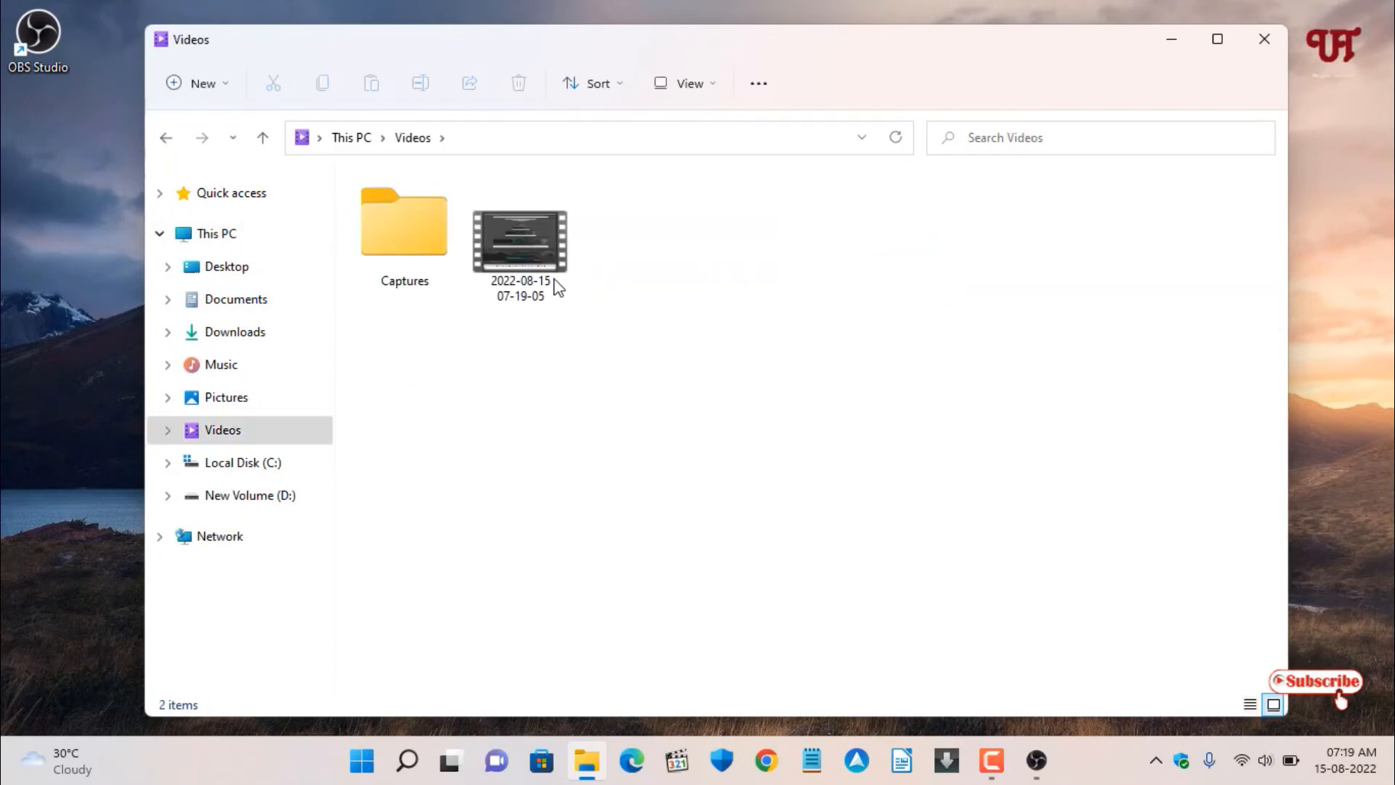
click(520, 240)
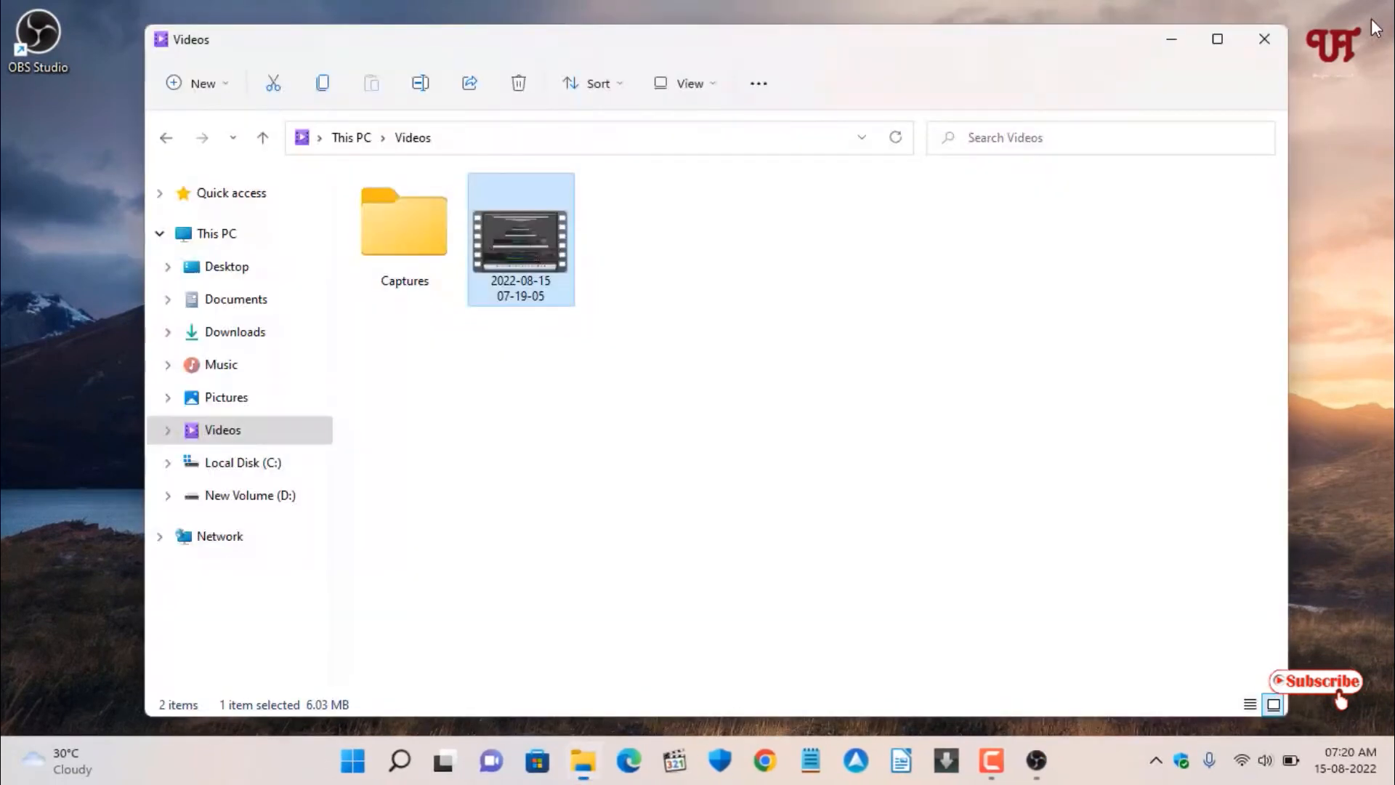
mouse_move(674, 374)
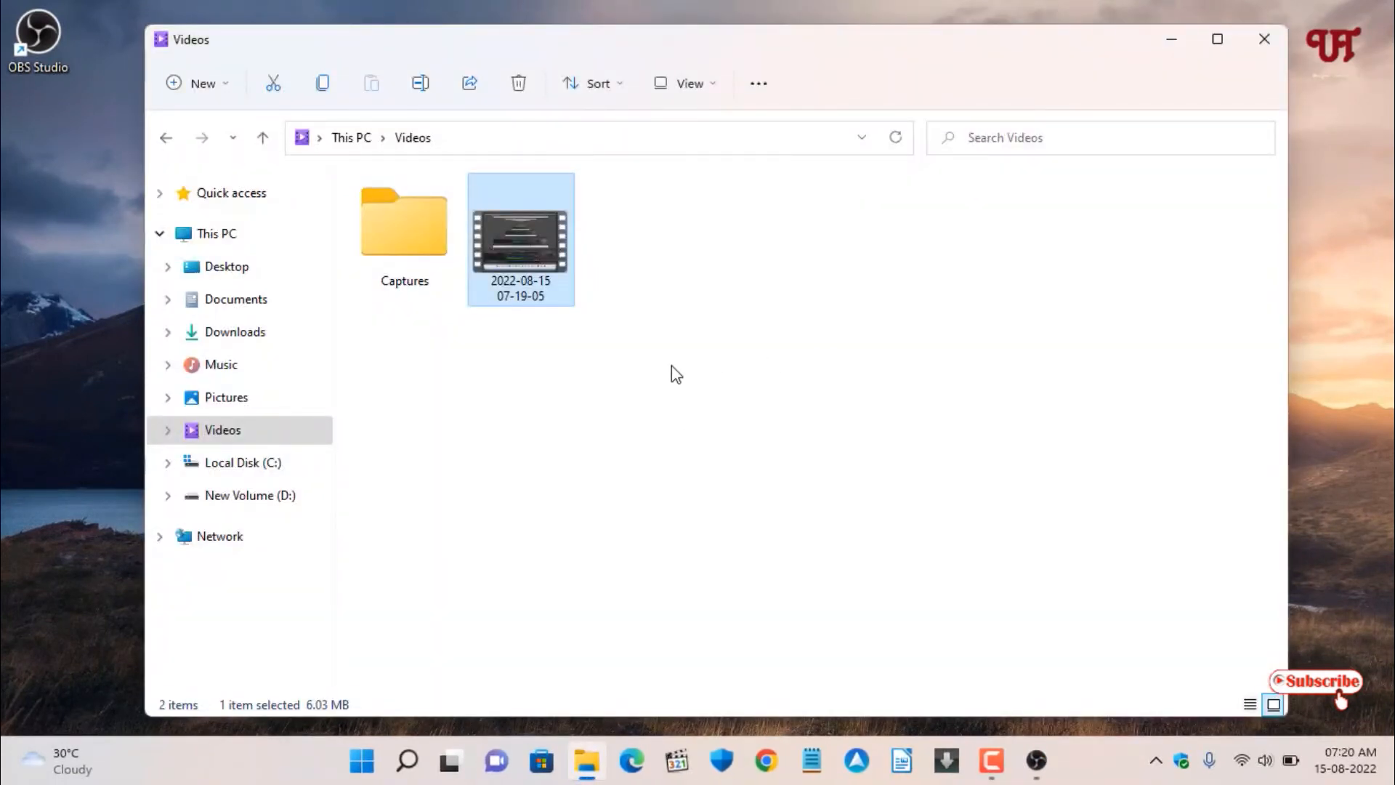
mouse_move(554, 272)
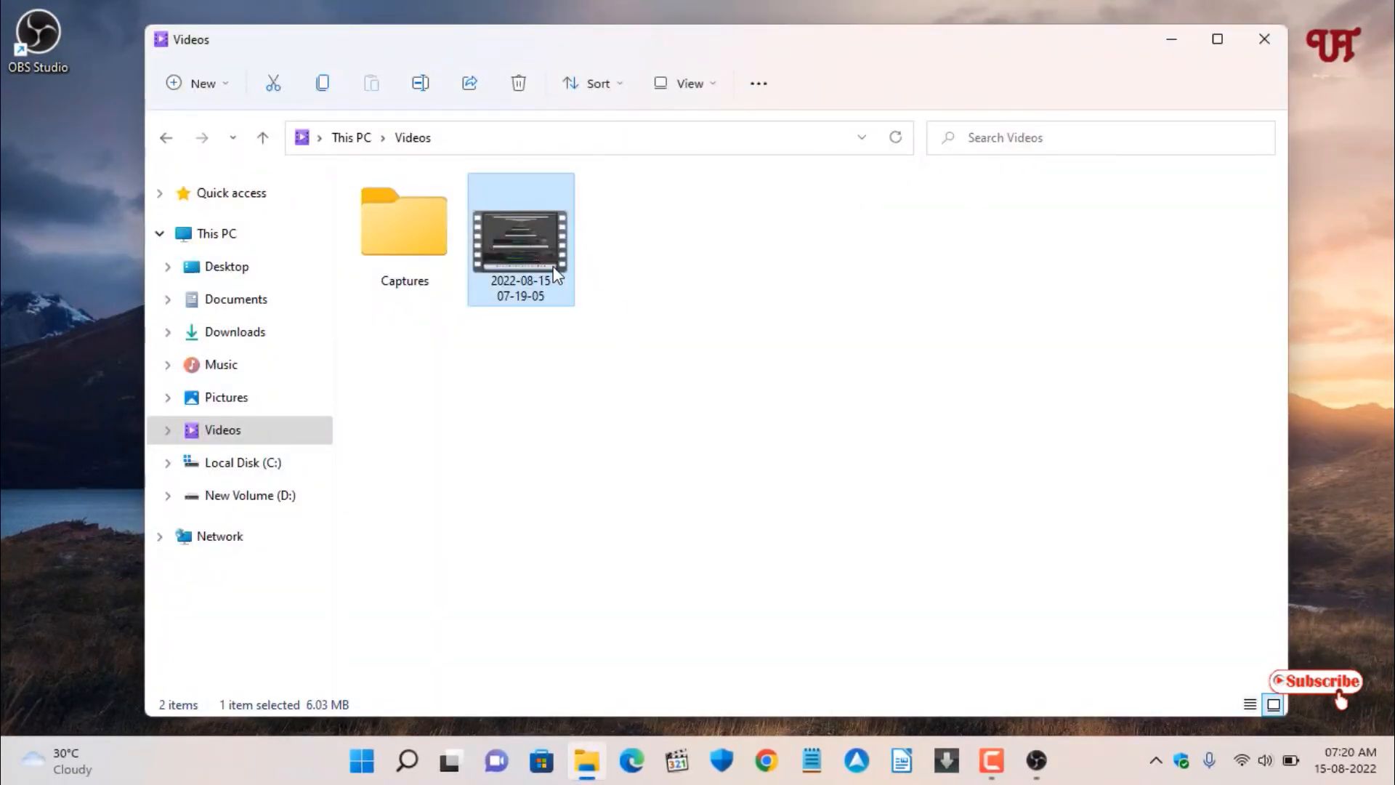
right_click(521, 236)
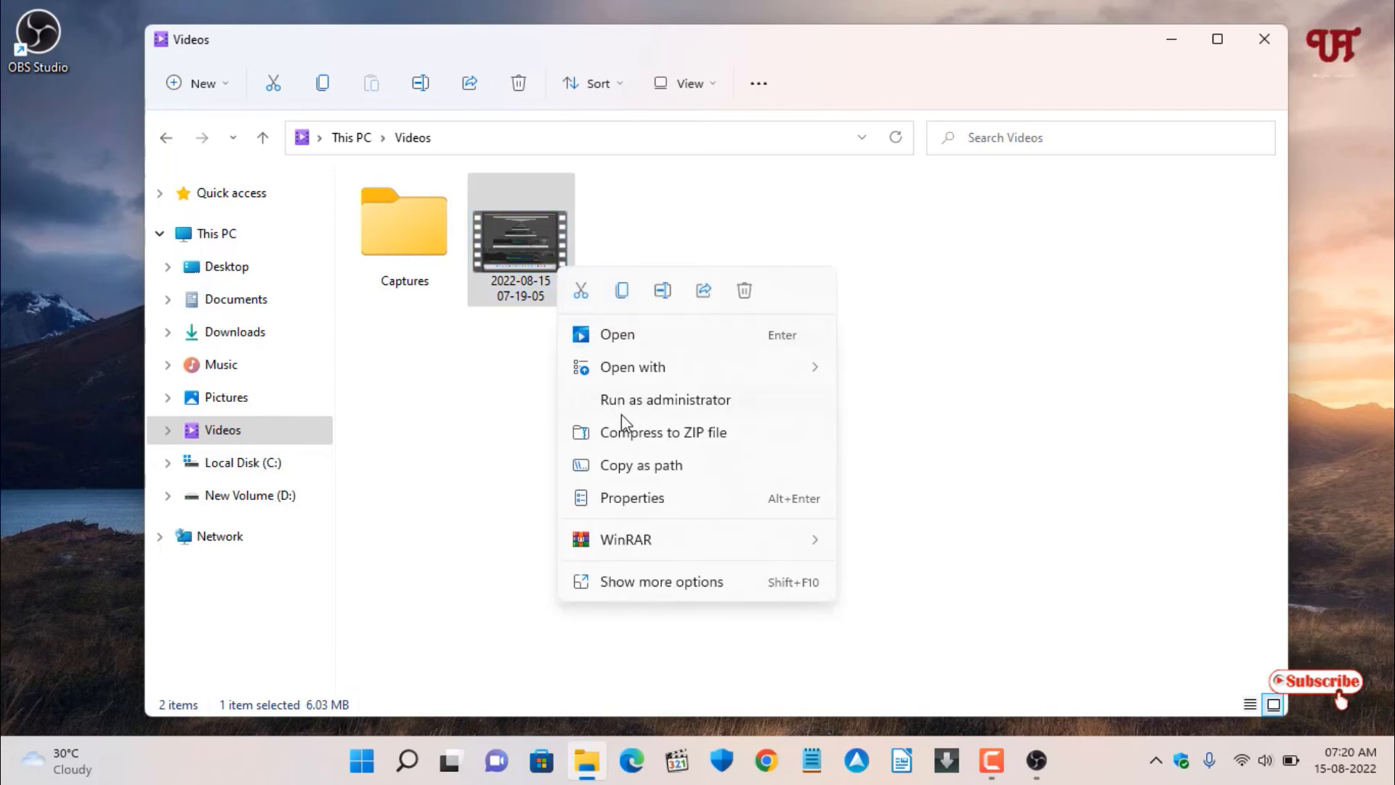
click(630, 497)
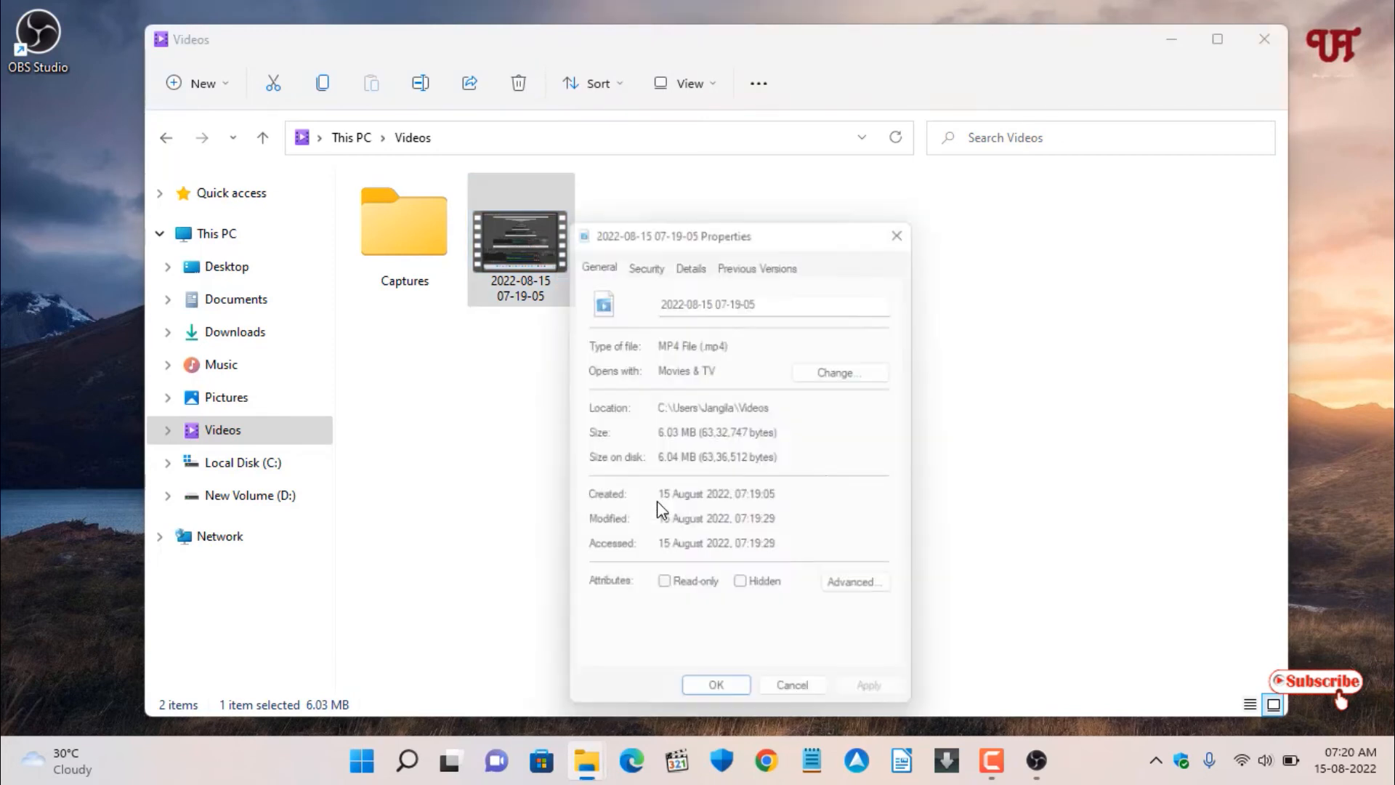
drag(674, 235, 671, 219)
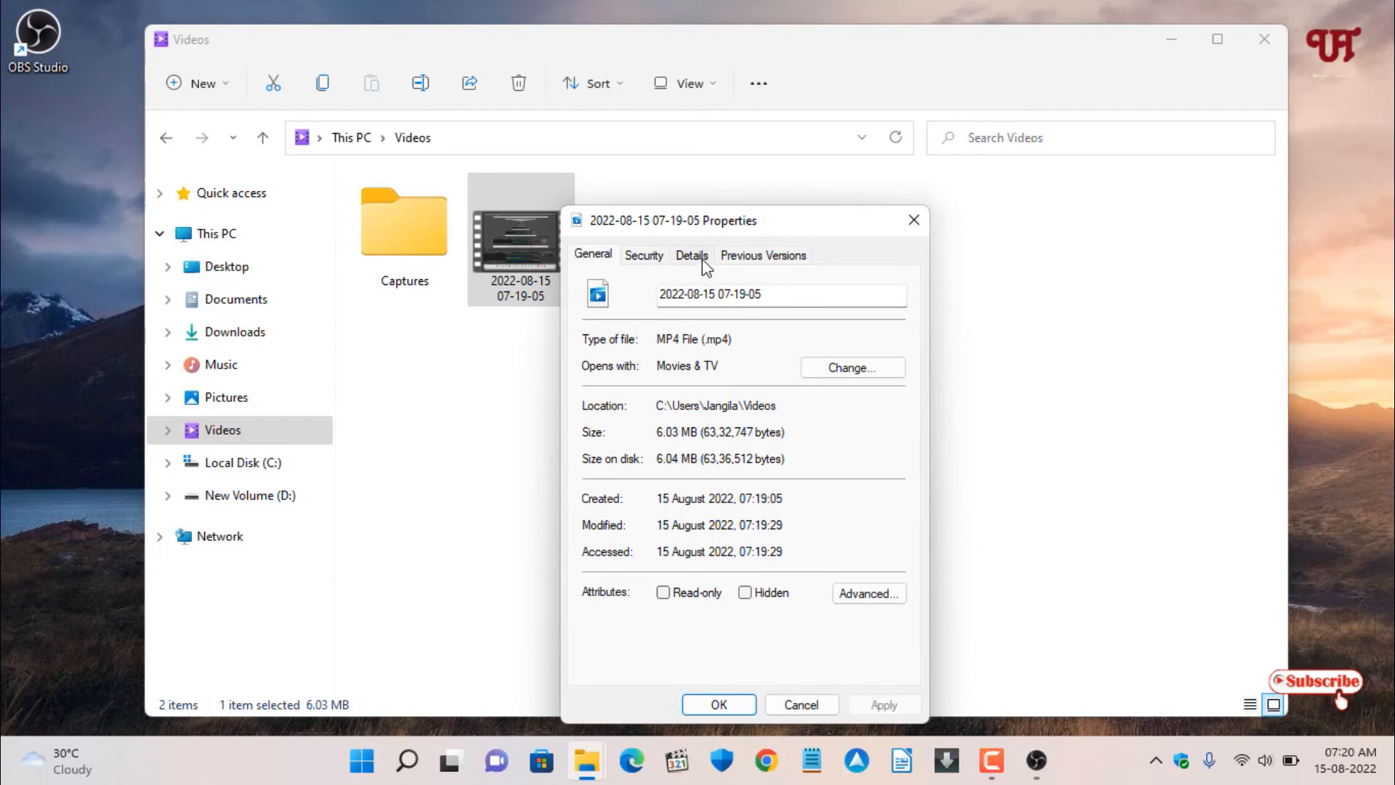
click(691, 254)
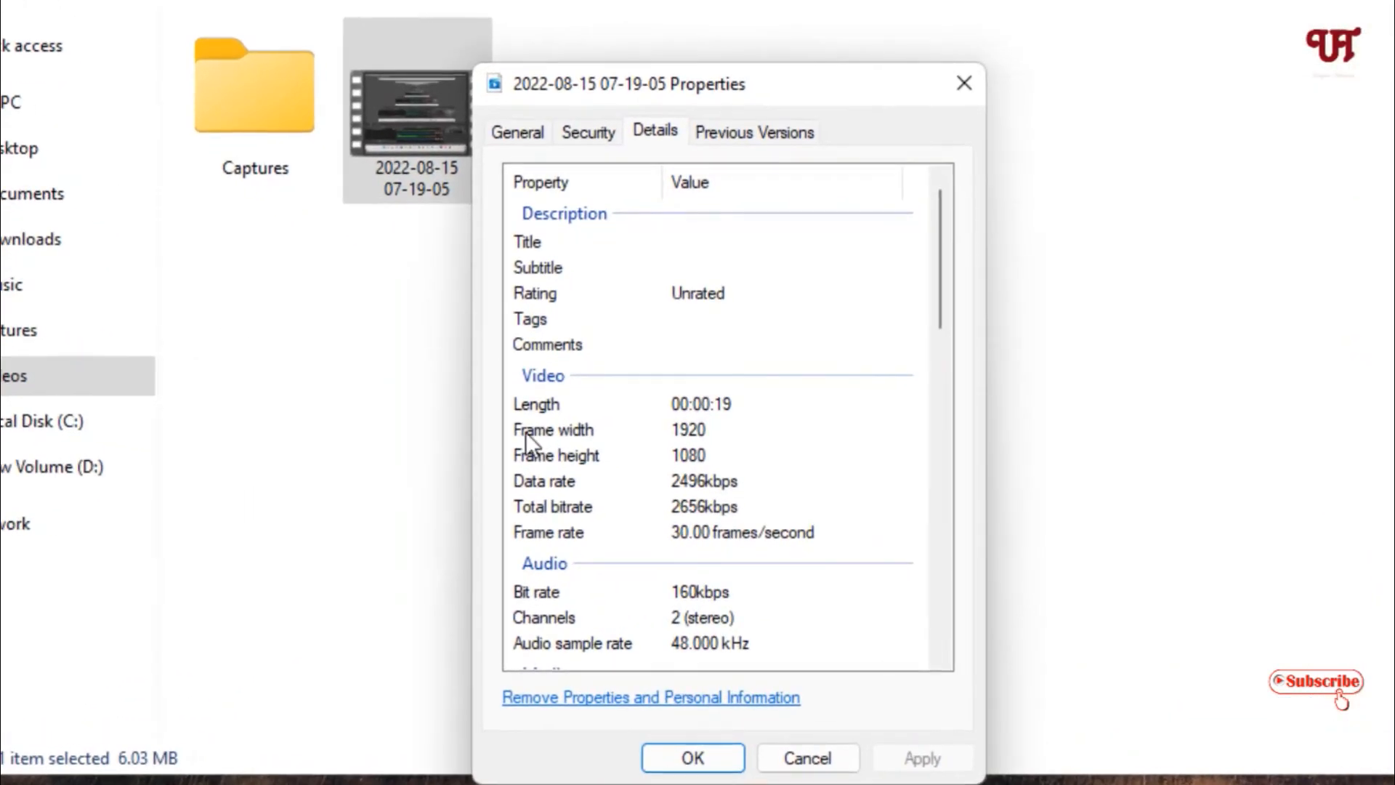
click(552, 429)
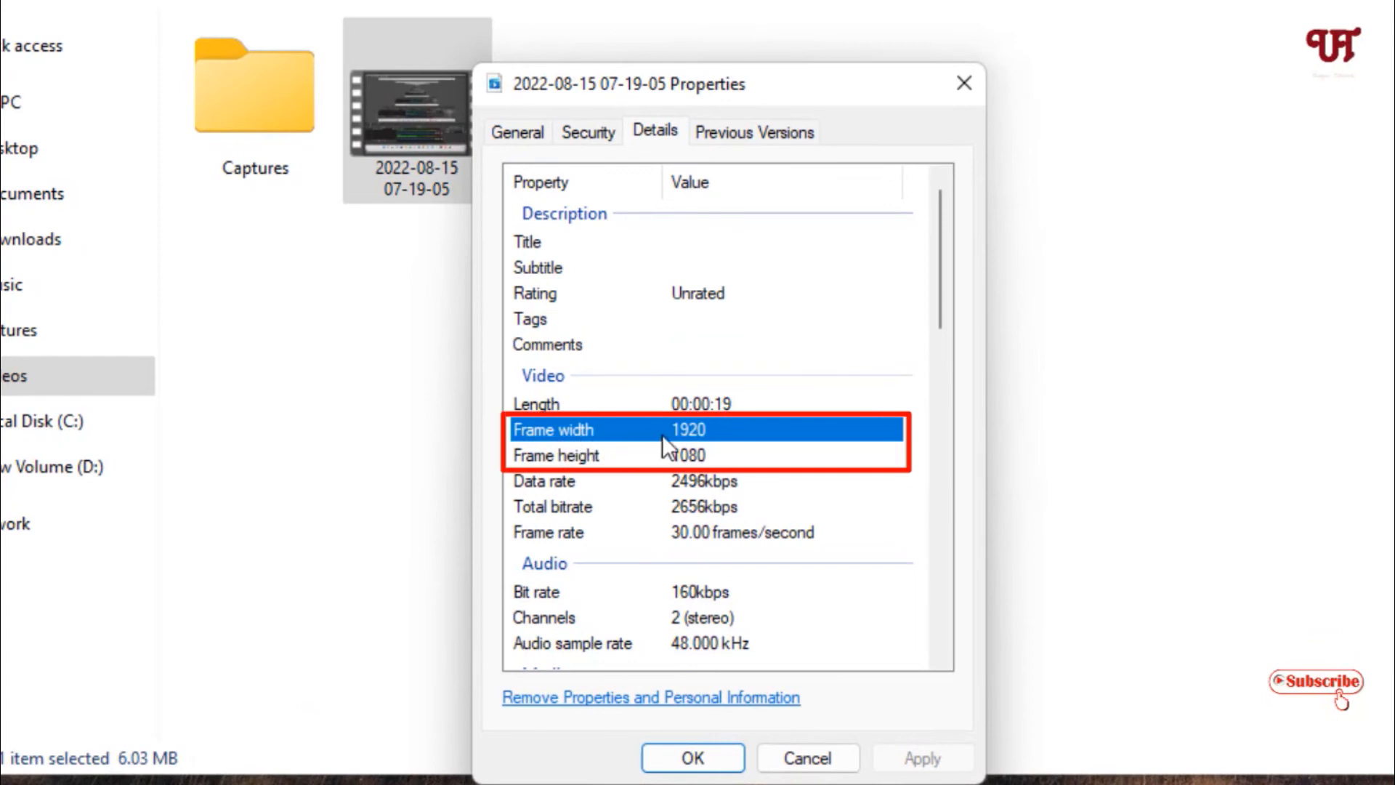
click(556, 455)
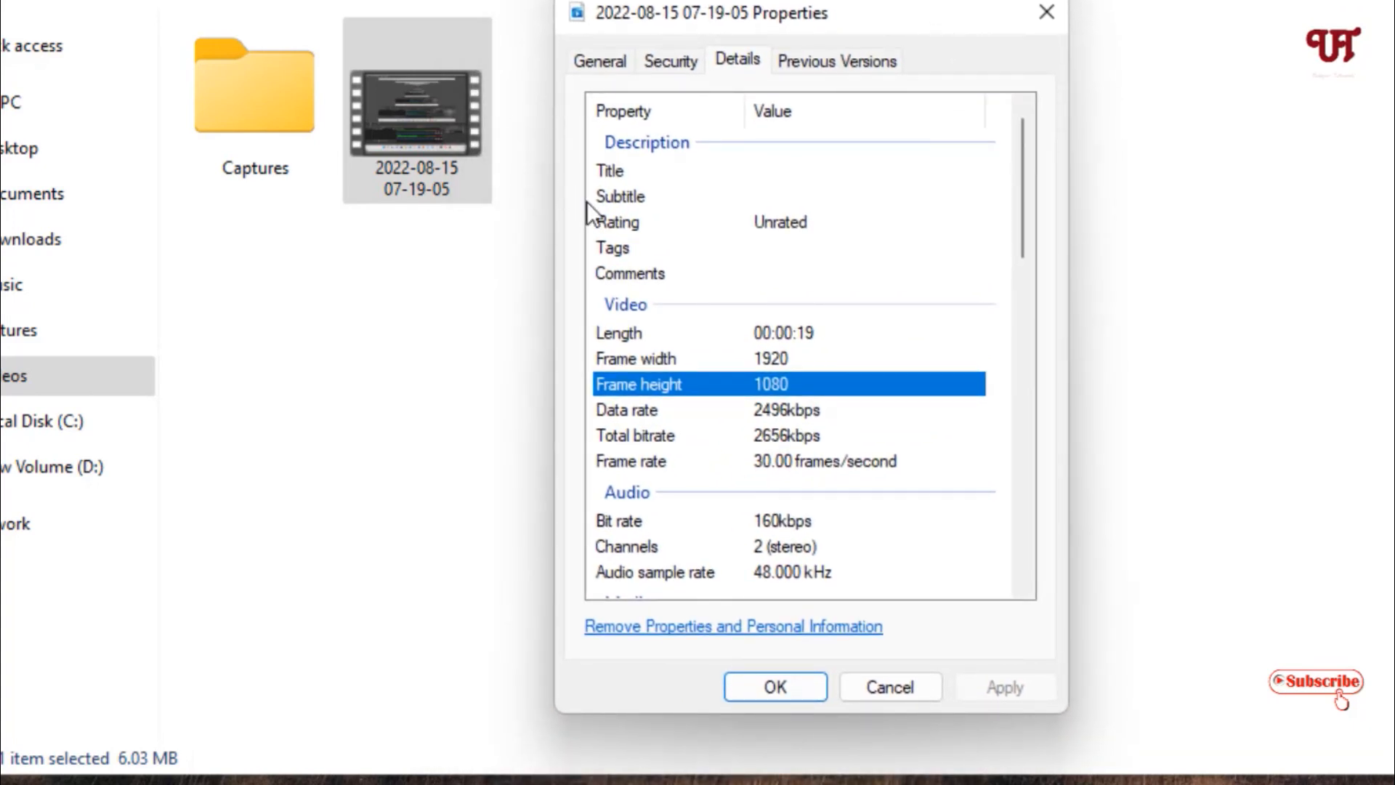
mouse_move(778, 396)
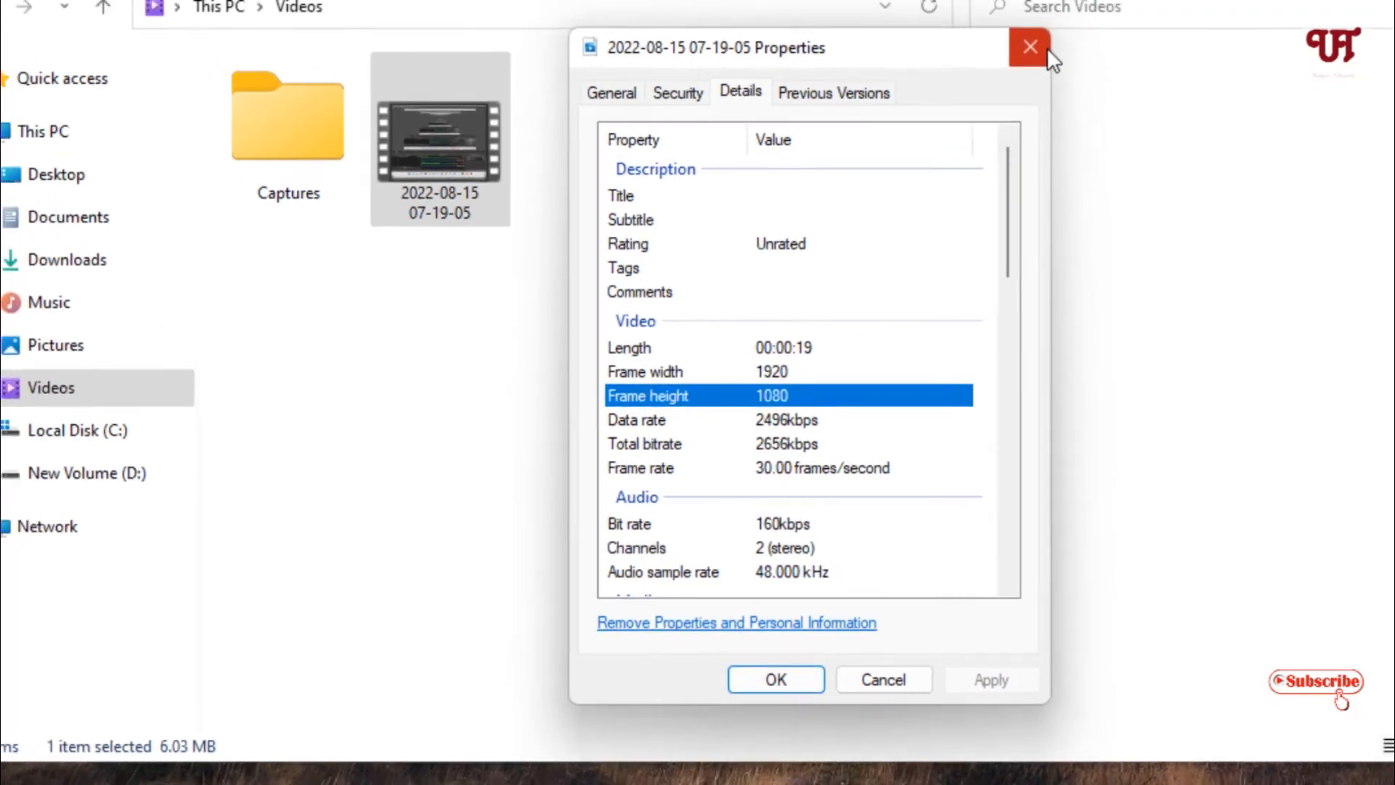
click(1029, 47)
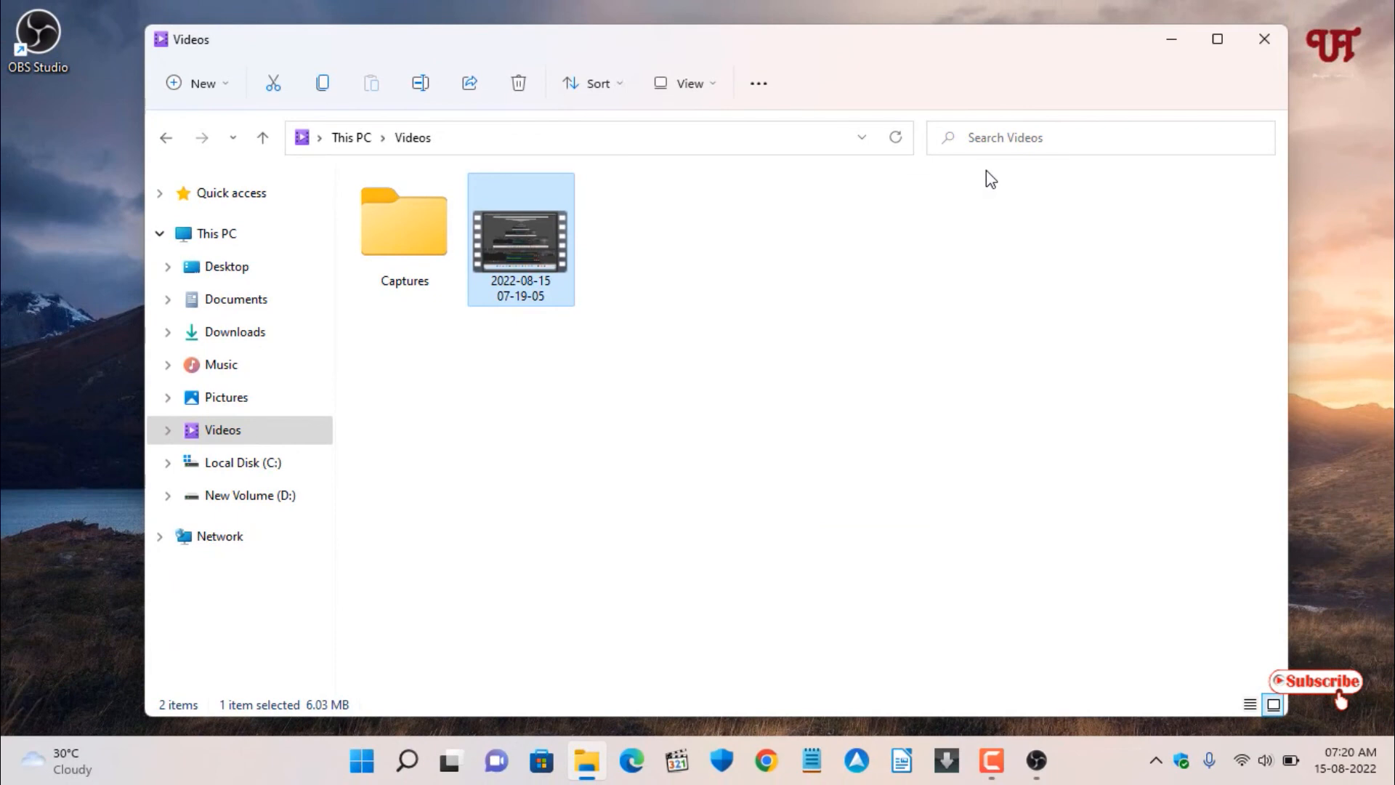
mouse_move(903, 276)
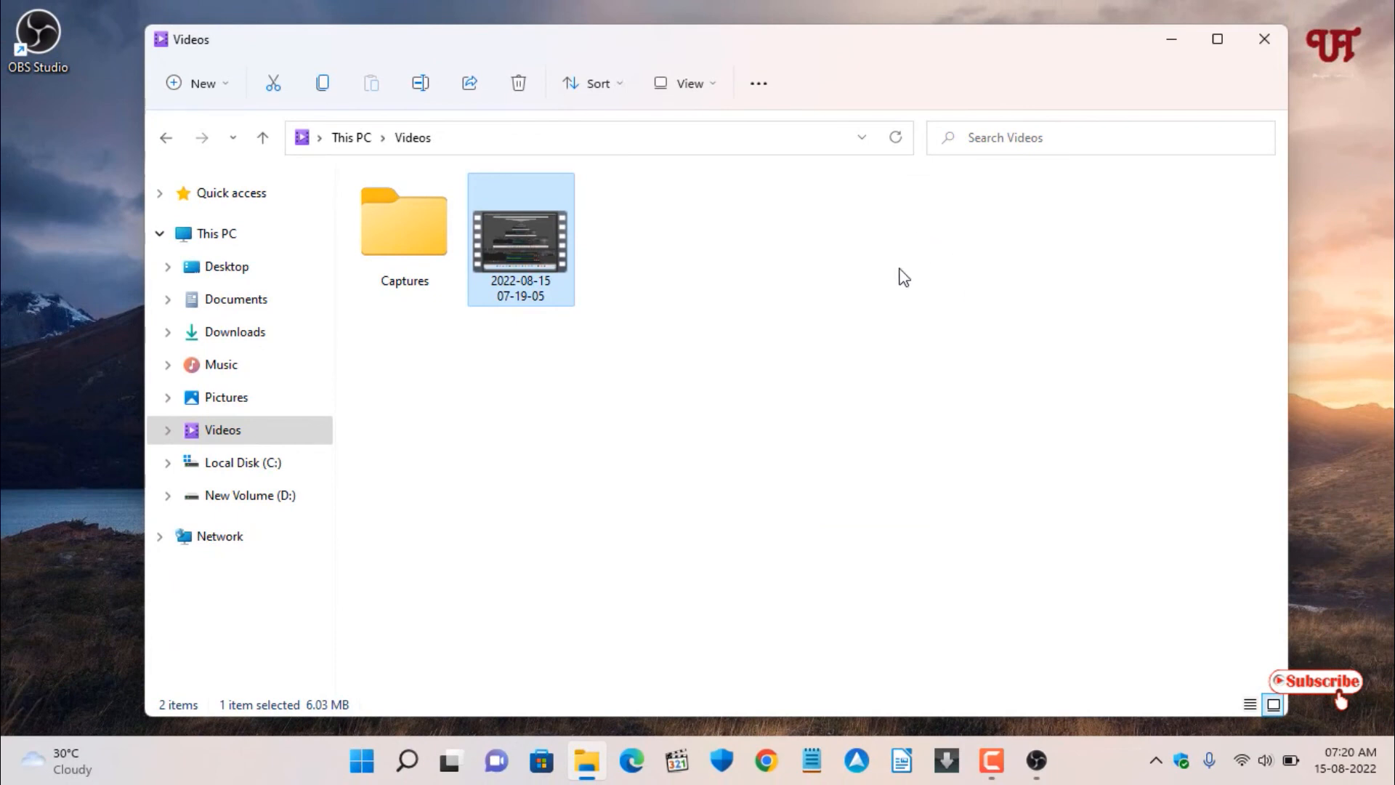
Clear the Explorer file selection, bring OBS Studio back, and quit it.
click(641, 289)
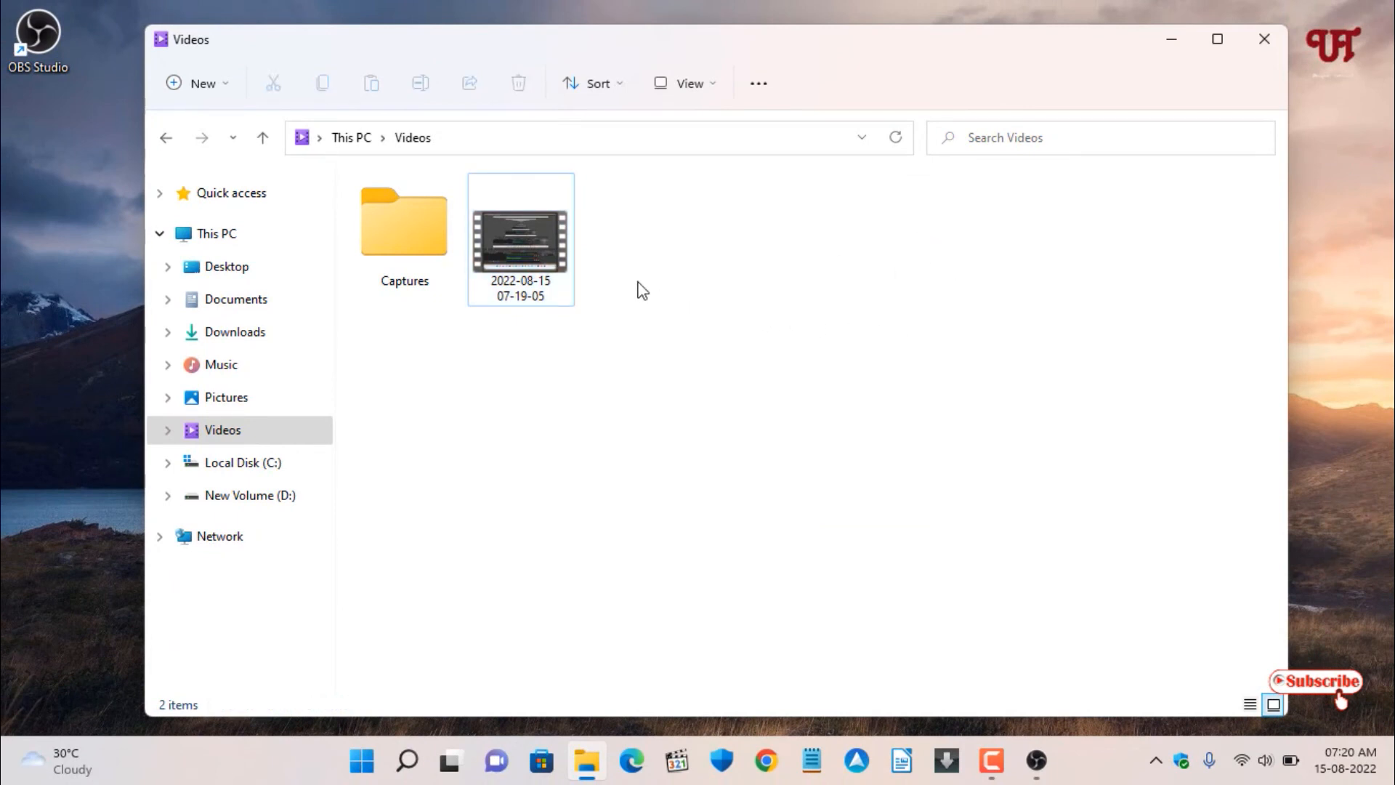
mouse_move(610, 284)
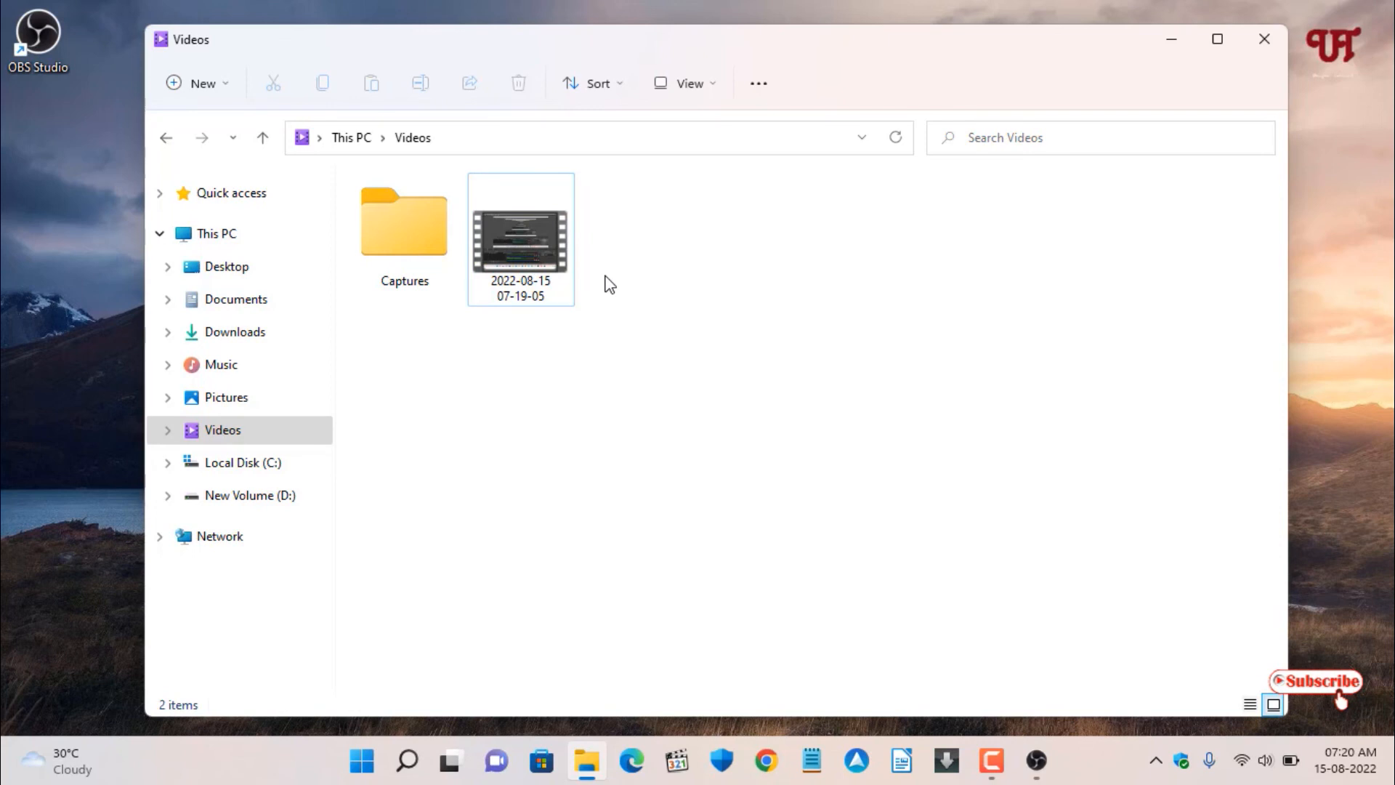
mouse_move(1194, 123)
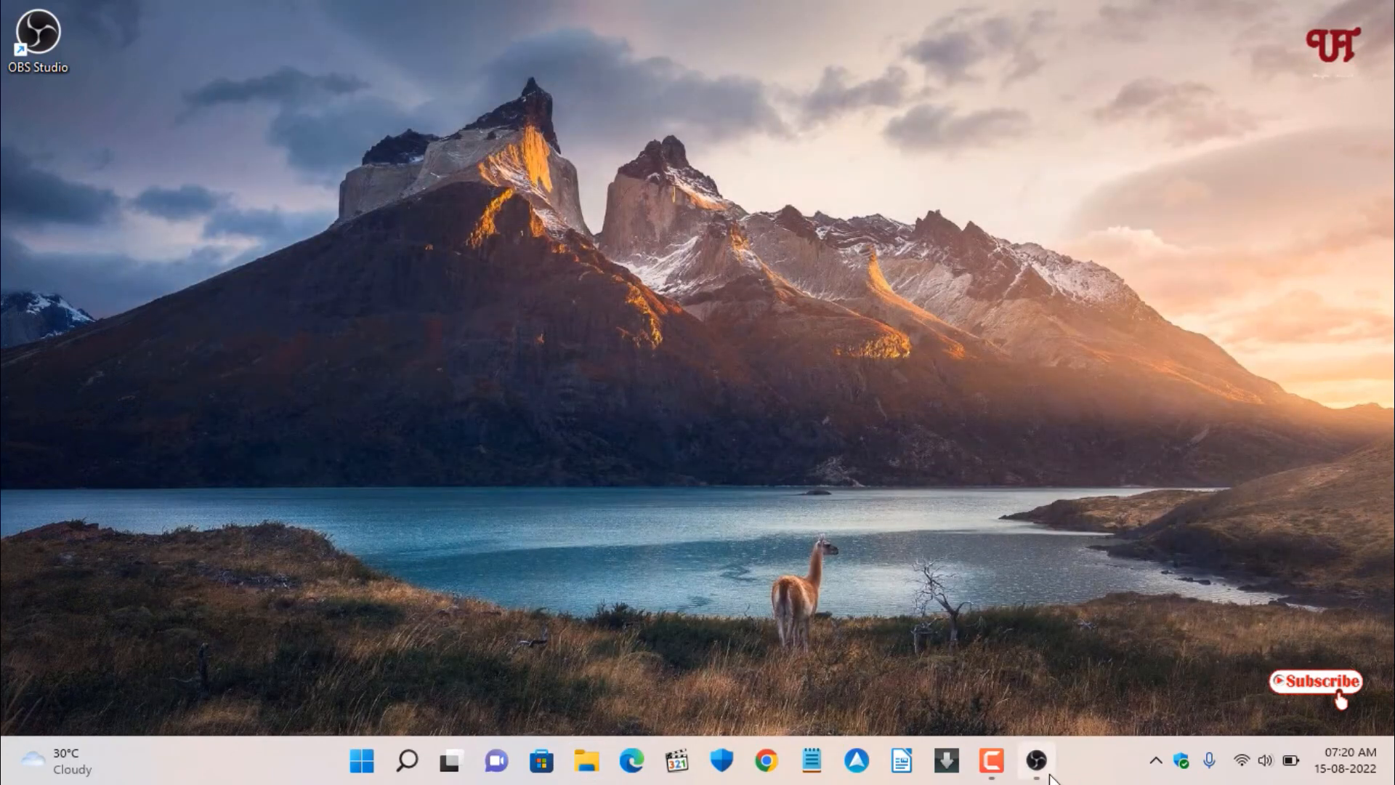
click(1035, 761)
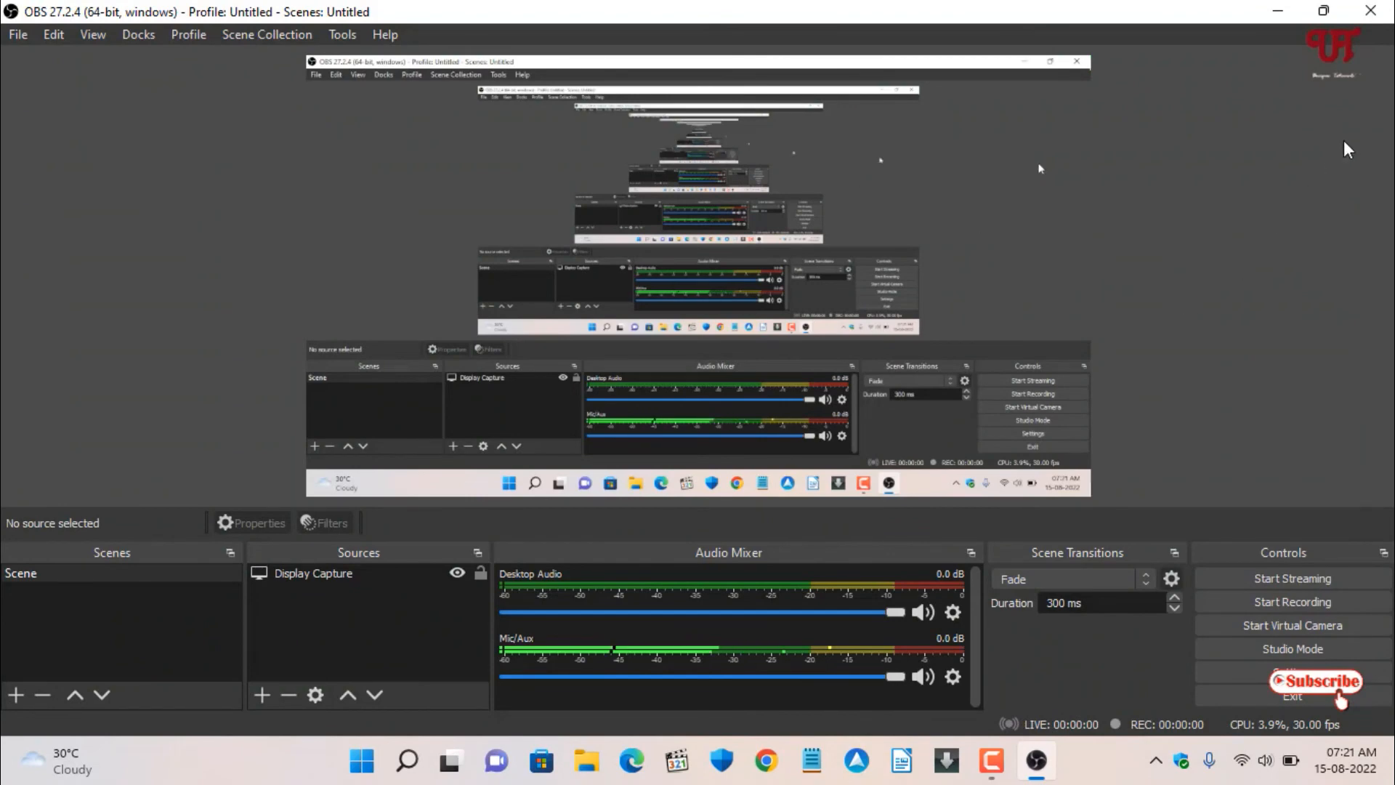
mouse_move(1372, 11)
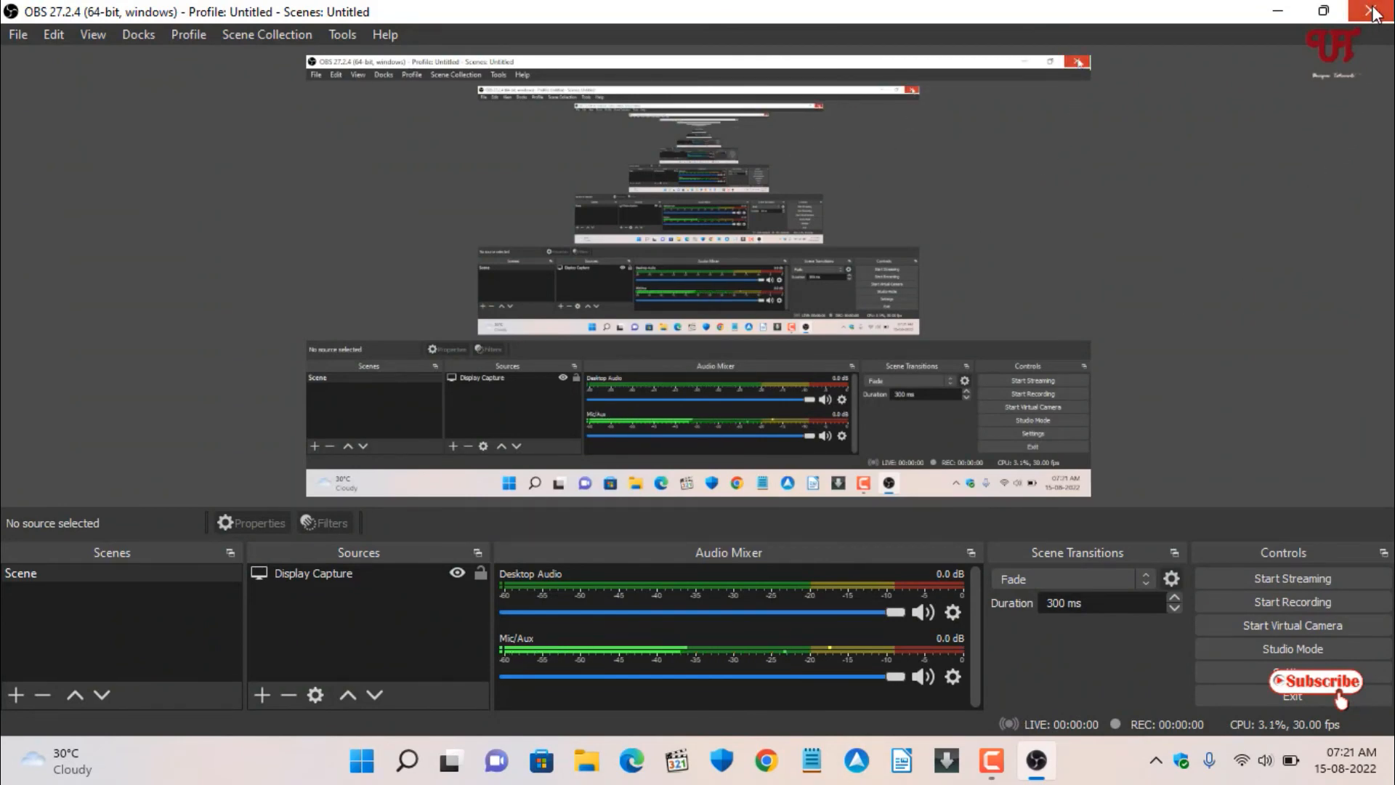
click(1373, 11)
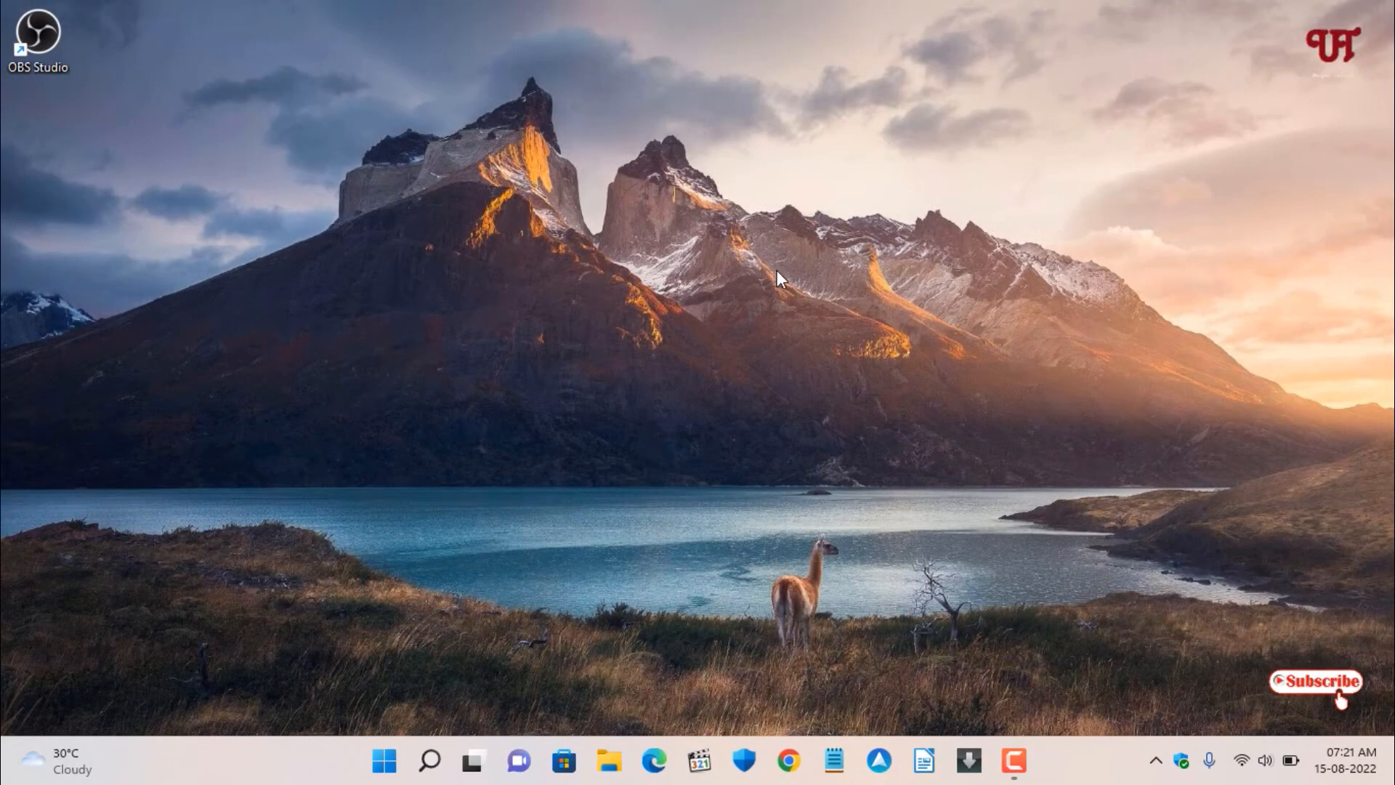